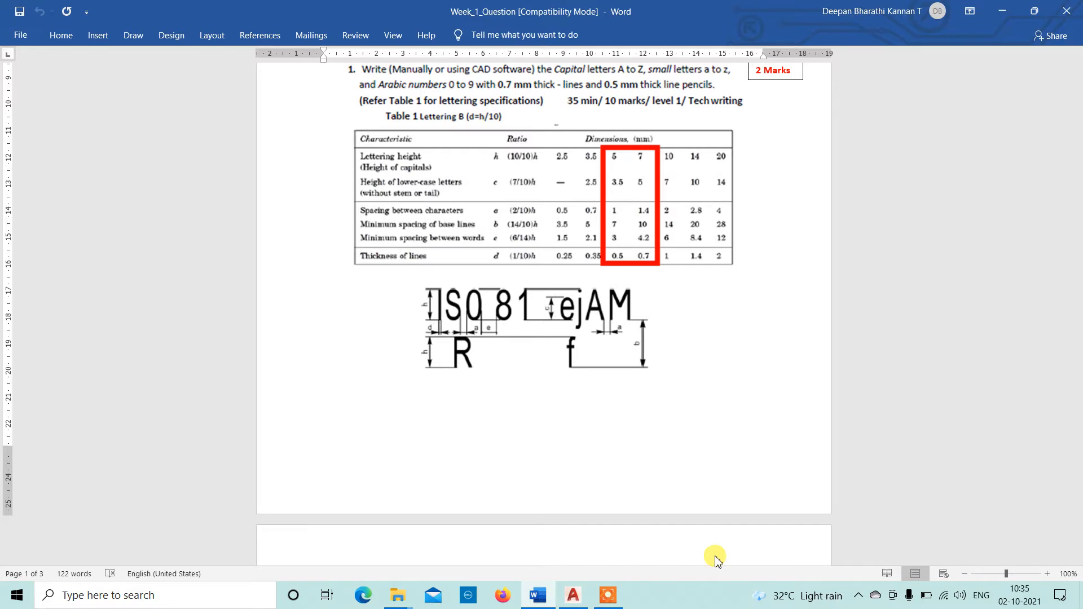
{"action": "mouse_move", "coordinate": [577, 595]}
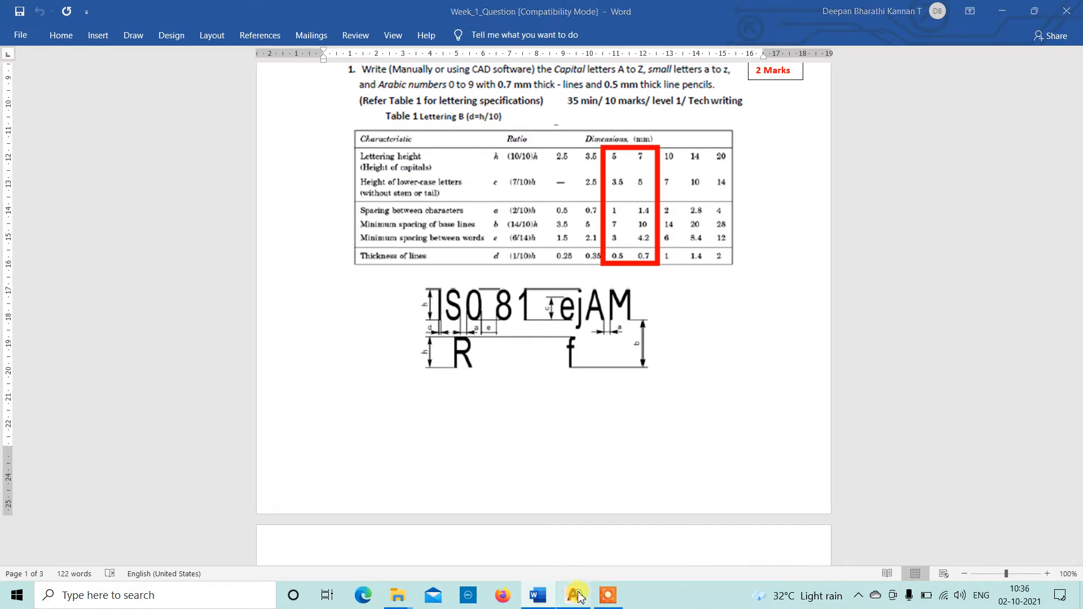
Step: Switch from the Word assignment page to the AutoCAD drawing window
{"action": "left_click", "coordinate": [572, 594]}
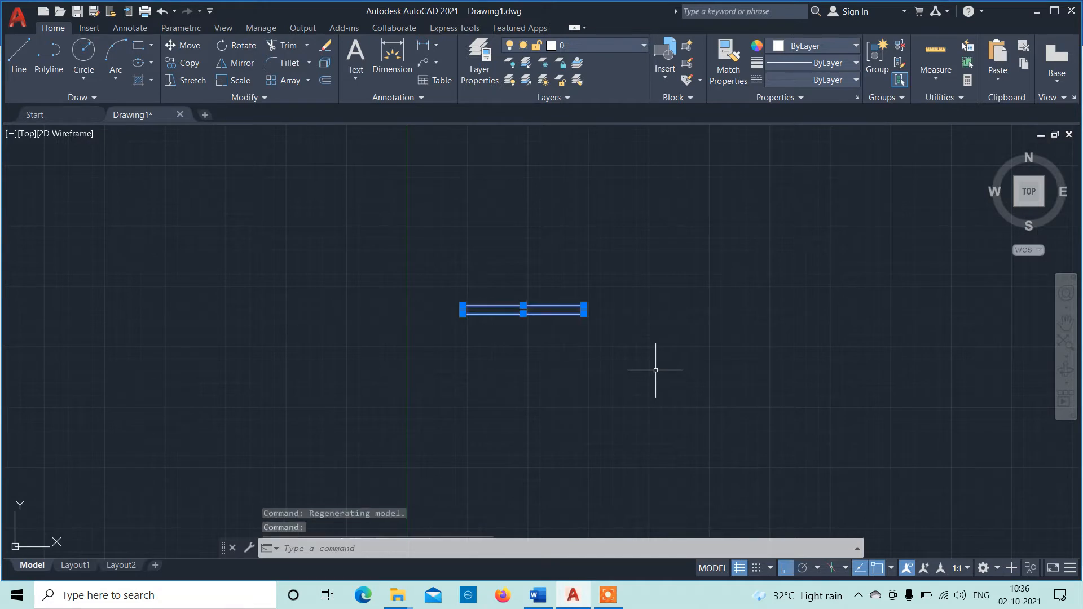
Step: Erase the existing lines, set decimal millimetre units, and set limits from 0,0 to 500
{"action": "key", "text": "Delete"}
{"action": "type", "text": "UNITS"}
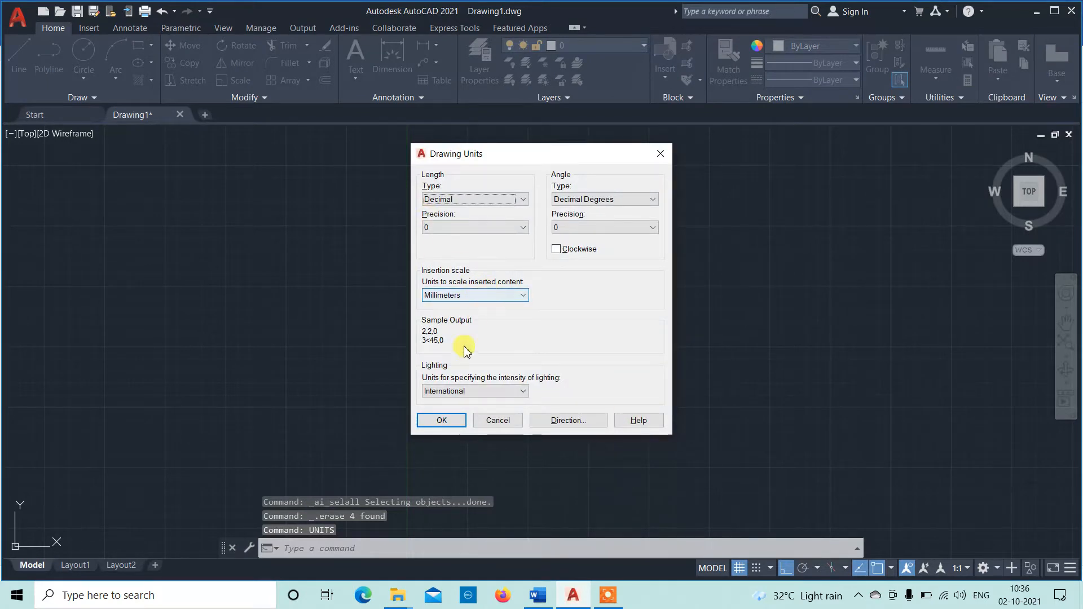
{"action": "left_click", "coordinate": [442, 420]}
{"action": "type", "text": "LIMITS"}
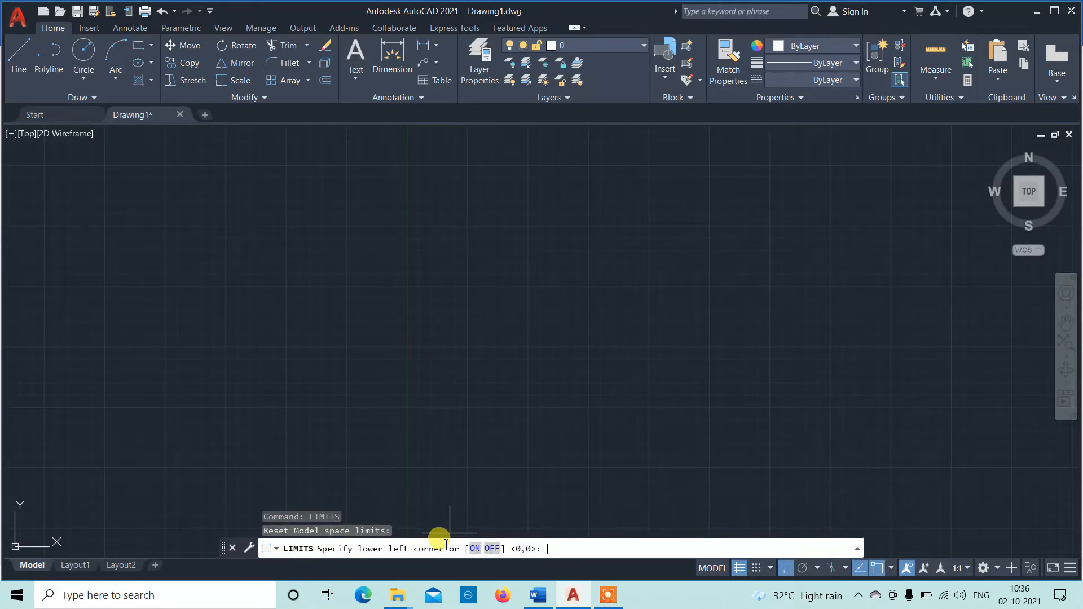
{"action": "type", "text": "0,0"}
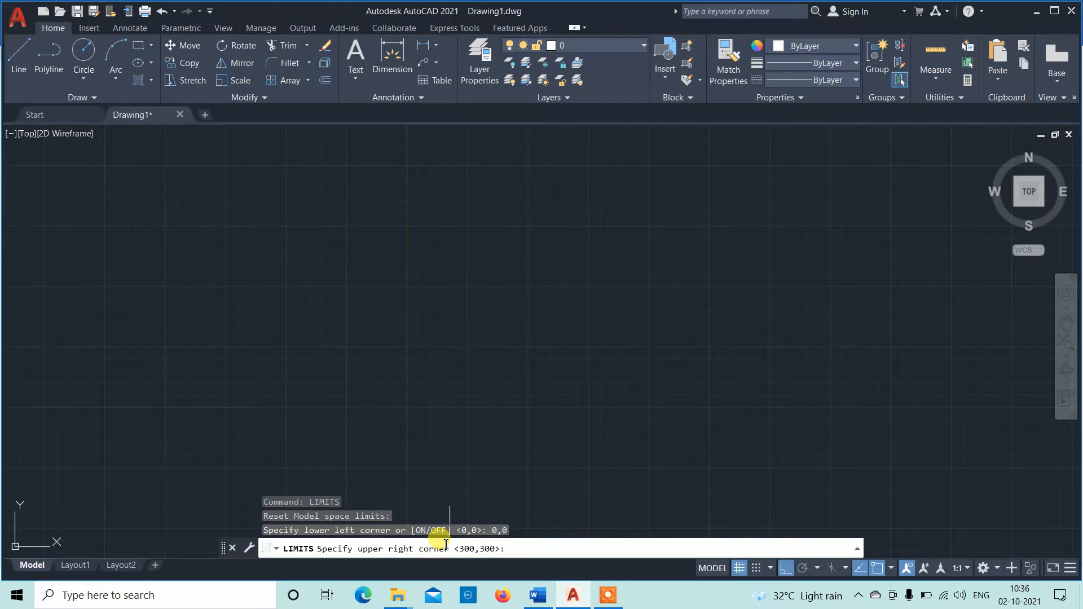
{"action": "type", "text": "500"}
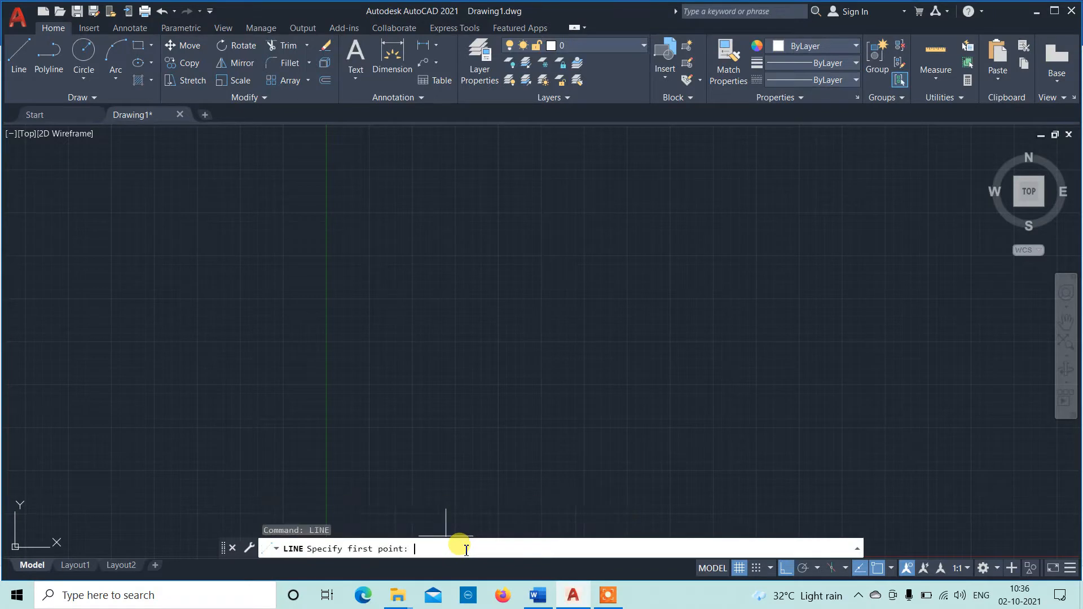
{"action": "mouse_move", "coordinate": [460, 290]}
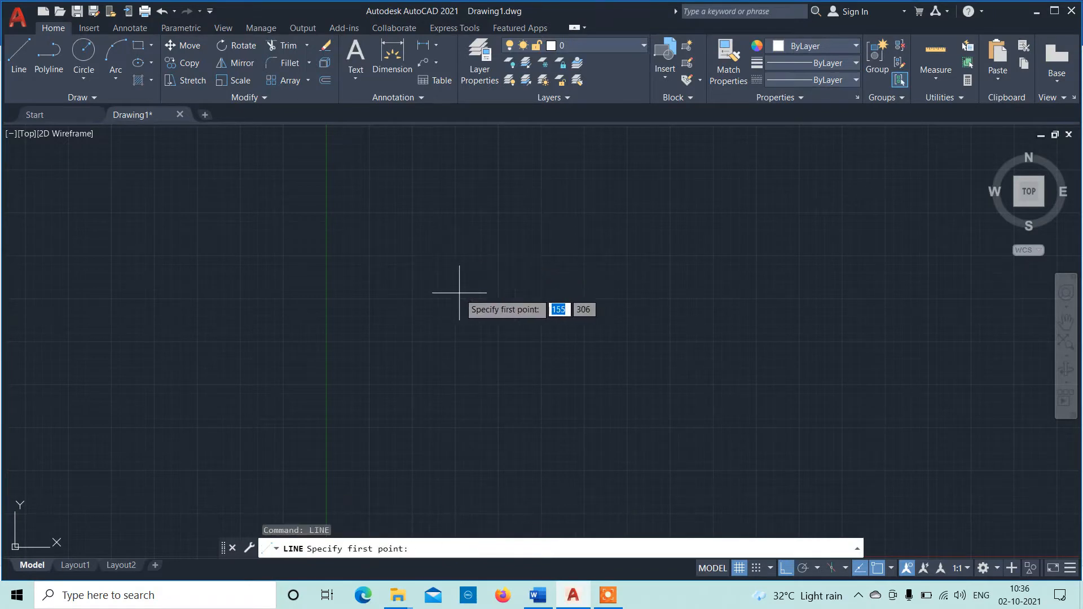
Step: Turn orthogonal drawing mode on
{"action": "type", "text": "ortj"}
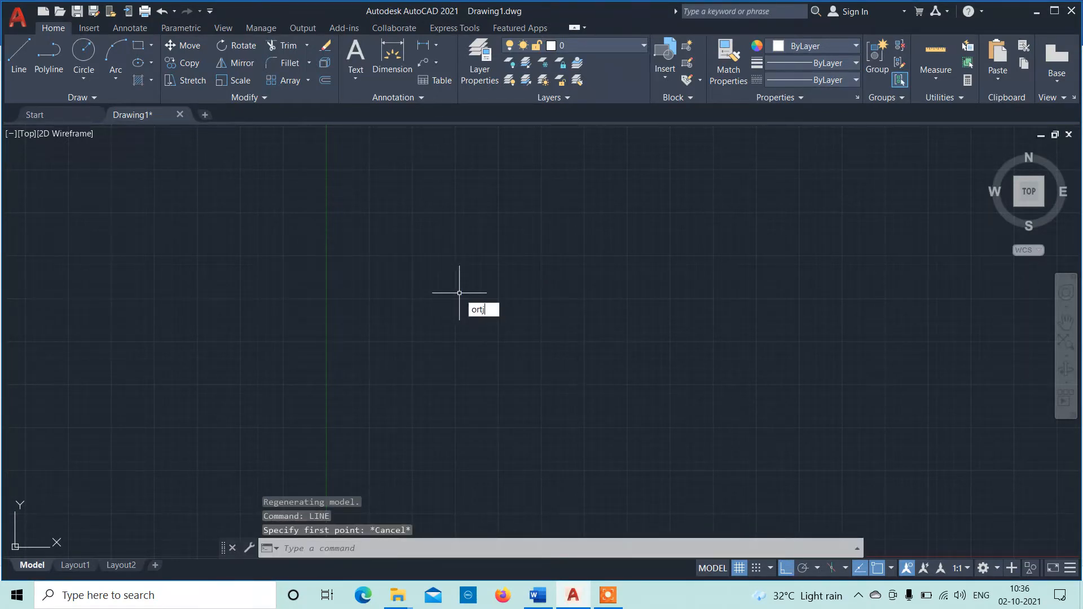
{"action": "key", "text": "Return"}
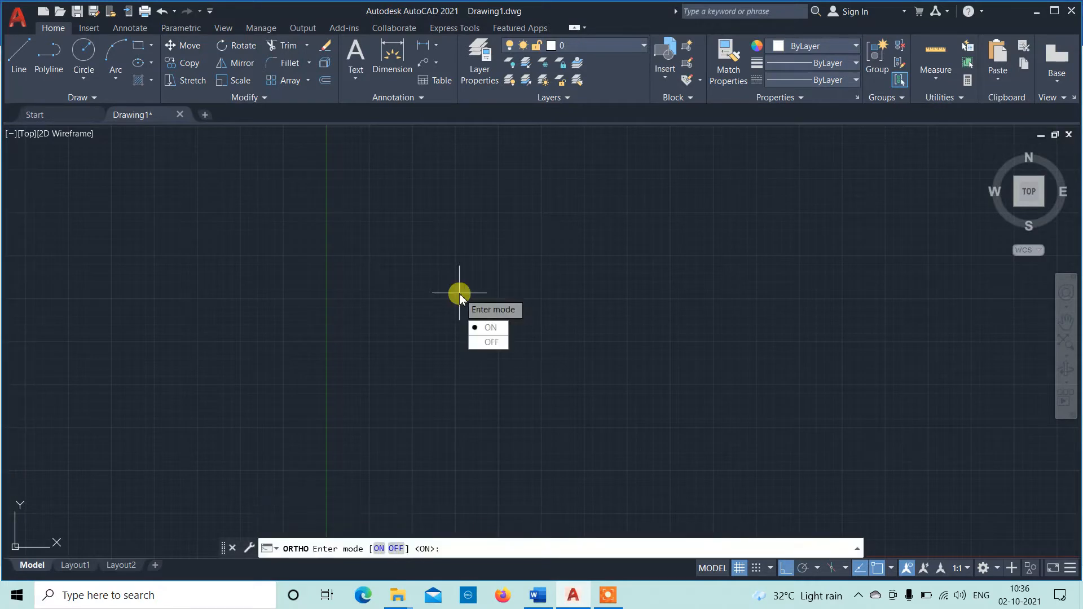
{"action": "left_click", "coordinate": [491, 327]}
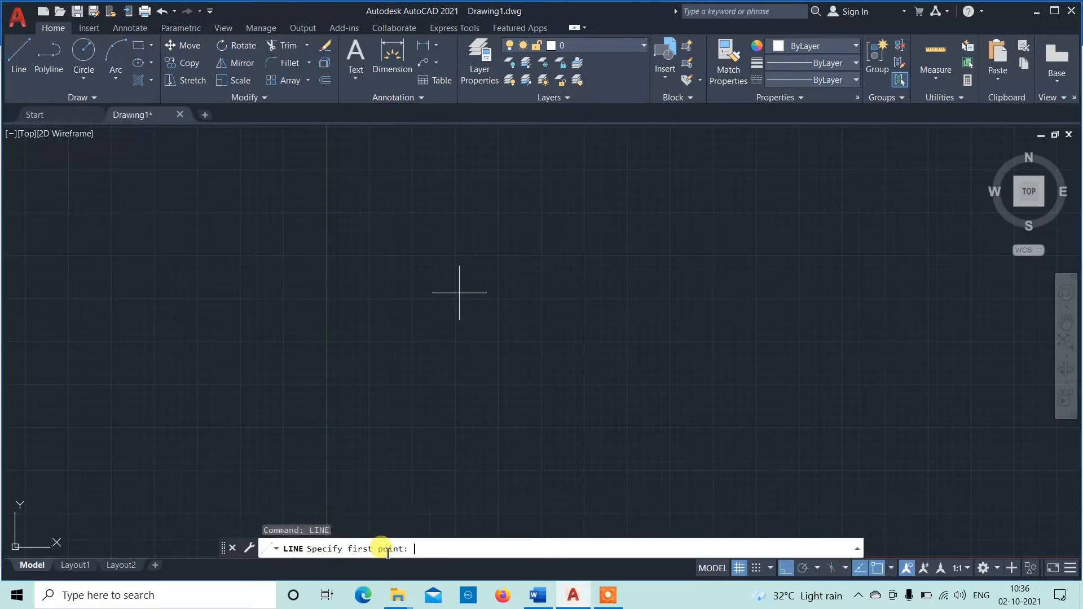
Step: Draw a closed 100 by 7 rectangular line frame
{"action": "left_click", "coordinate": [380, 232]}
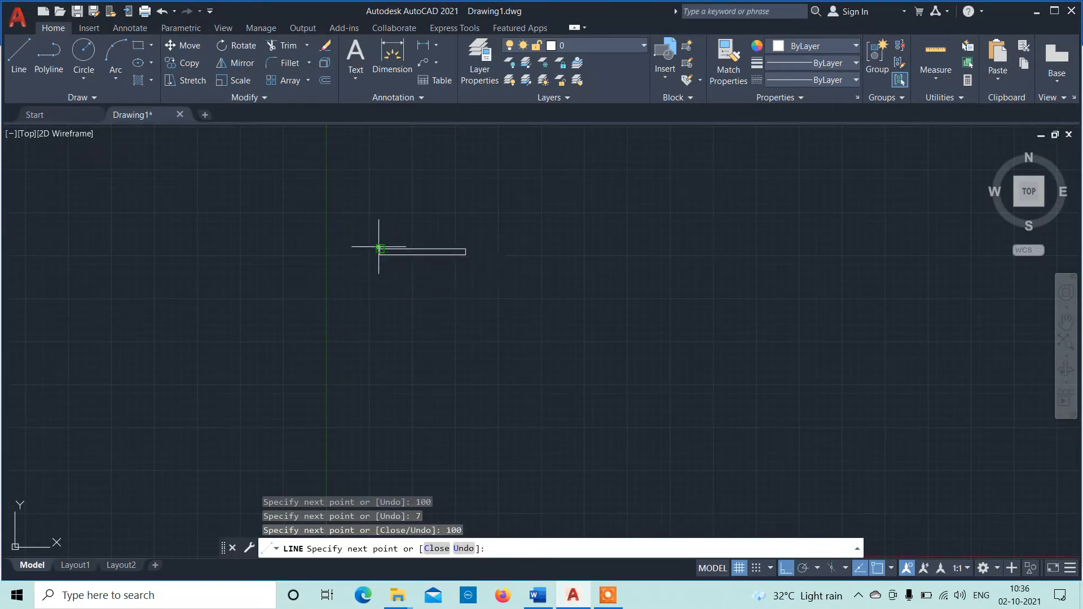
{"action": "key", "text": "Escape"}
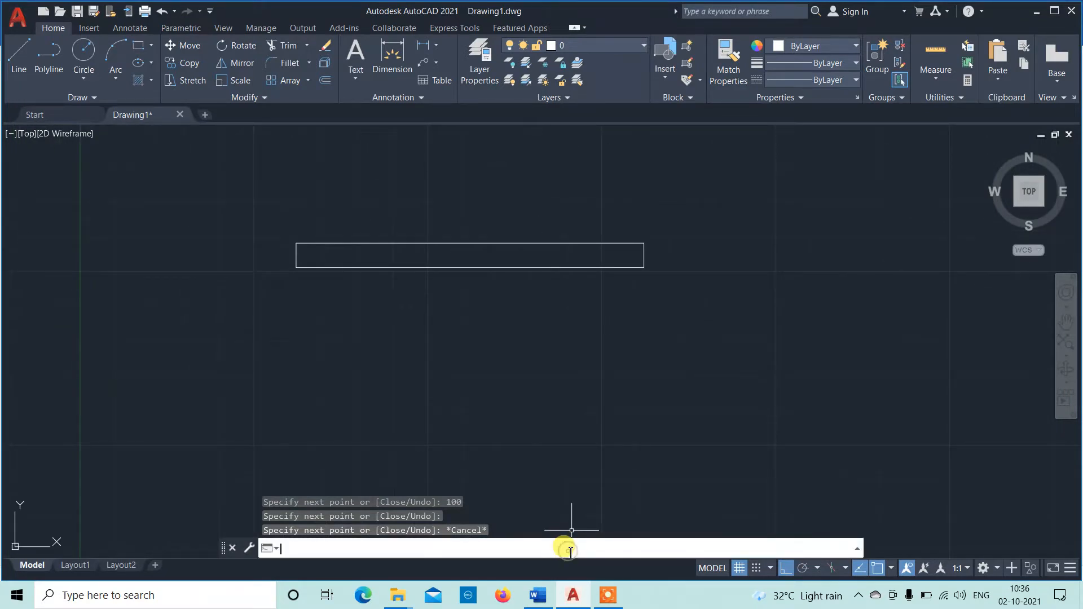
{"action": "type", "text": "STYLE"}
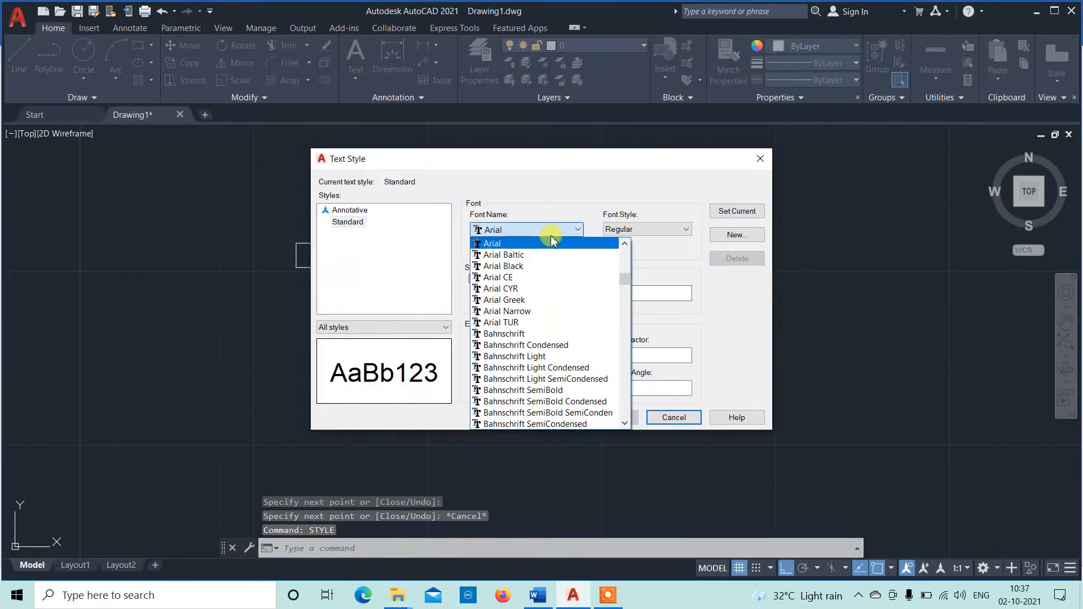
Step: Set the Standard text style to ISOCPEUR font at height 7 and close the dialog
{"action": "scroll", "scroll_direction": "down", "scroll_amount": 3}
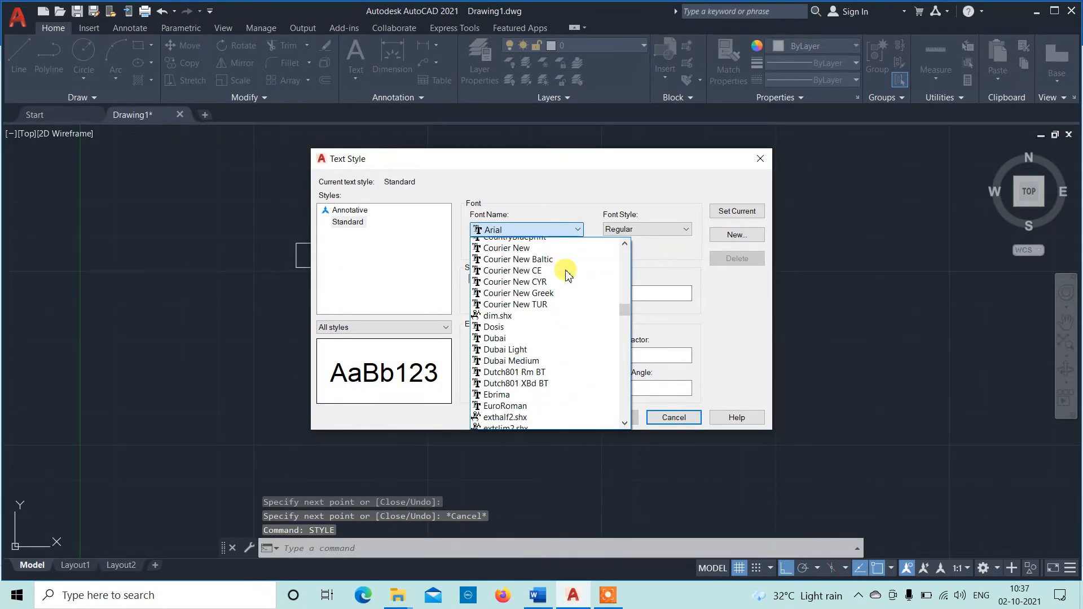
{"action": "scroll", "scroll_direction": "down", "scroll_amount": 3}
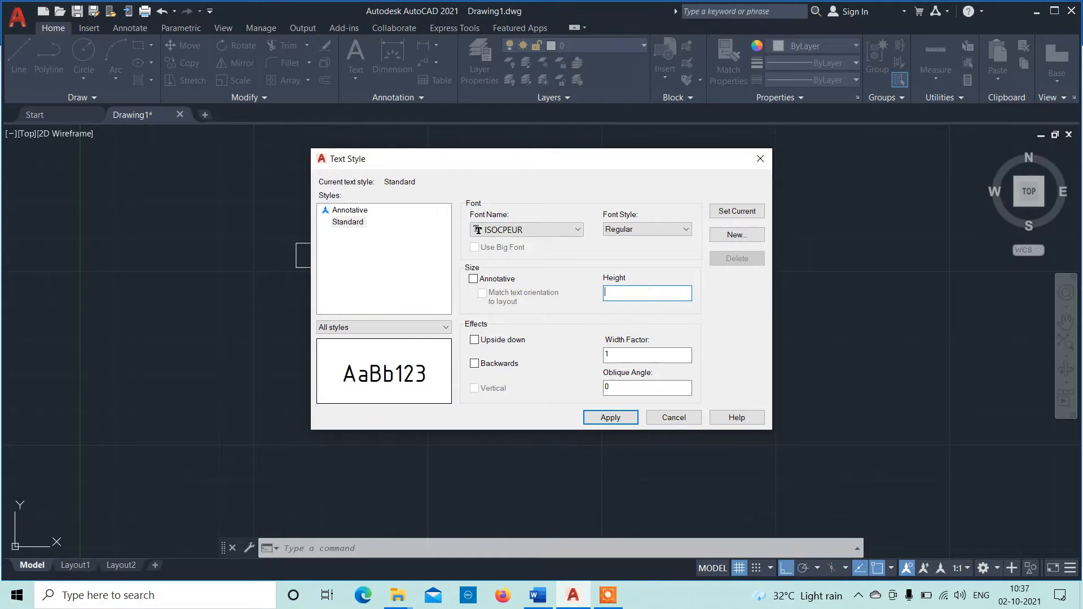
{"action": "type", "text": "7"}
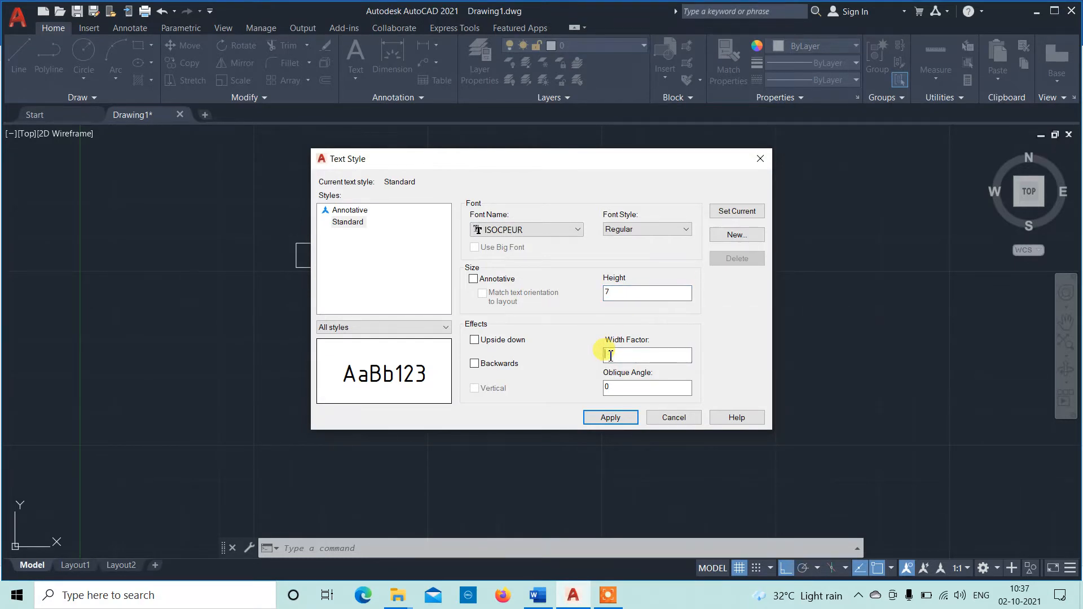
{"action": "left_click", "coordinate": [609, 417]}
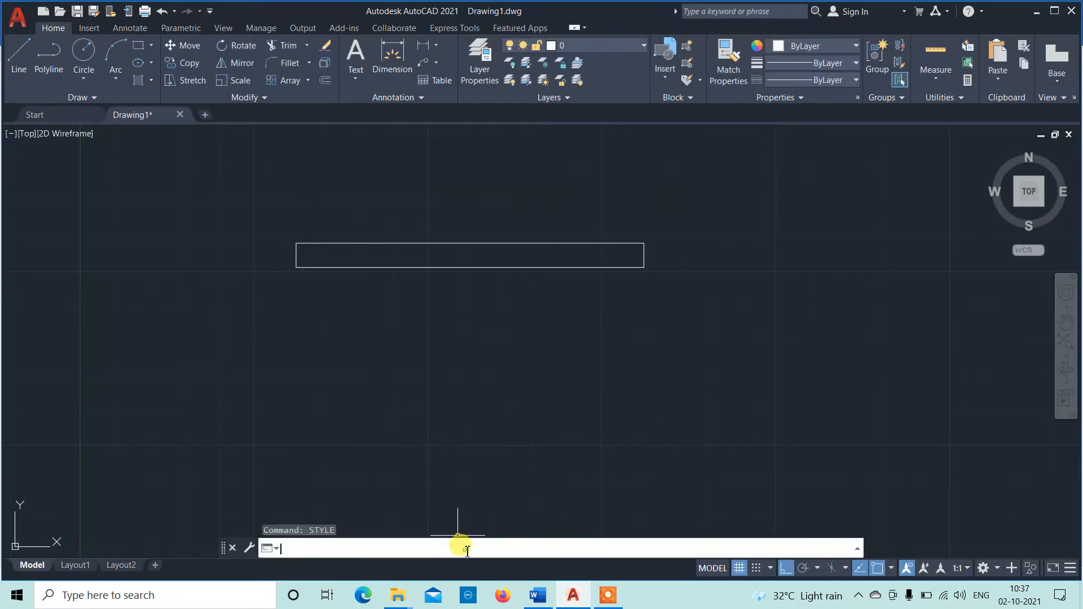
Step: Start unrotated single-line text at the frame's lower-left corner
{"action": "type", "text": "TExt"}
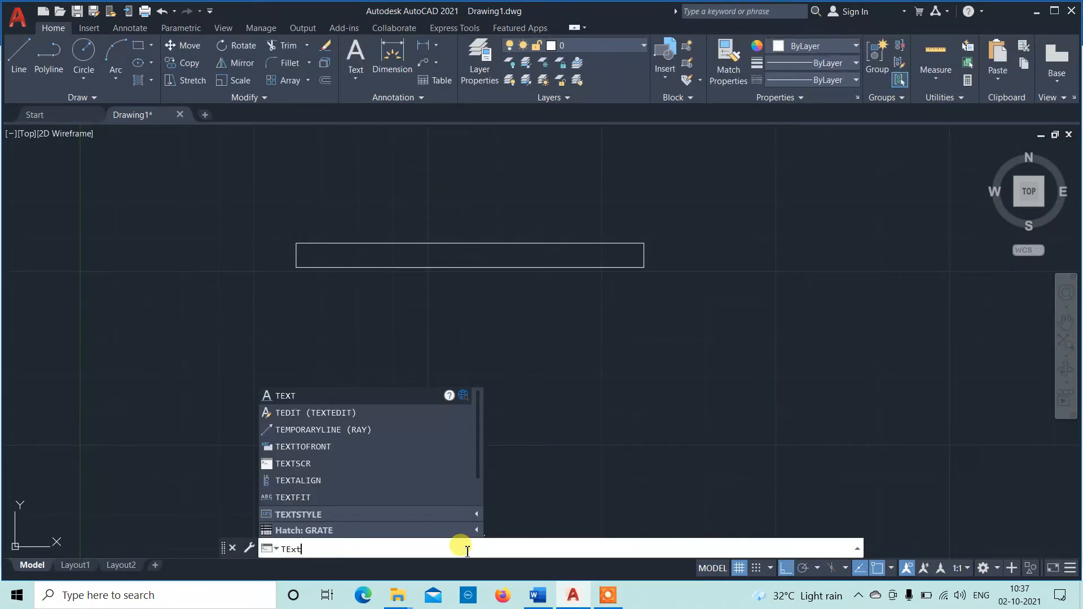
{"action": "key", "text": "Return"}
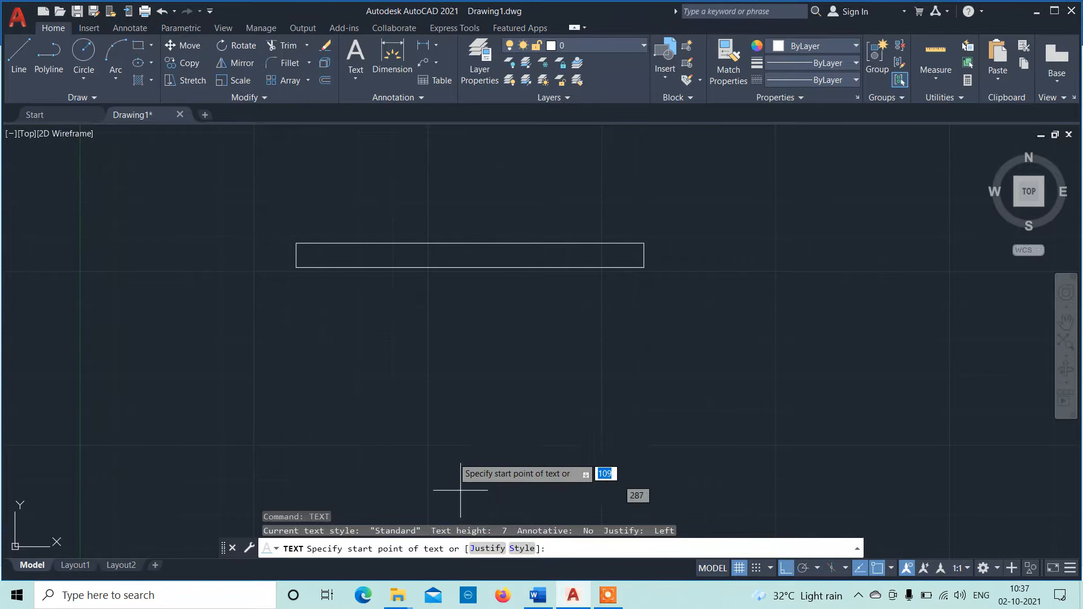
{"action": "mouse_move", "coordinate": [297, 267]}
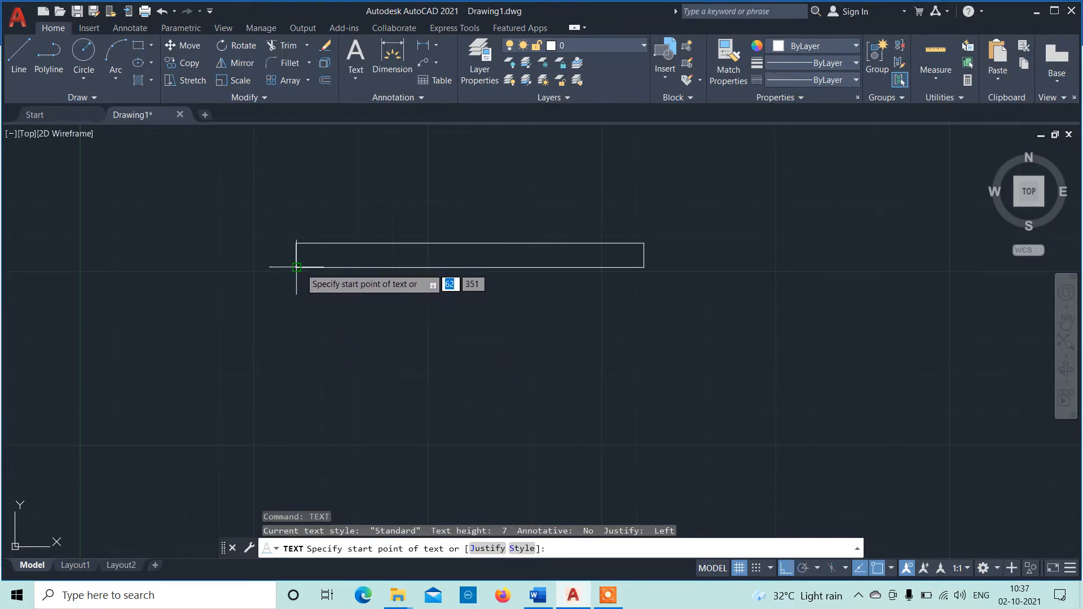
{"action": "left_click", "coordinate": [295, 261]}
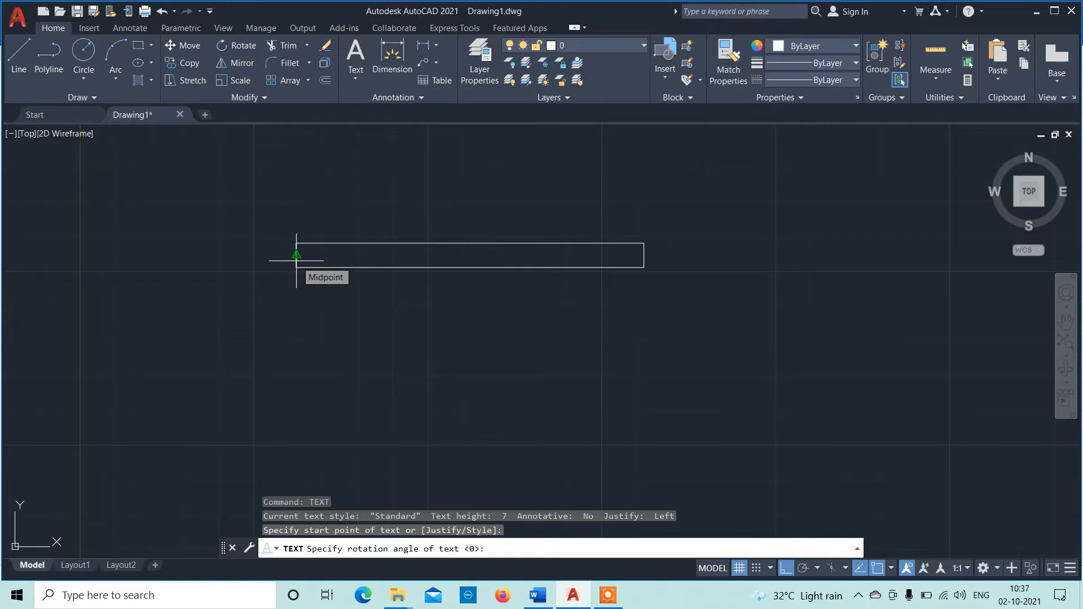
{"action": "key", "text": "Return"}
{"action": "type", "text": "A"}
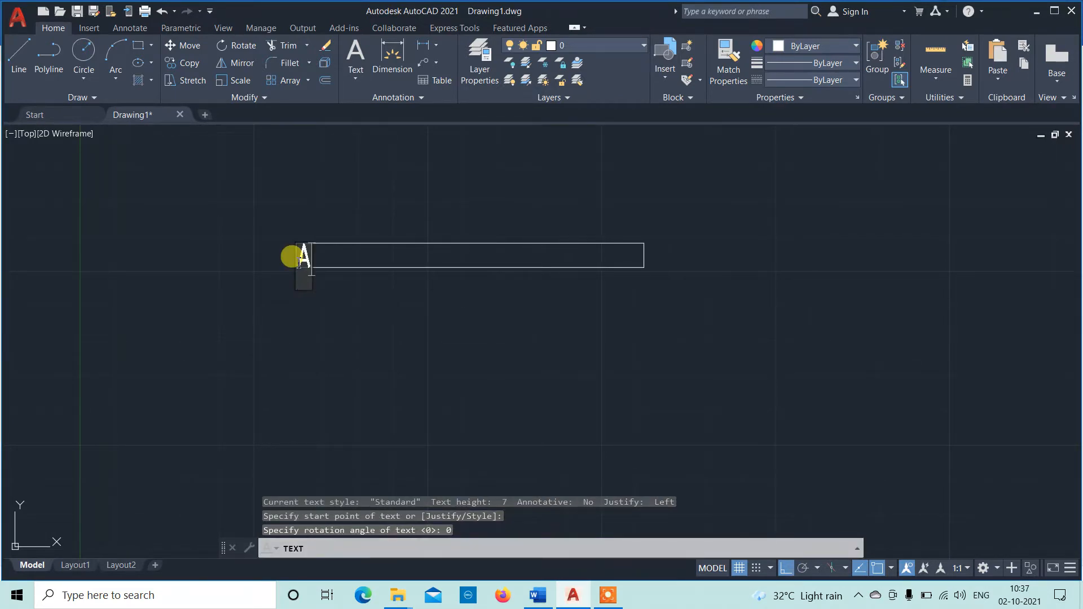
Step: Write the uppercase alphabet ABCDEFGHIJKLMNOPQRSTUVWXYZ inside the frame
{"action": "type", "text": "BCDE"}
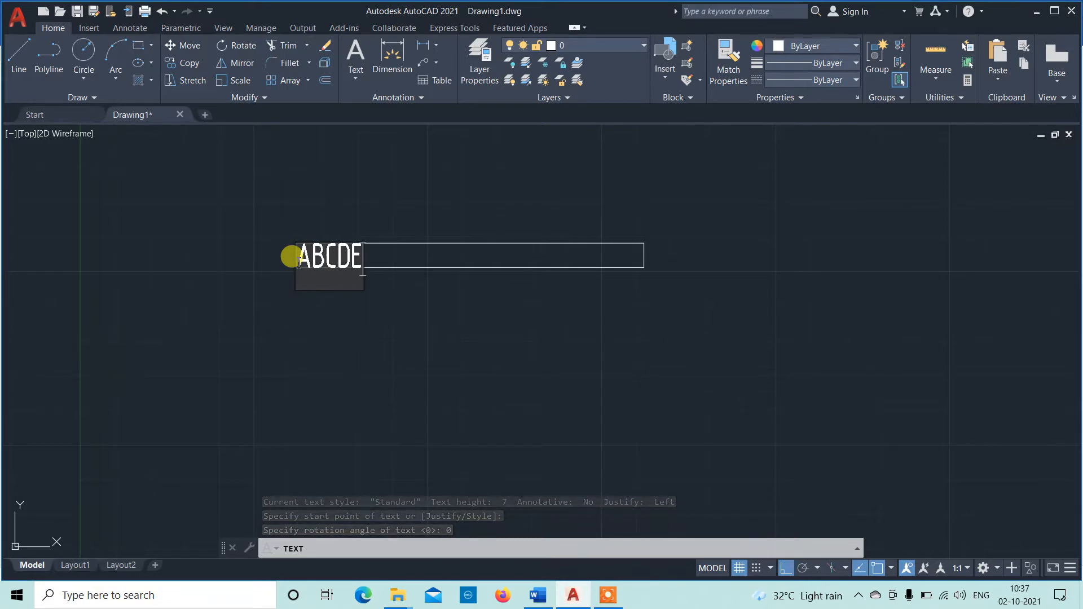
{"action": "type", "text": "FGHIJ"}
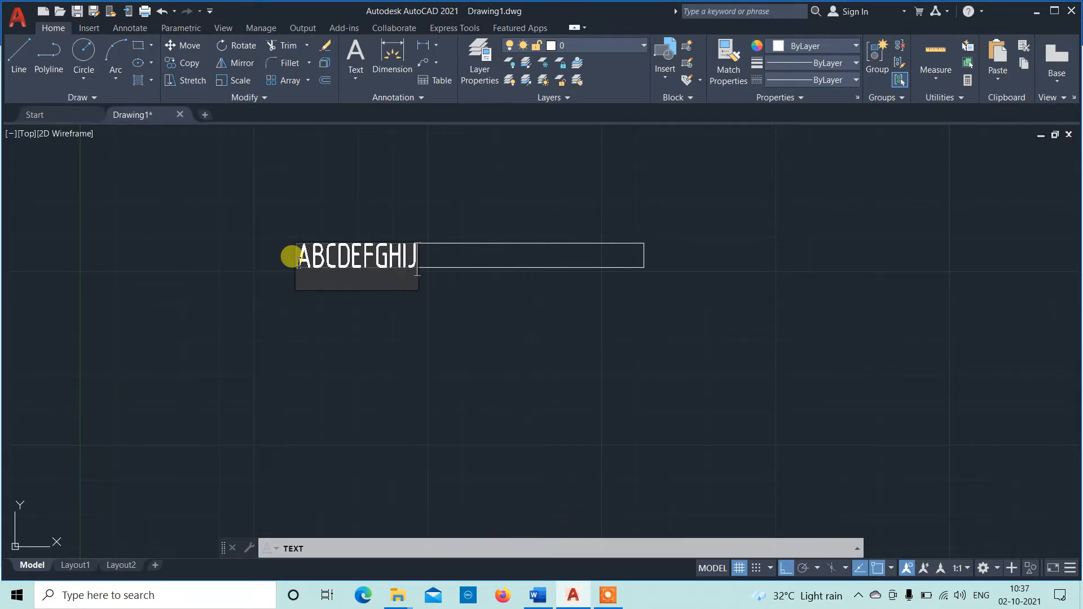
{"action": "type", "text": "KLMNOPQ"}
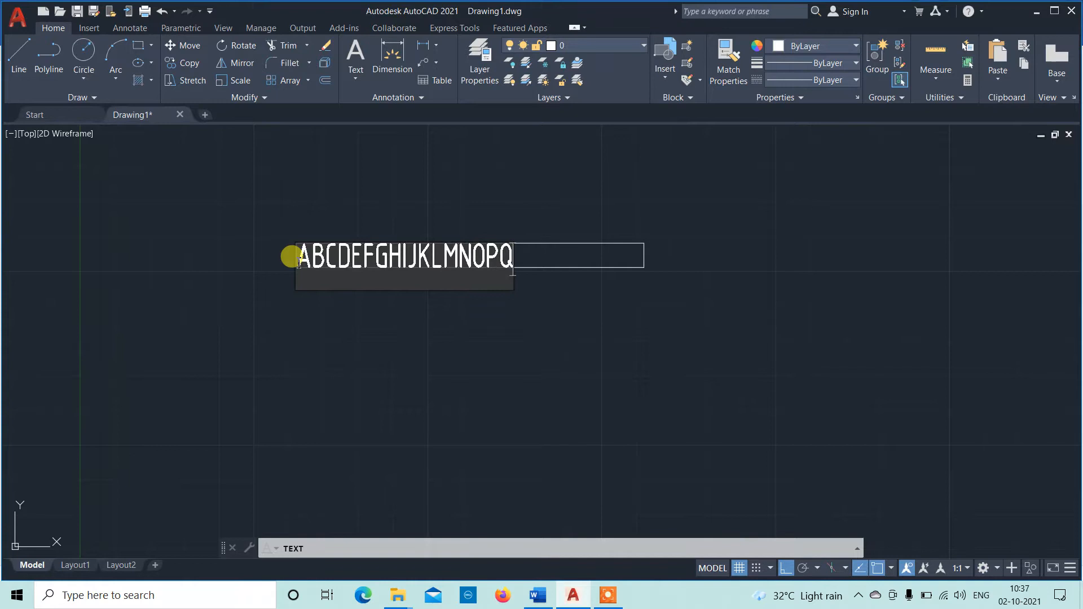
{"action": "type", "text": "RSTUVWXYZ"}
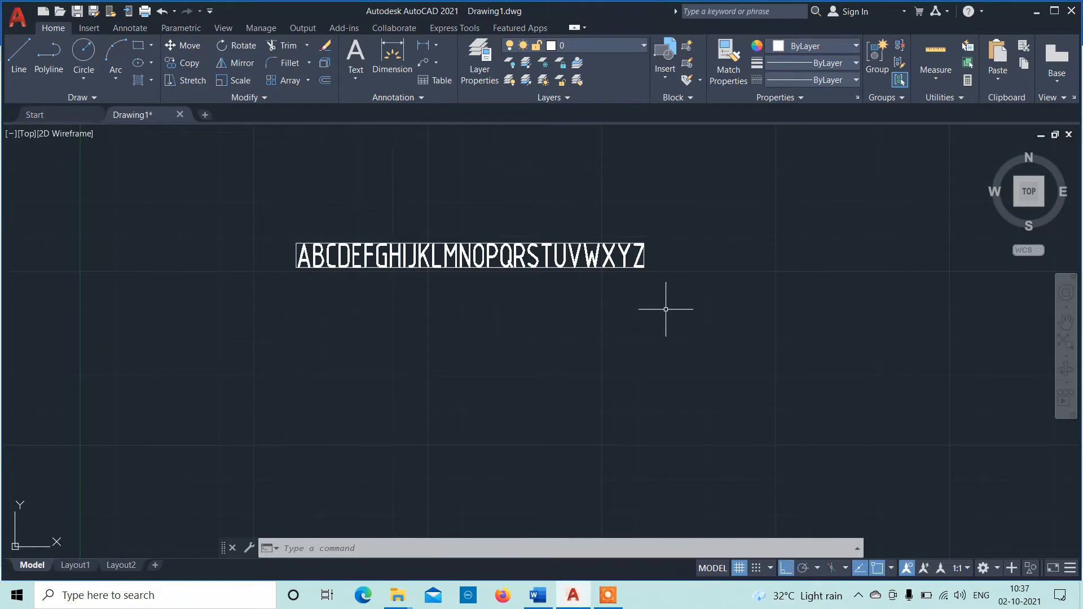
{"action": "mouse_move", "coordinate": [611, 517]}
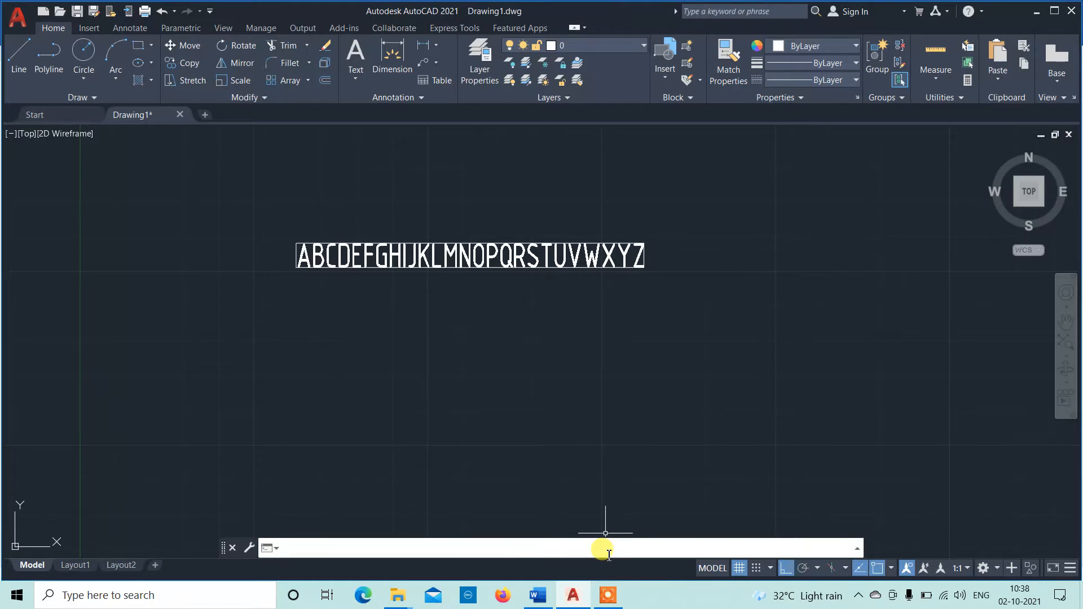
Step: Draw a second 100 by 5 box below the uppercase alphabet row
{"action": "type", "text": "151"}
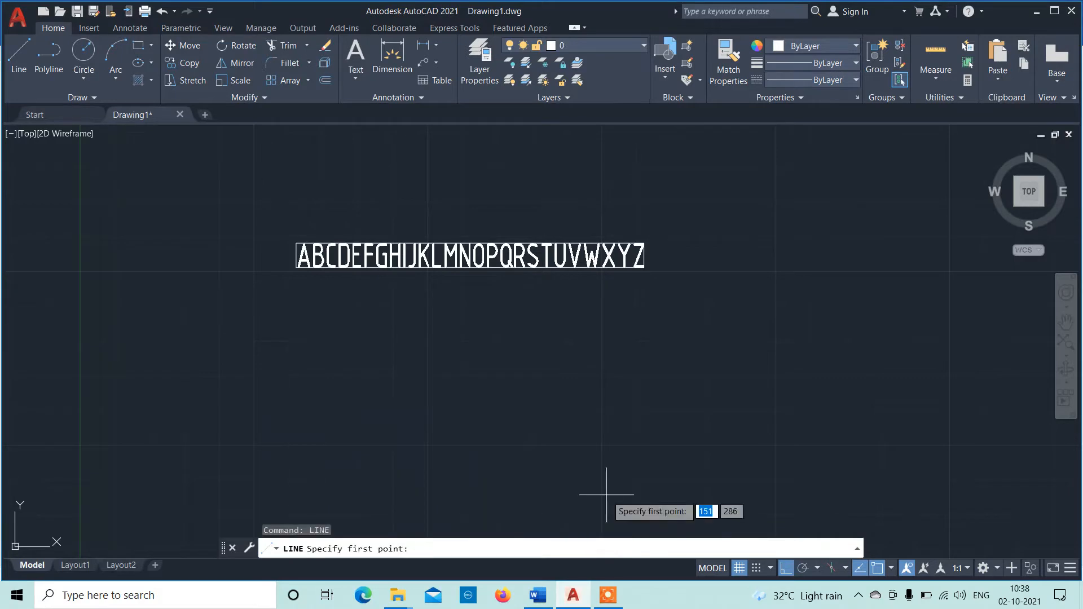
{"action": "mouse_move", "coordinate": [292, 337]}
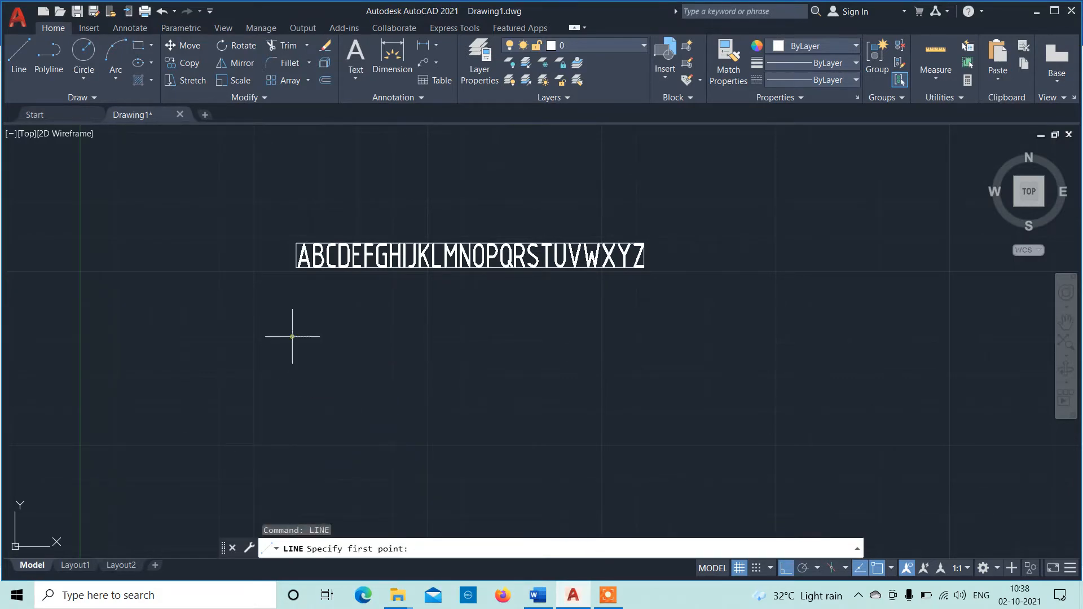
{"action": "left_click", "coordinate": [292, 336]}
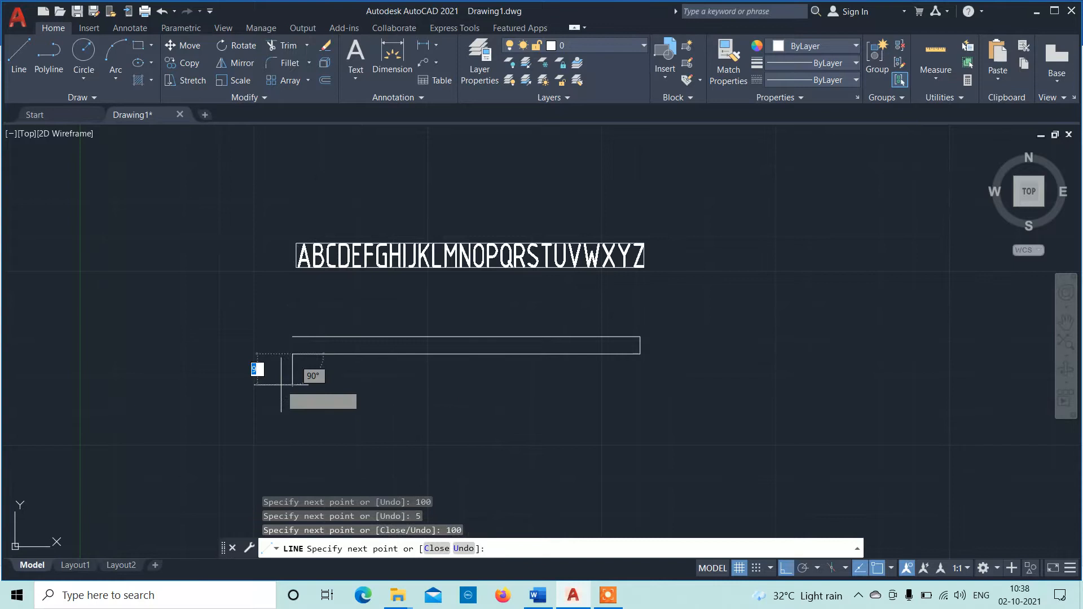
{"action": "key", "text": "Escape"}
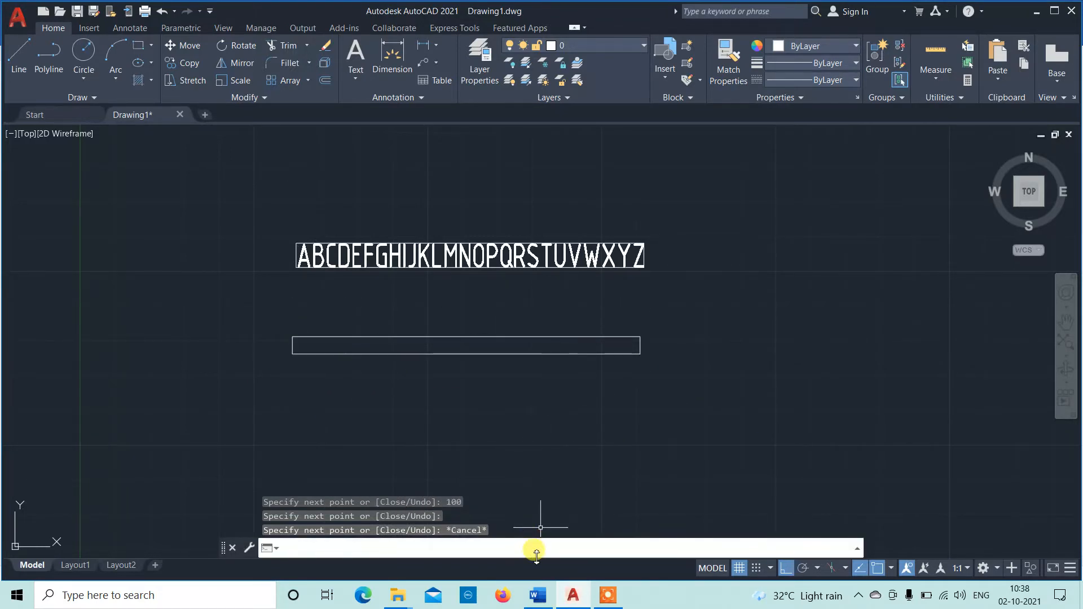
{"action": "type", "text": "style"}
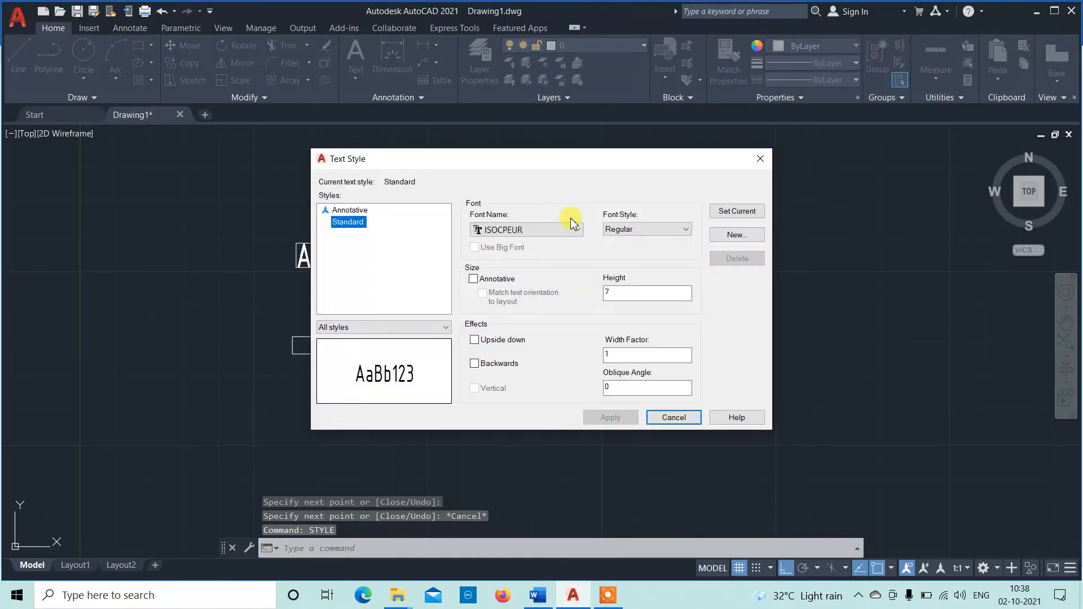
{"action": "mouse_move", "coordinate": [554, 284]}
{"action": "type", "text": "5"}
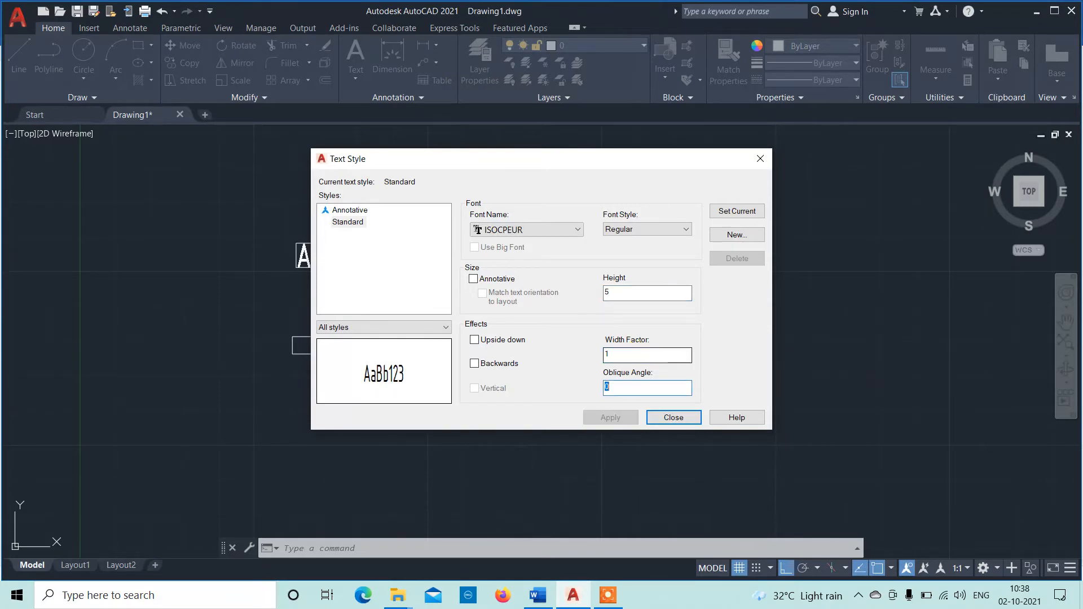
Step: Close the Text Style dialog with the height changed from 7 to 5
{"action": "left_click", "coordinate": [672, 418]}
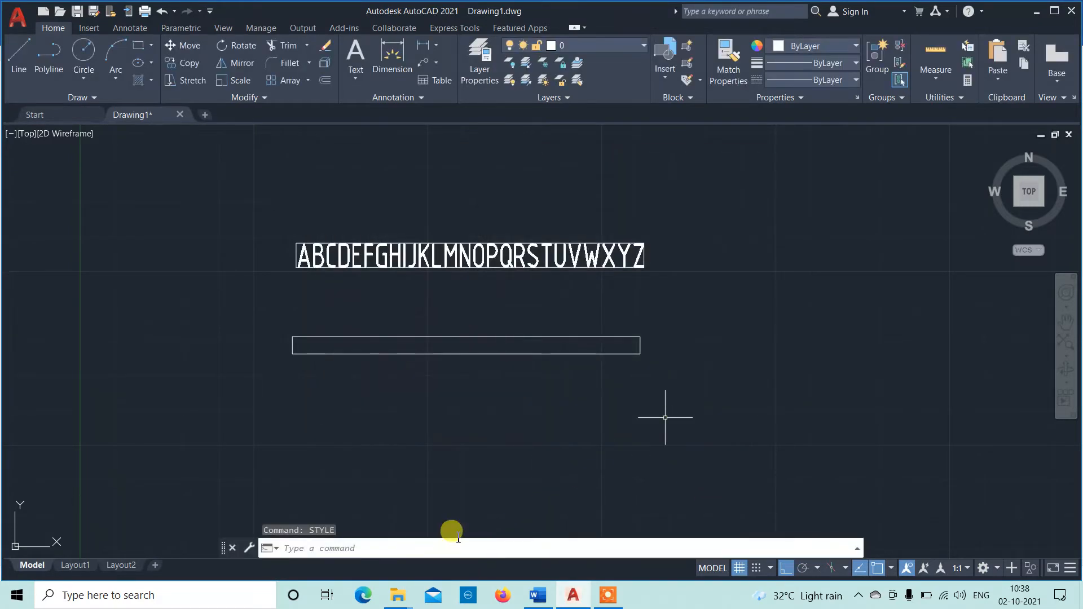
{"action": "type", "text": "Tex"}
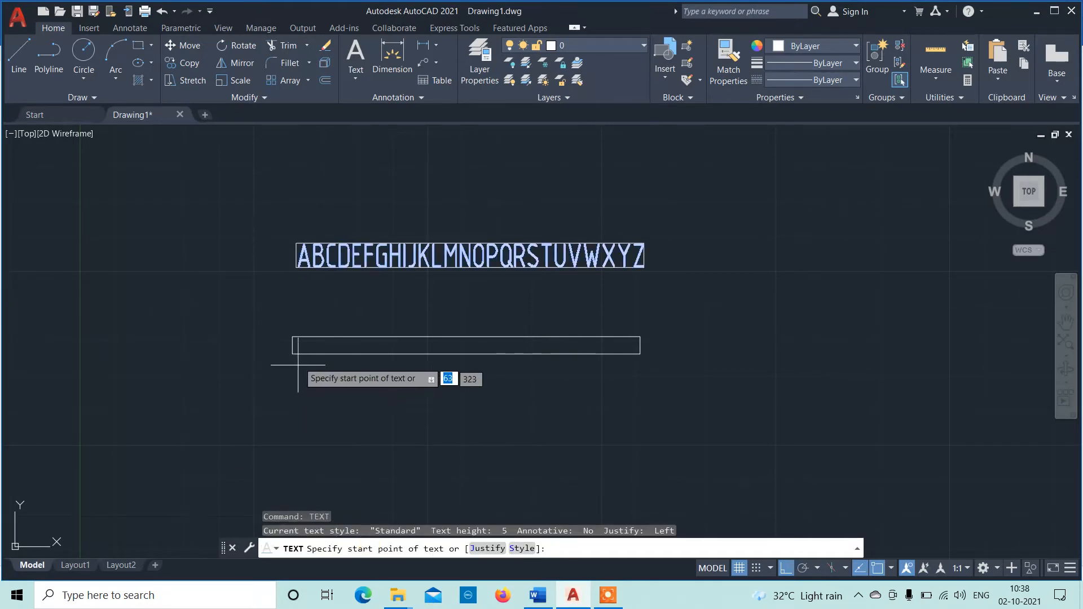
Step: Write ABCDEFGHIJKLMNOPQRSTUVWXYZ starting at the box's lower-left corner
{"action": "left_click", "coordinate": [335, 352]}
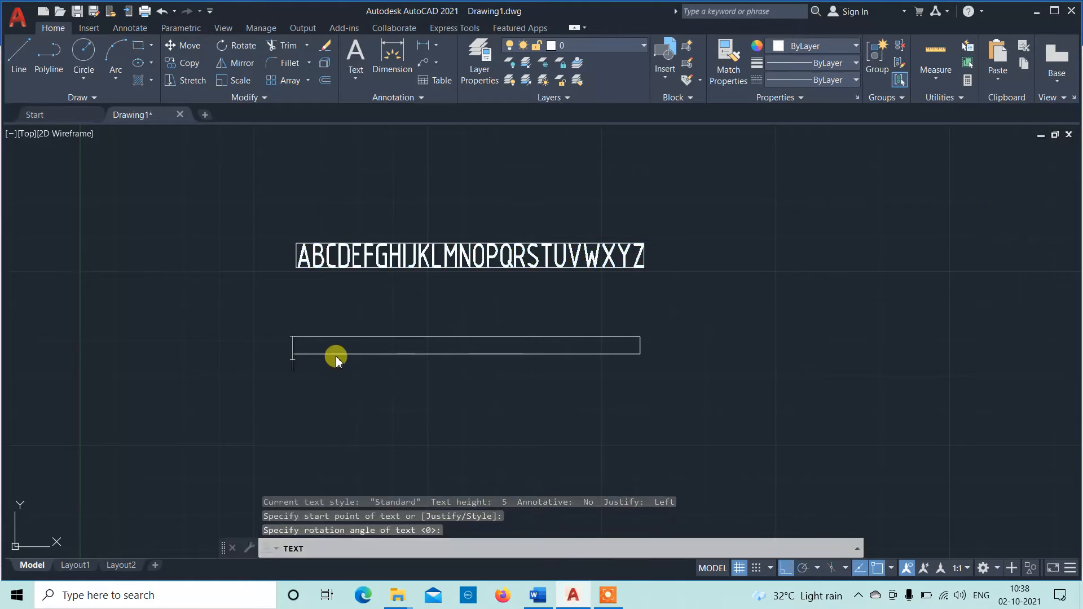
{"action": "type", "text": "ABC"}
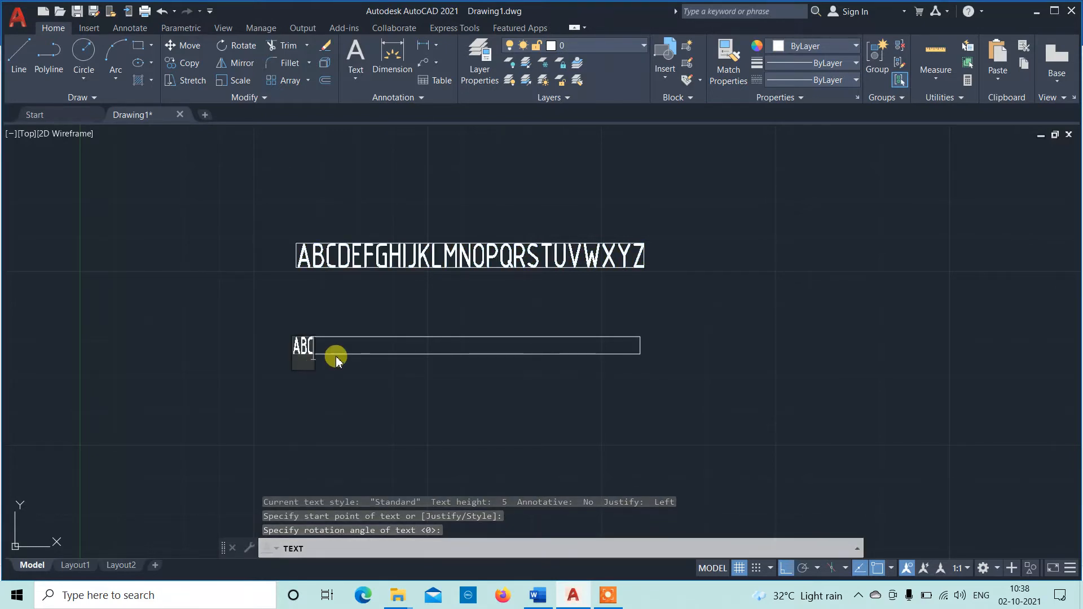
{"action": "type", "text": "DEFGH"}
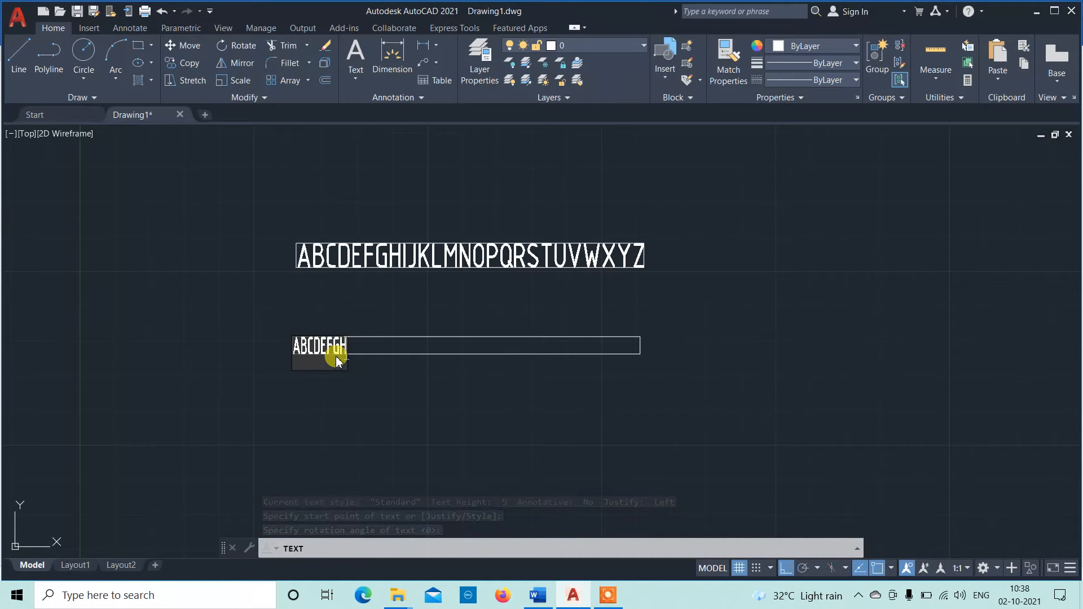
{"action": "type", "text": "IJ"}
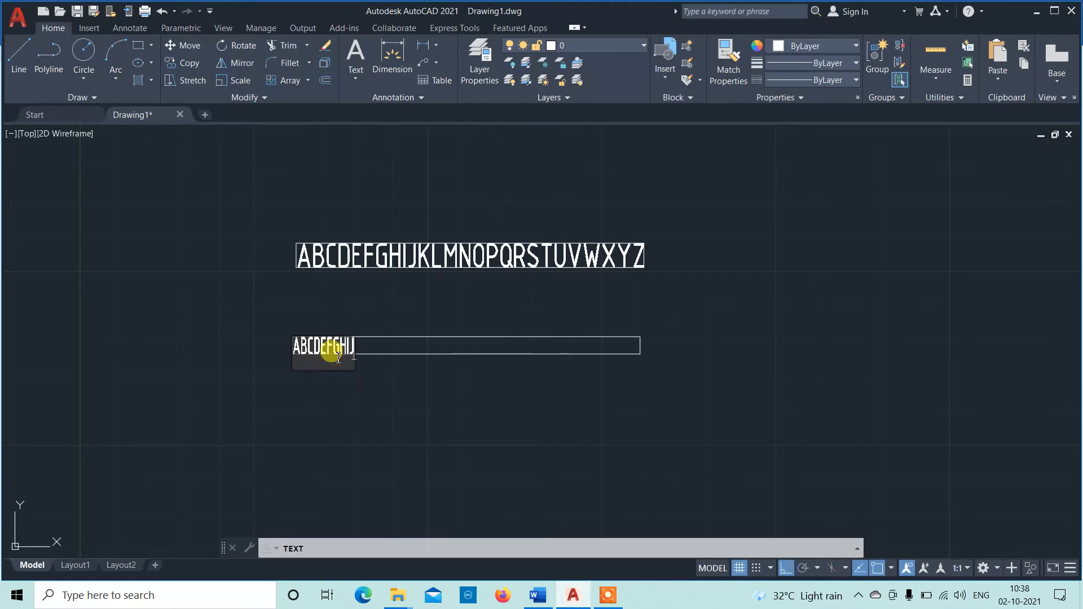
{"action": "type", "text": "KLMNOPQR"}
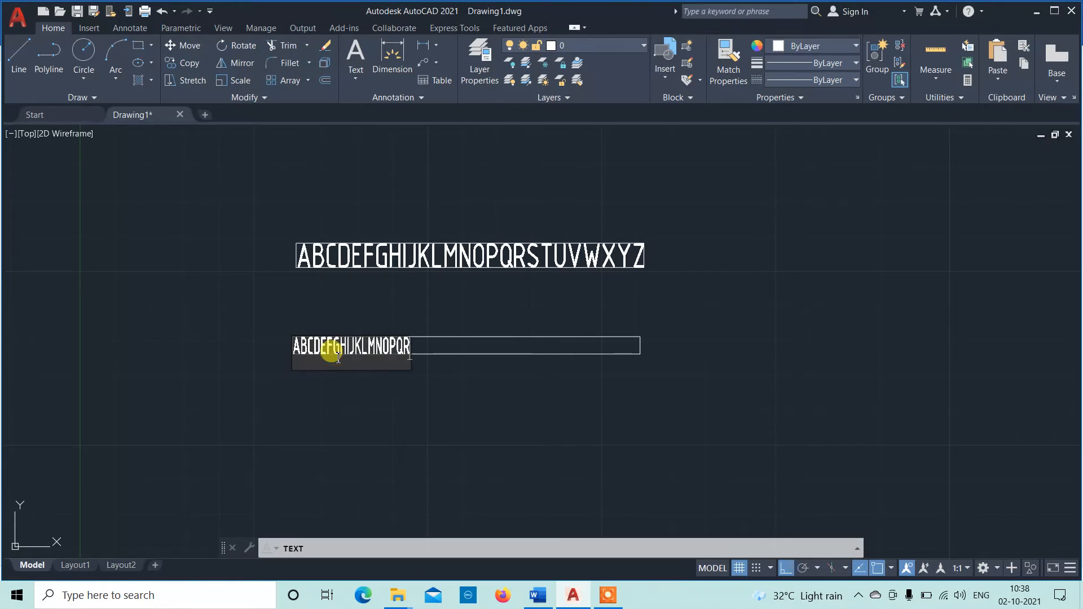
{"action": "type", "text": "STUVW"}
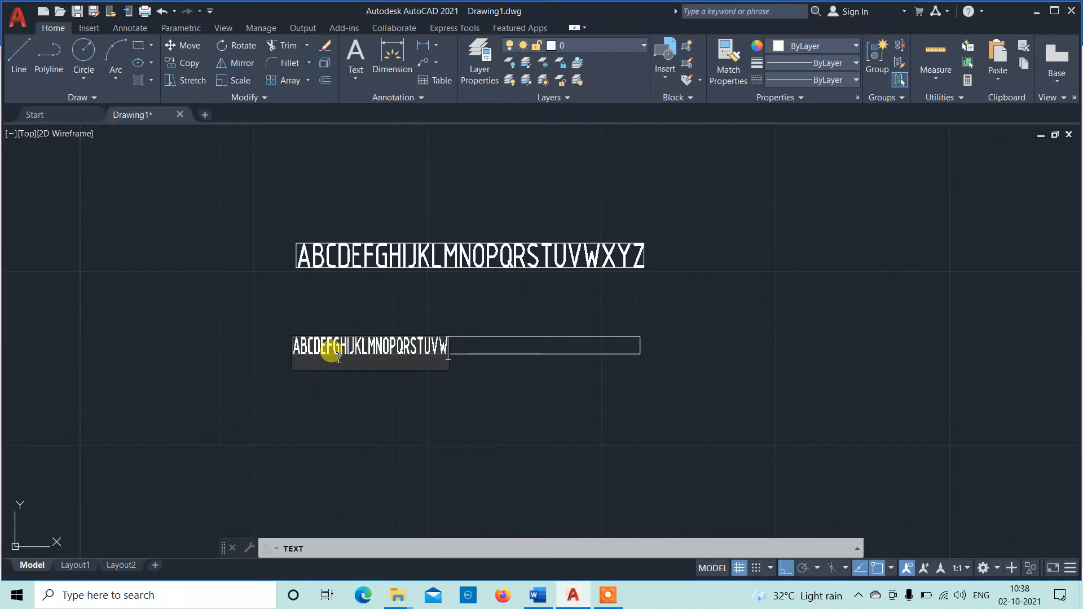
{"action": "type", "text": "XYZ"}
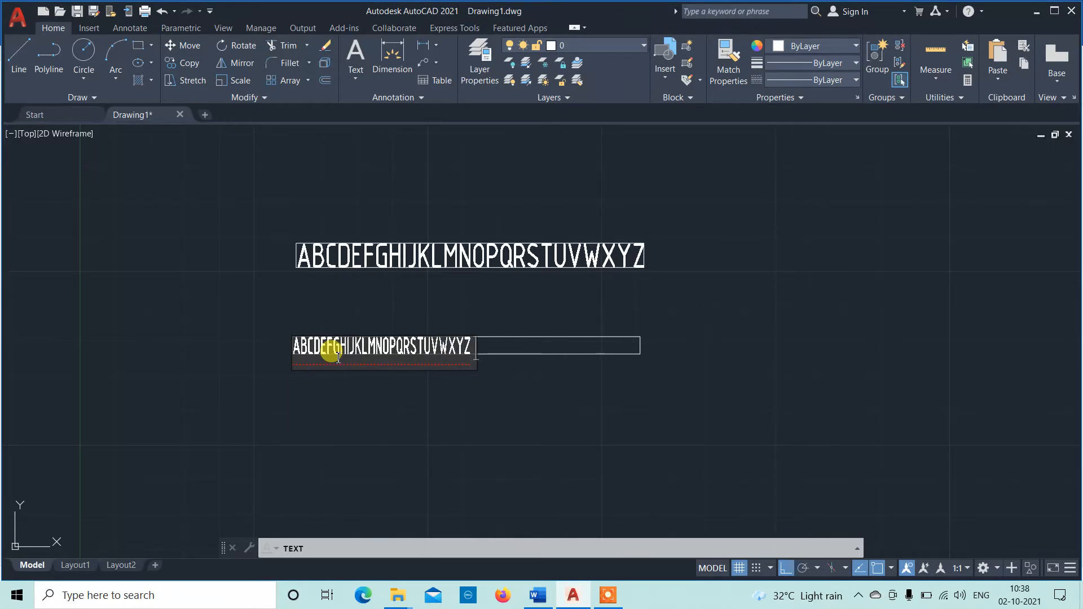
Step: Continue the row with lowercase abcdefghijklmnopqrstuvwxyz and finish the text
{"action": "type", "text": "abcdef"}
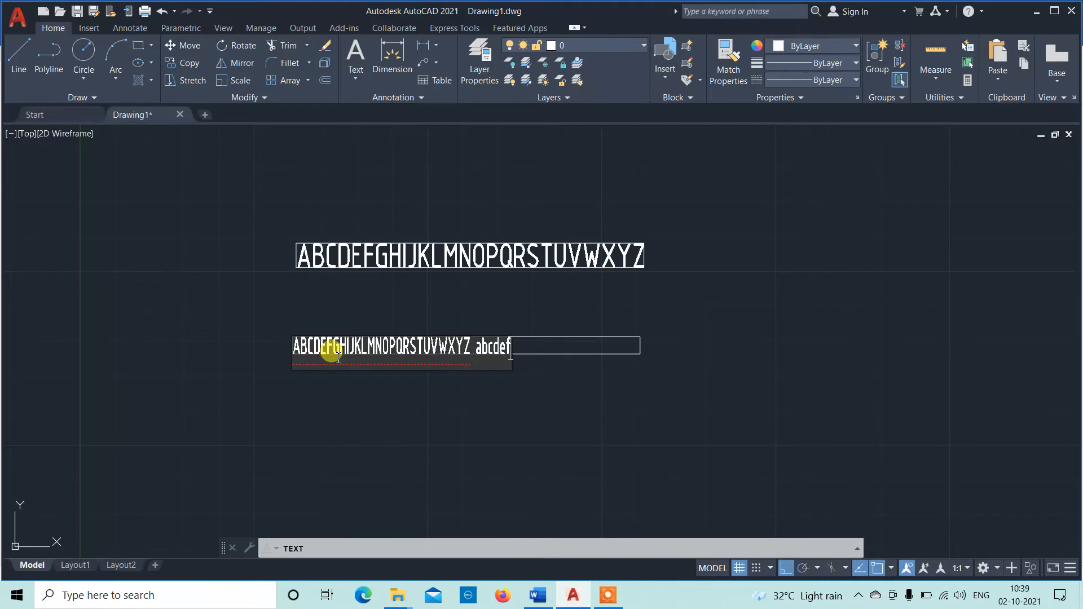
{"action": "type", "text": "ghijklmnop"}
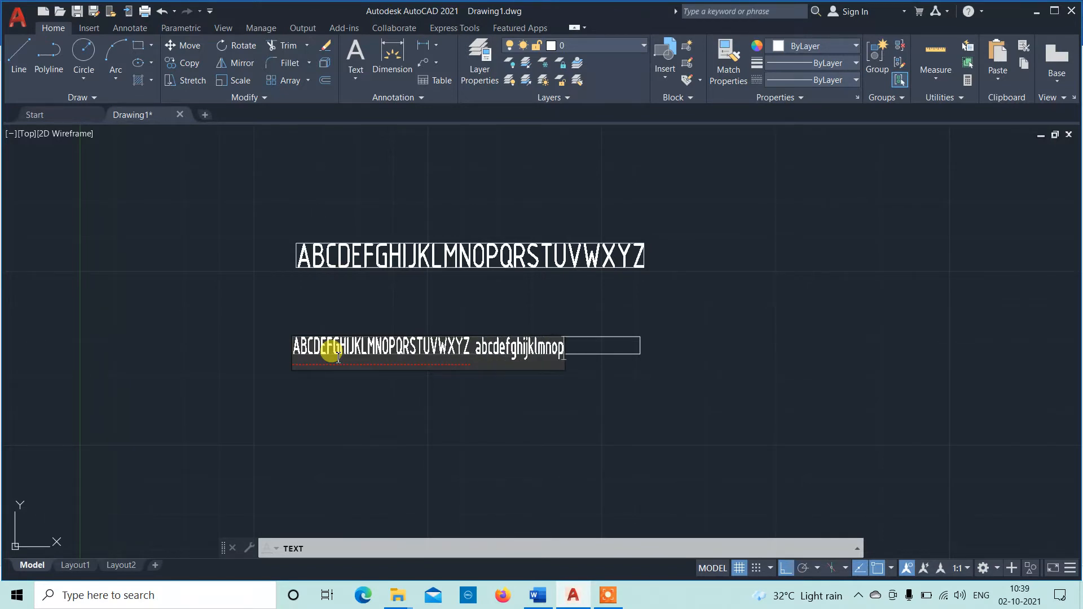
{"action": "type", "text": "qrstuv"}
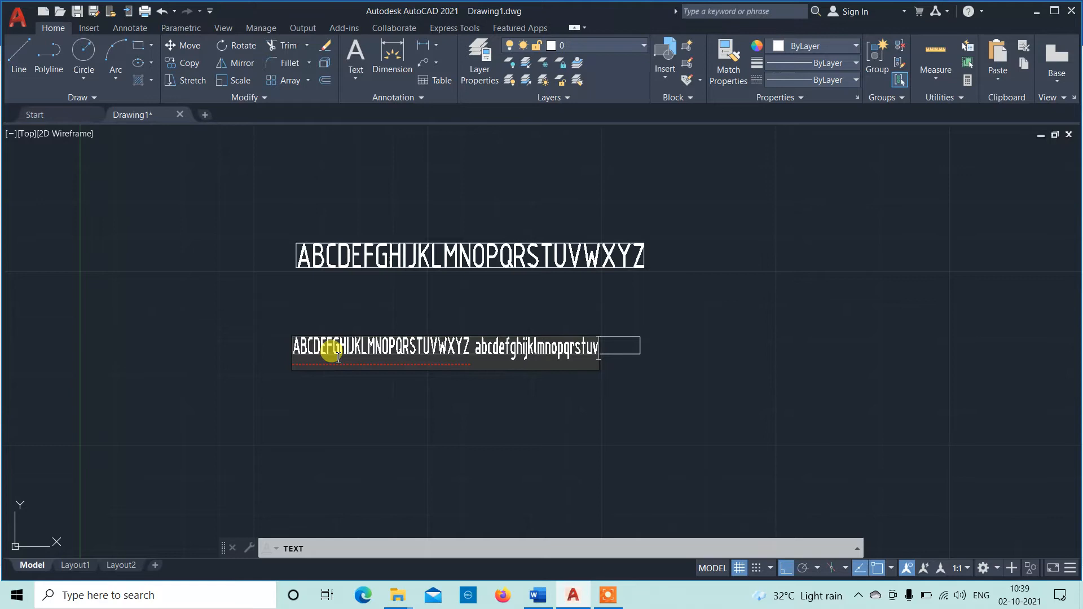
{"action": "type", "text": "wxyz"}
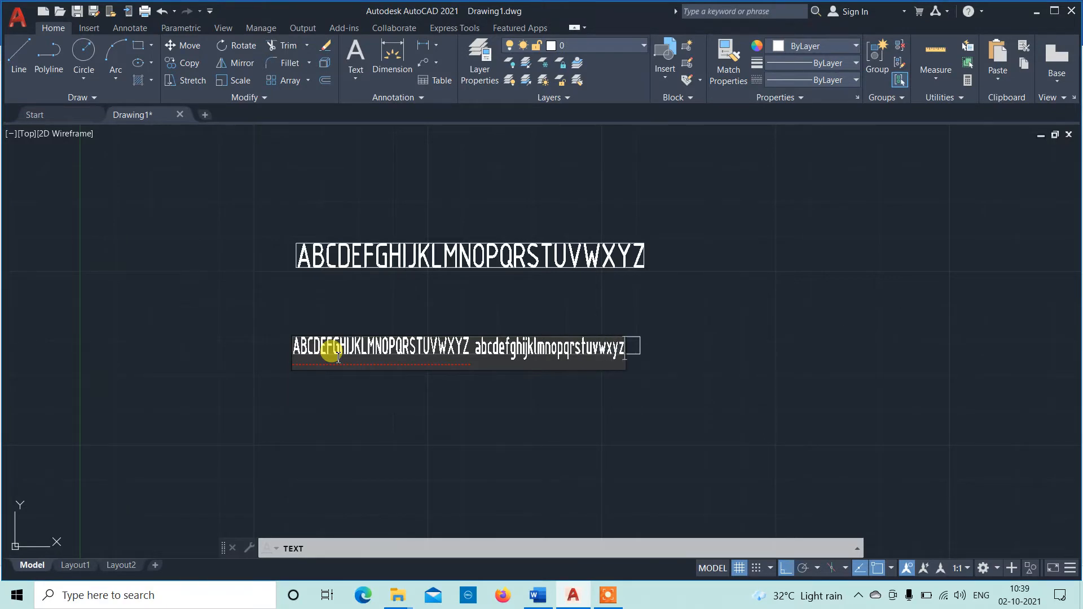
{"action": "key", "text": "Return"}
{"action": "type", "text": "LINE"}
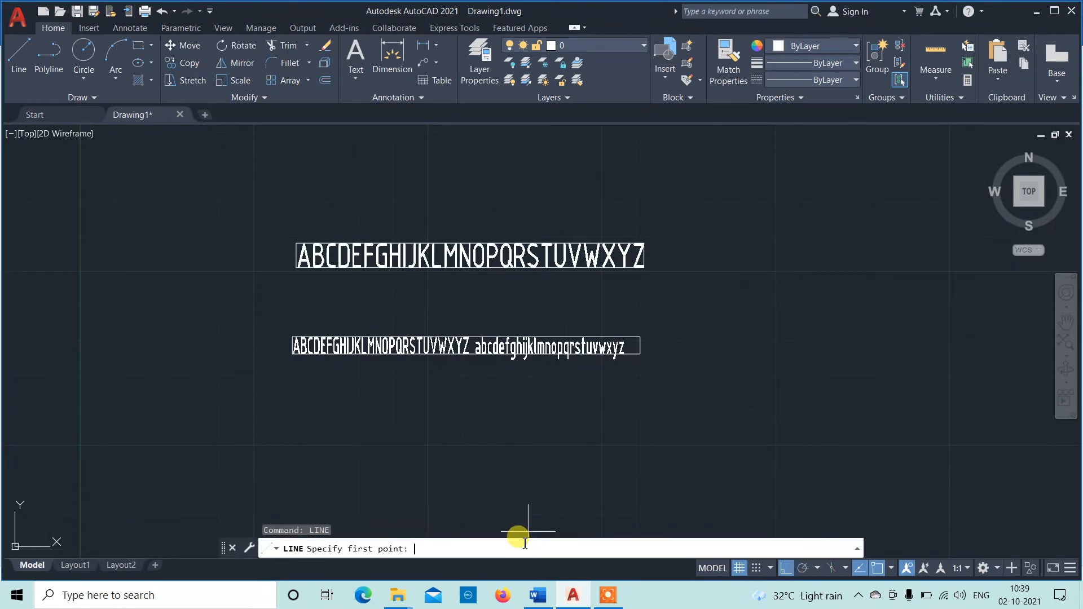
{"action": "mouse_move", "coordinate": [300, 404]}
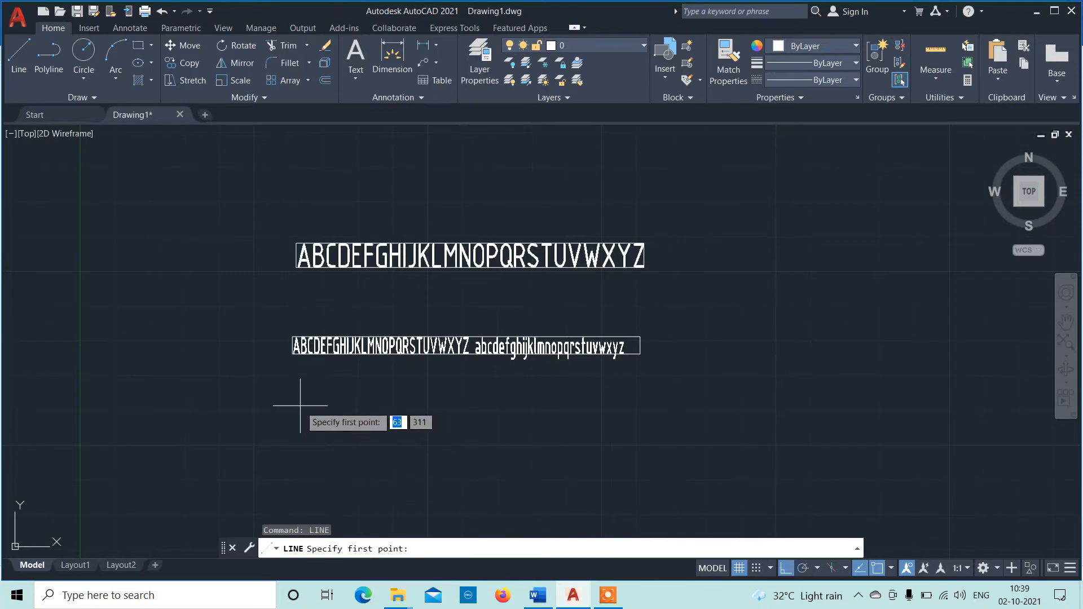
Step: Draw a third 100 by 7 box below the mixed-case alphabet row
{"action": "left_click", "coordinate": [300, 391]}
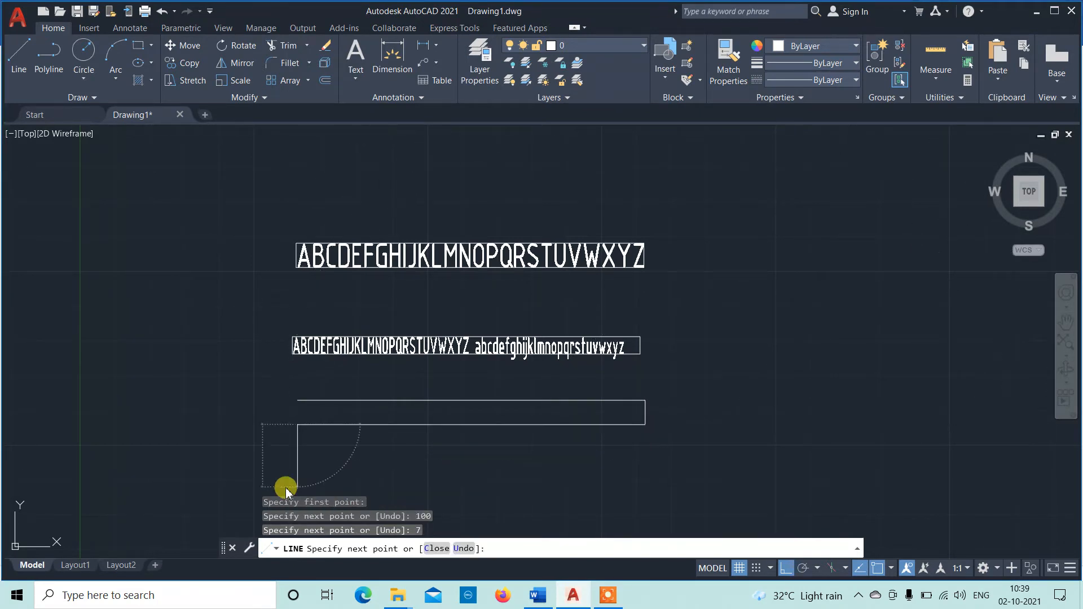
{"action": "key", "text": "Escape"}
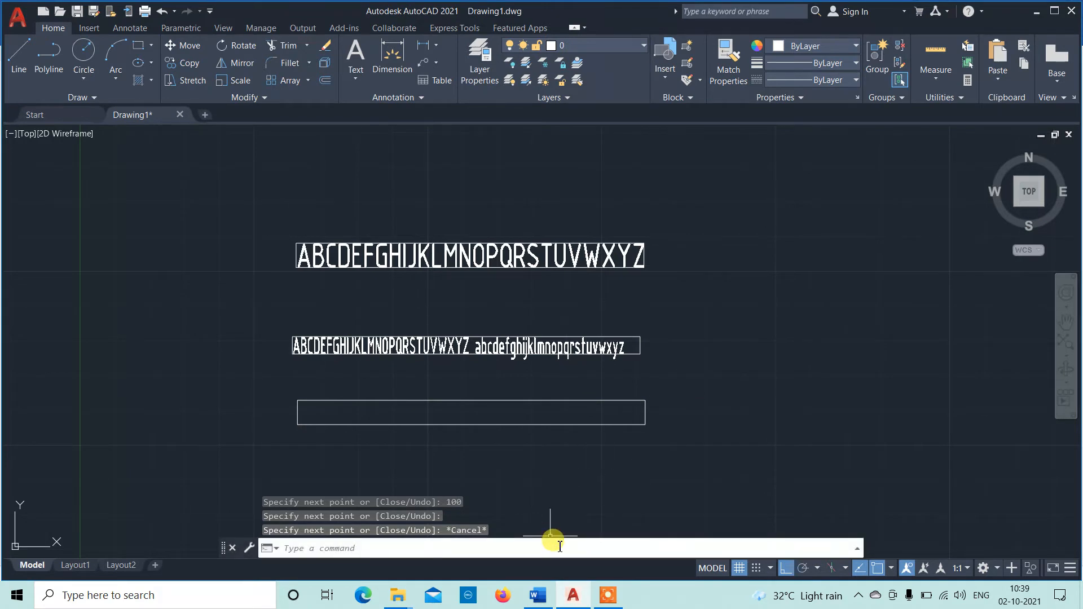
{"action": "type", "text": "style"}
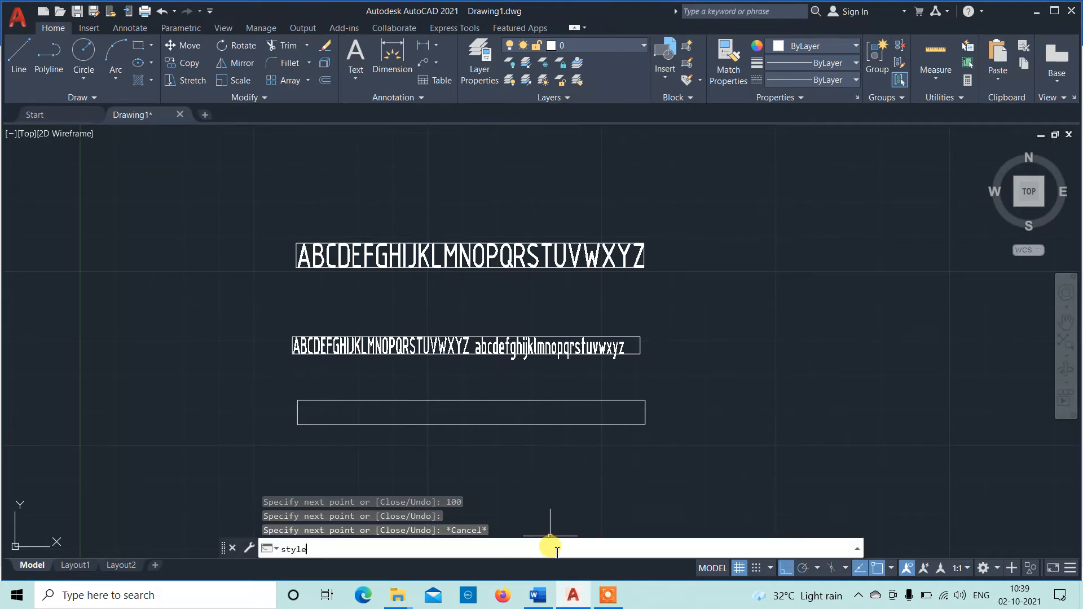
Step: Set the Standard text style height back to 7 with width factor 1, apply and close
{"action": "key", "text": "Return"}
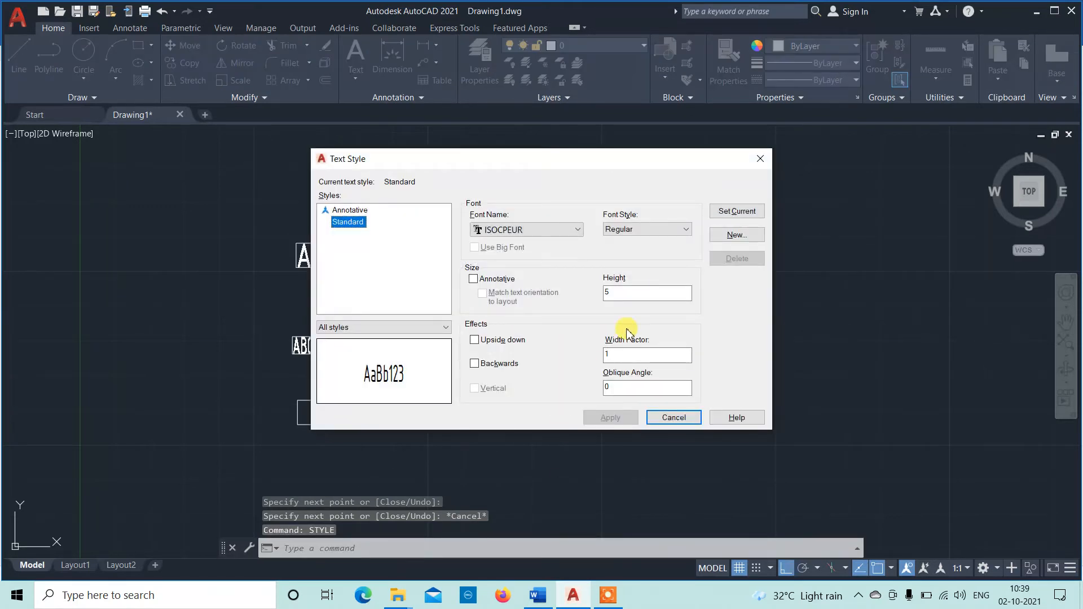
{"action": "left_click", "coordinate": [646, 292]}
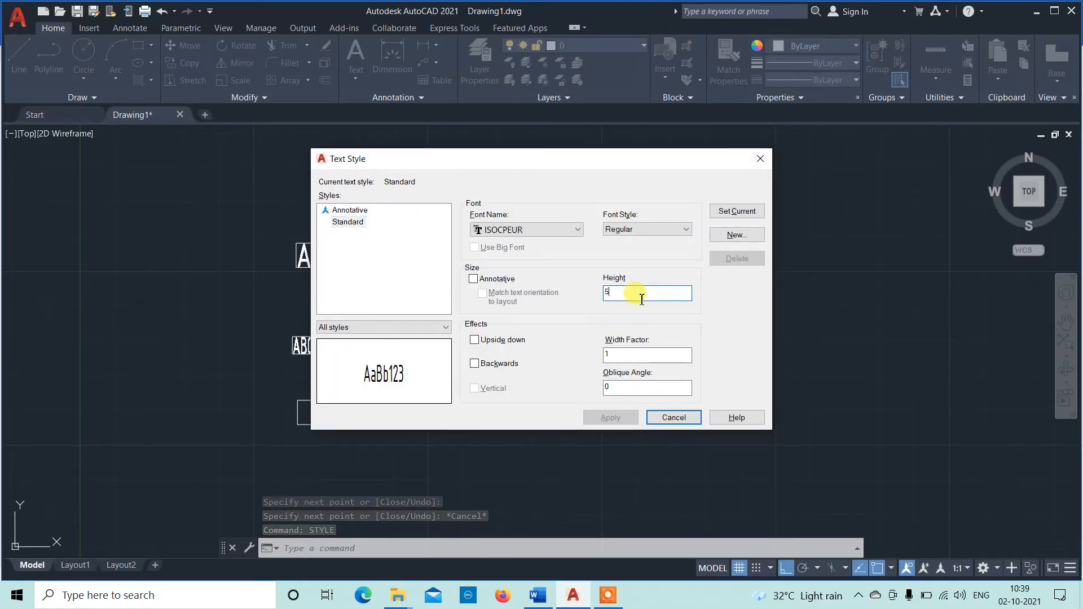
{"action": "type", "text": "7"}
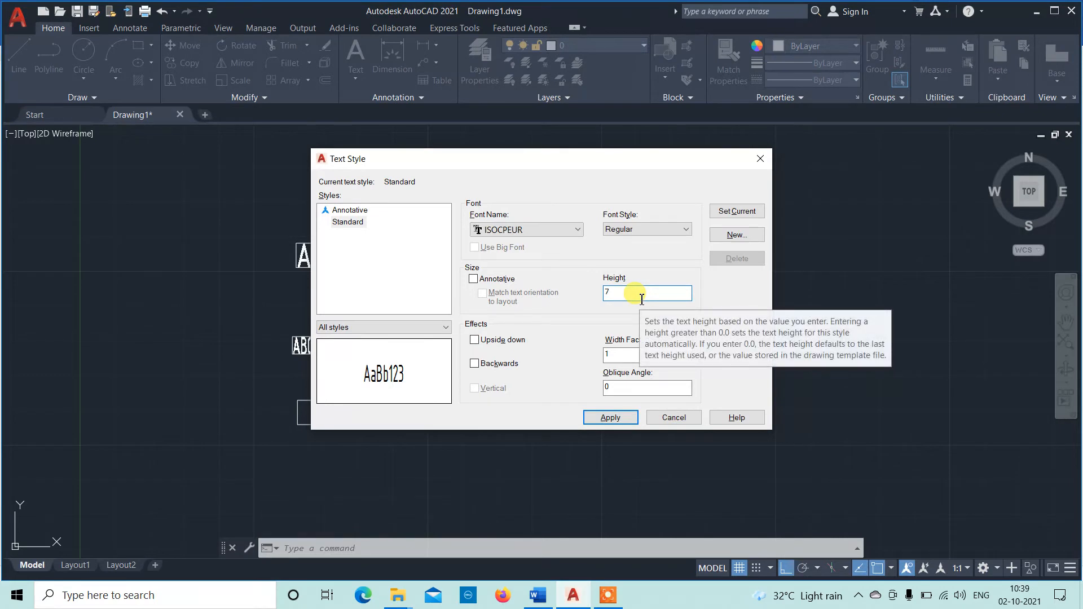
{"action": "left_click", "coordinate": [647, 355]}
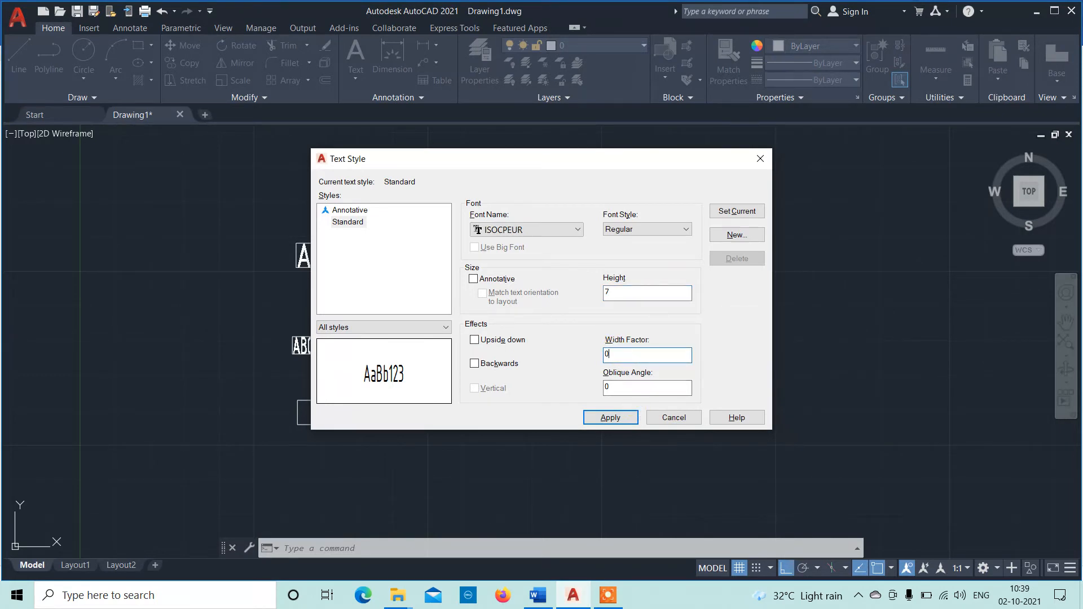
{"action": "left_click", "coordinate": [611, 418]}
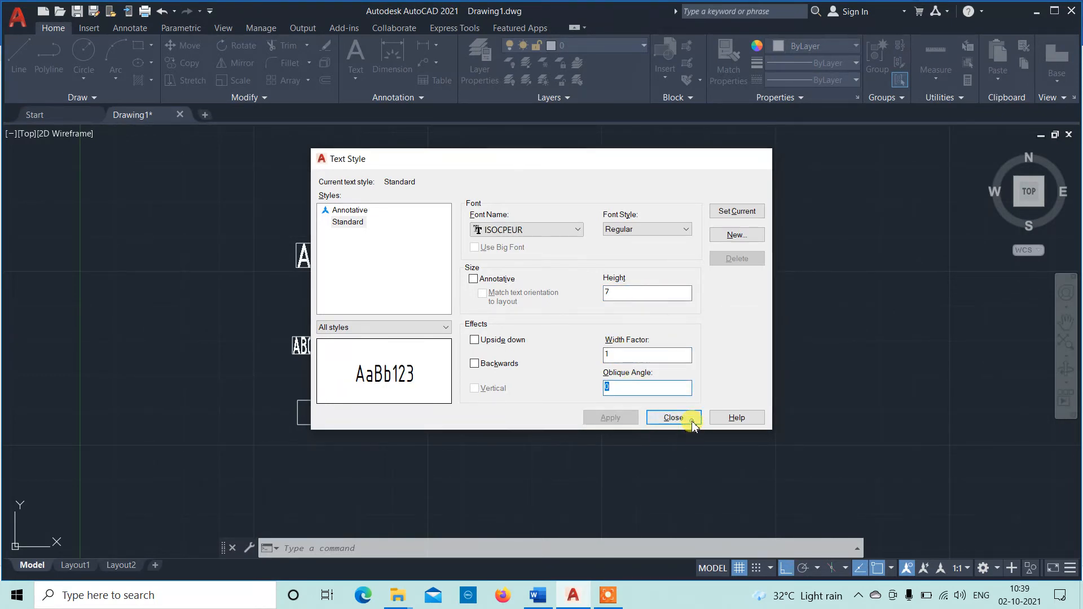
{"action": "left_click", "coordinate": [672, 418]}
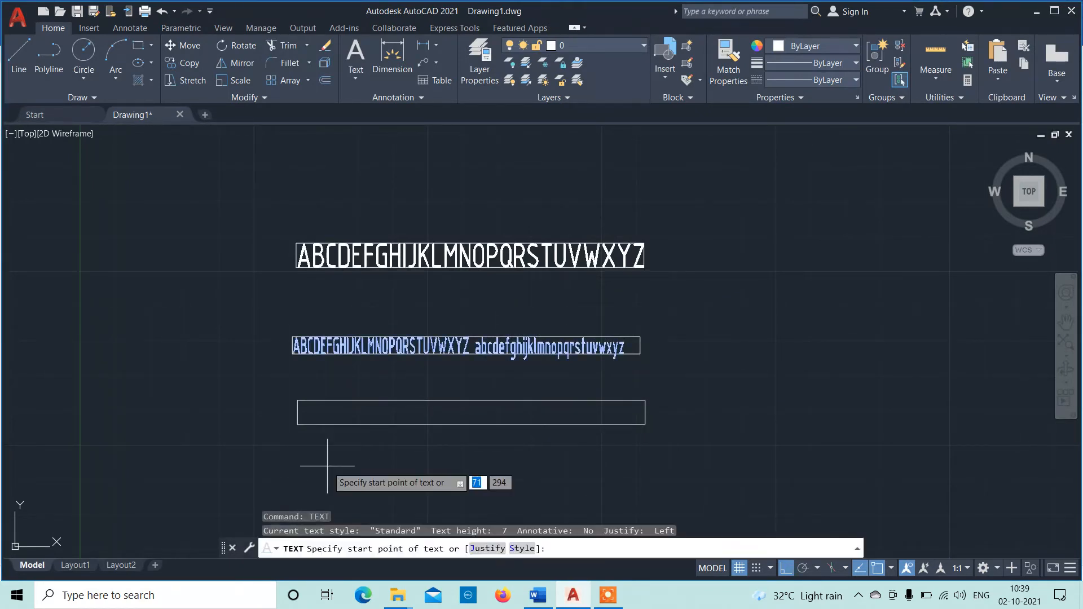
{"action": "left_click", "coordinate": [296, 424]}
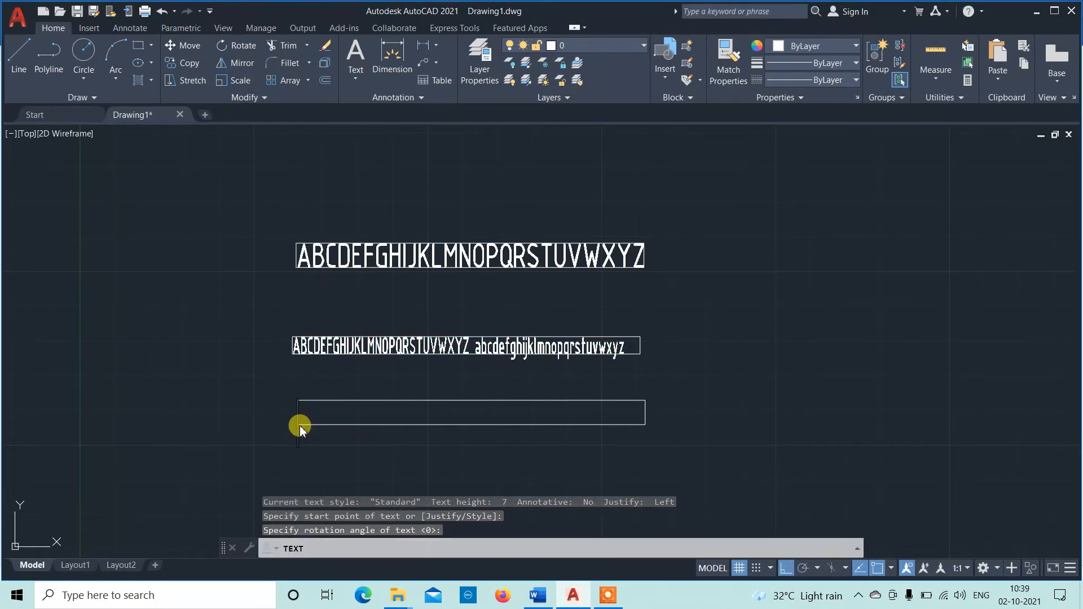
{"action": "type", "text": "012"}
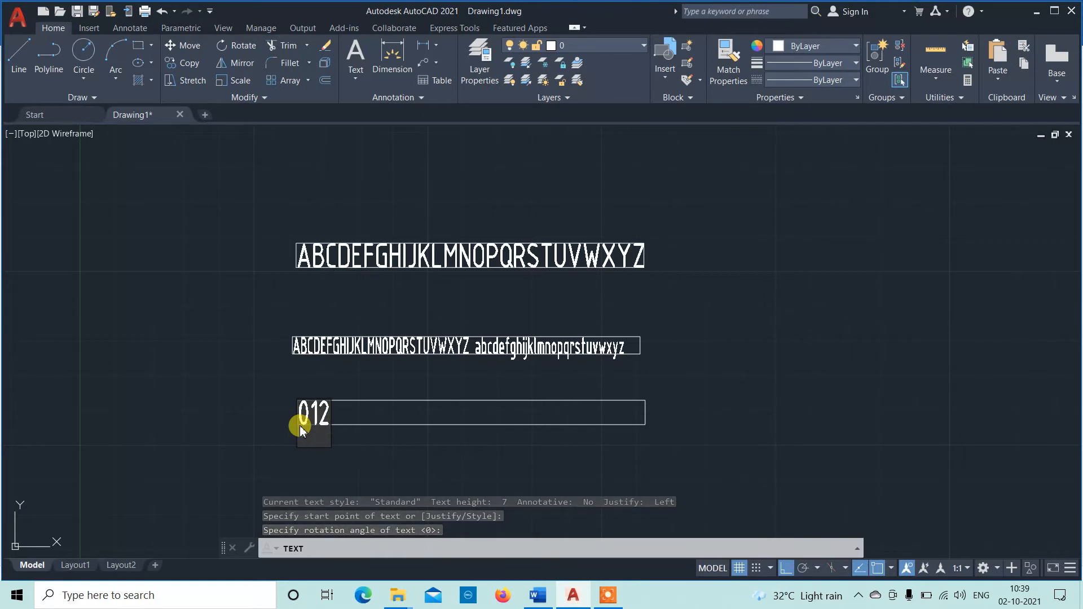
{"action": "type", "text": "34567"}
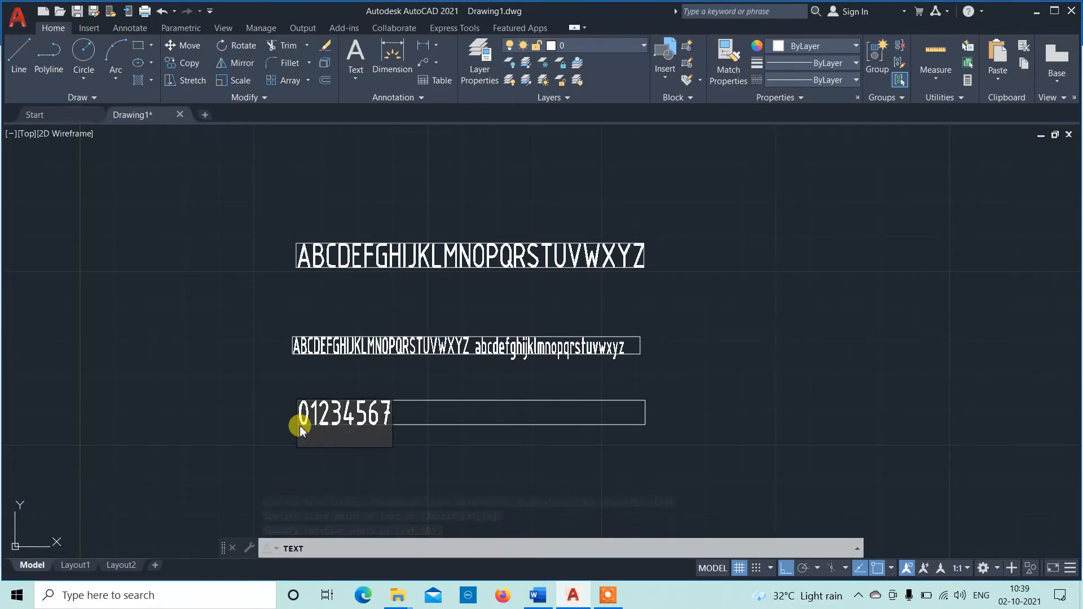
{"action": "type", "text": "89"}
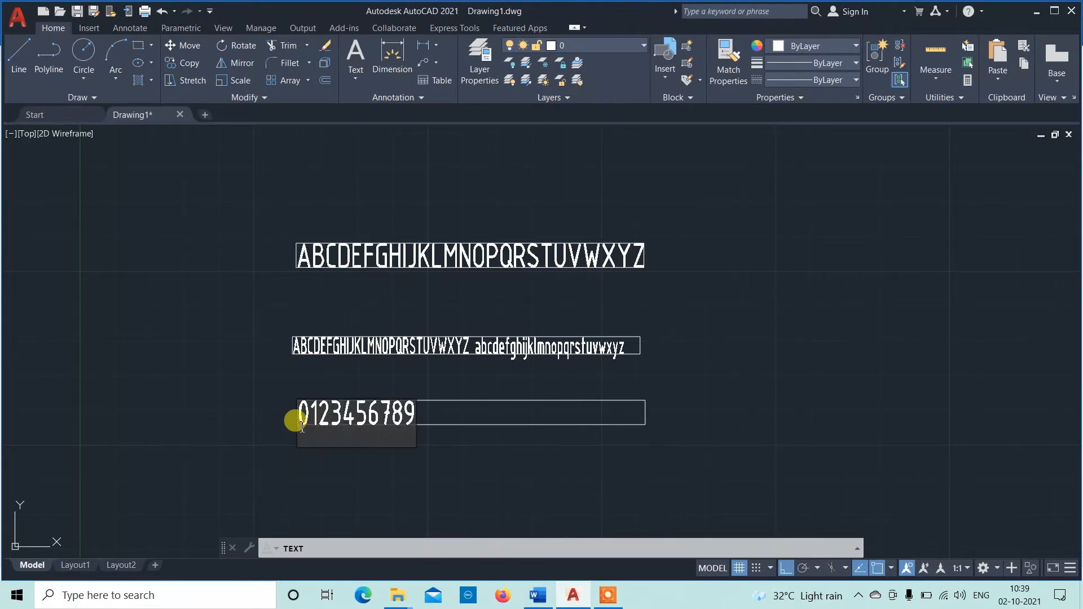
{"action": "type", "text": "0"}
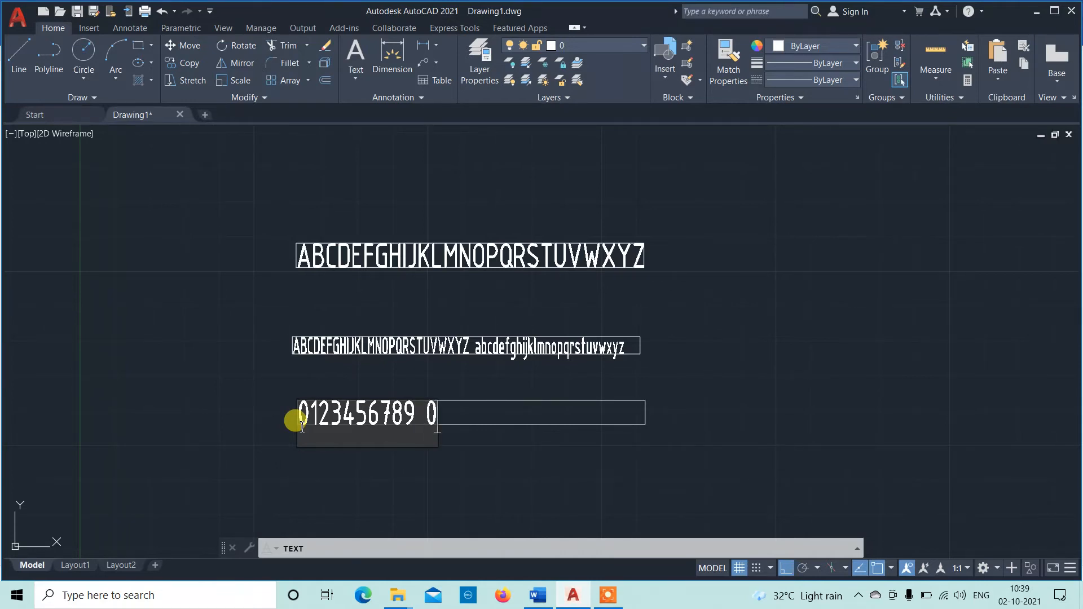
{"action": "type", "text": "1 2"}
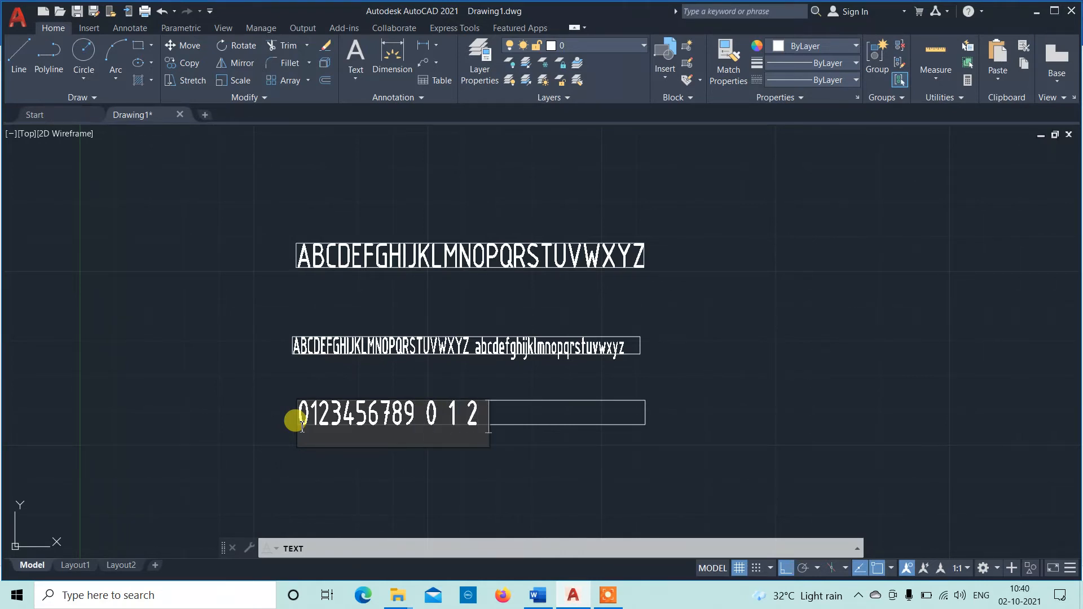
{"action": "type", "text": "3 4 5"}
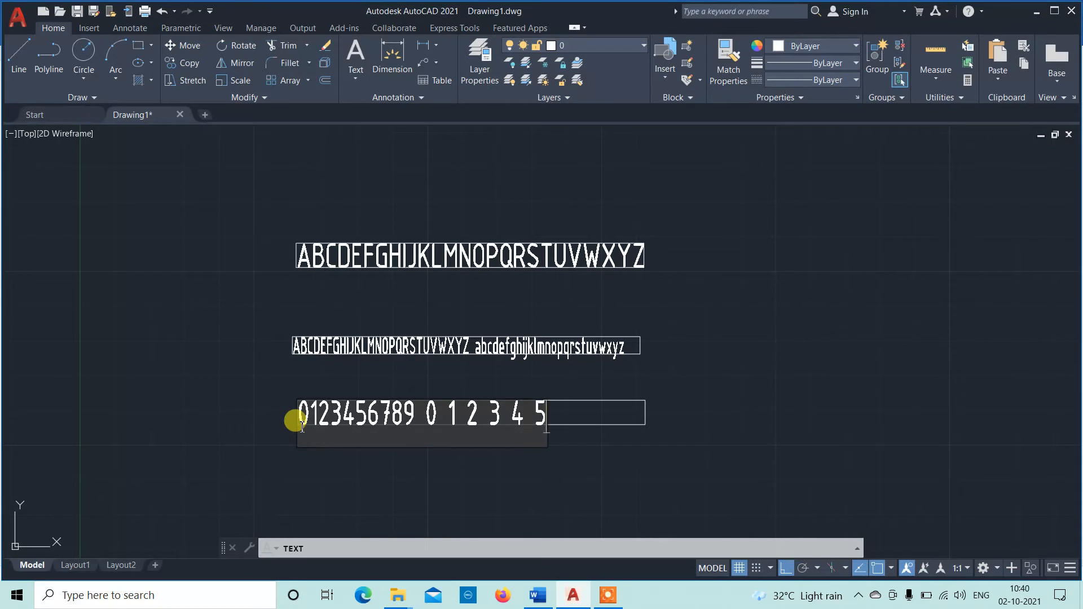
{"action": "type", "text": "6 7 8"}
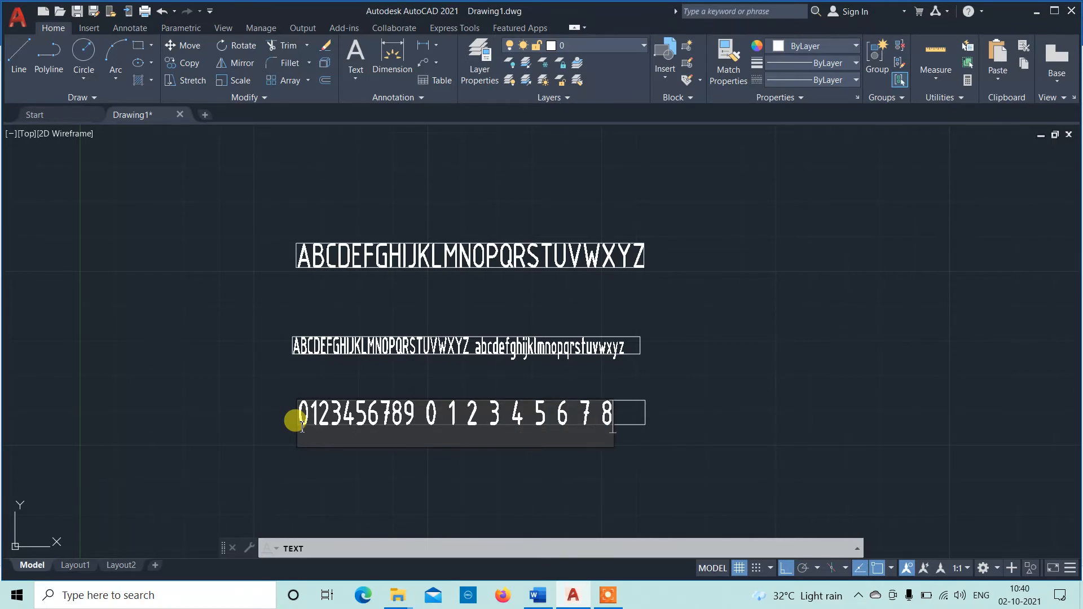
{"action": "type", "text": "9"}
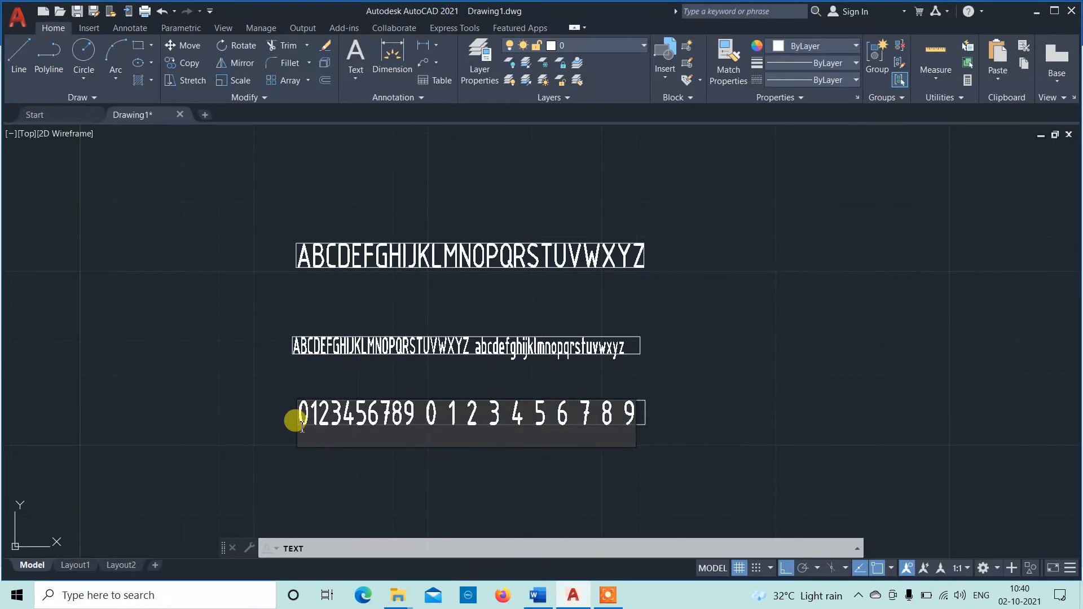
{"action": "mouse_move", "coordinate": [576, 489]}
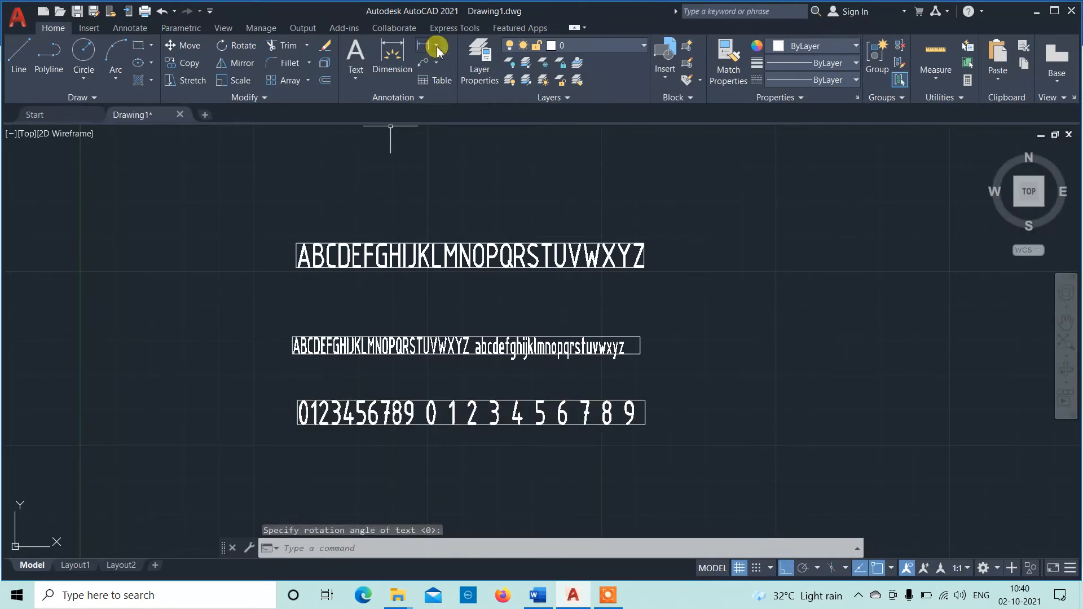
Step: Add a linear dimension of 100 along the top letter row's length
{"action": "left_click", "coordinate": [391, 51]}
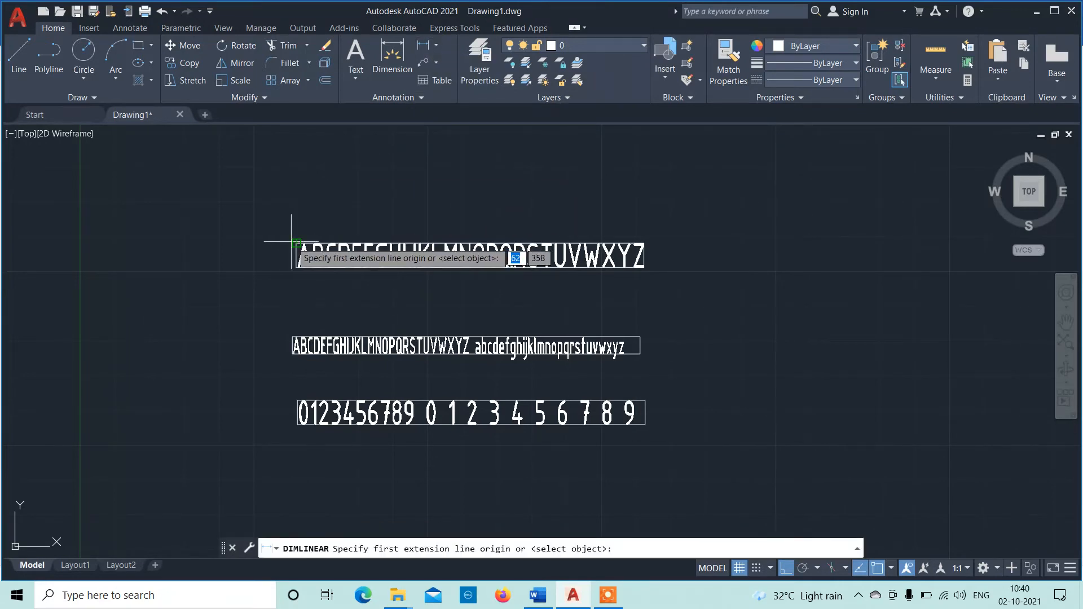
{"action": "left_click", "coordinate": [293, 243]}
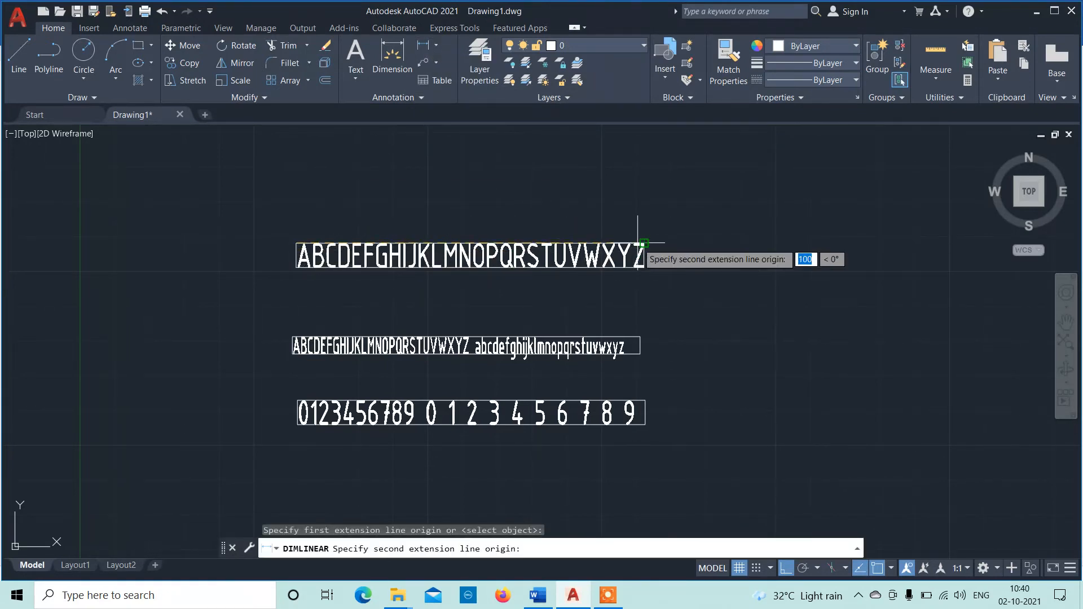
{"action": "left_click", "coordinate": [396, 137]}
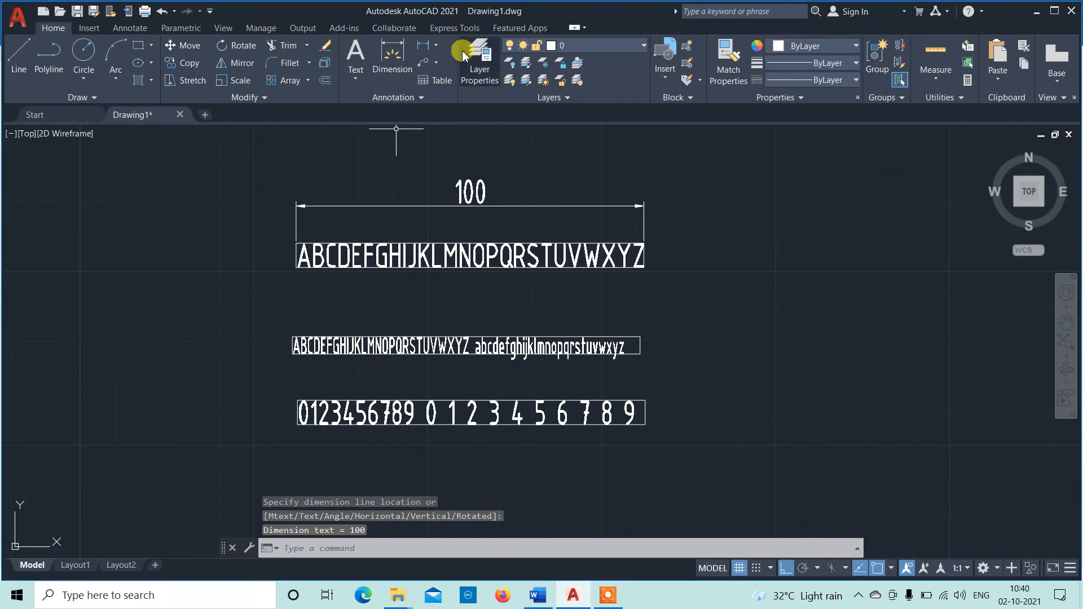
Step: Dimension the row heights: 7 for the top box and 5 for the second
{"action": "left_click", "coordinate": [436, 46]}
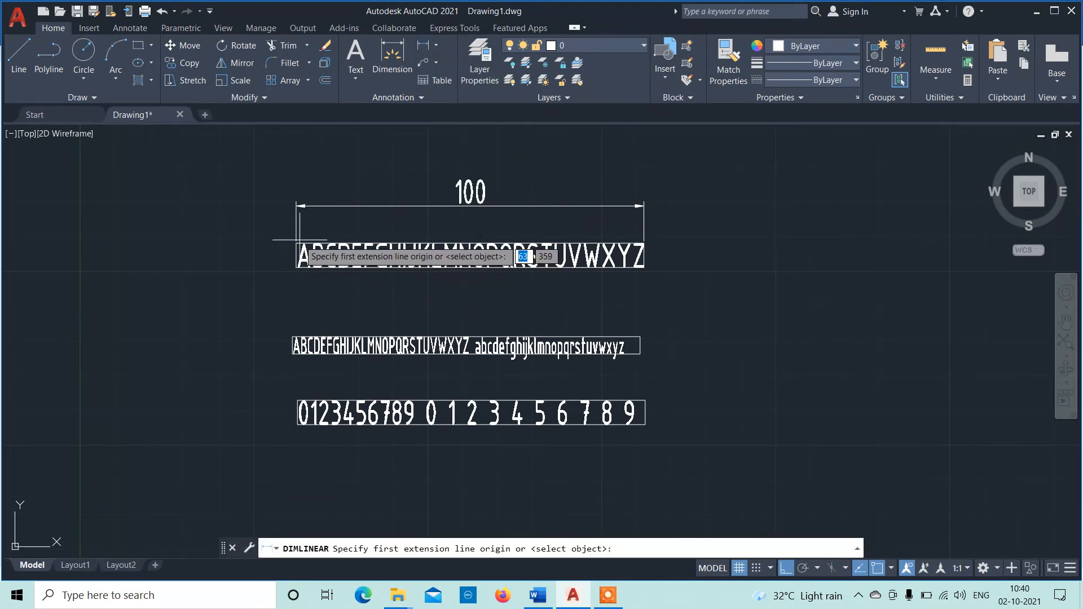
{"action": "left_click", "coordinate": [263, 267]}
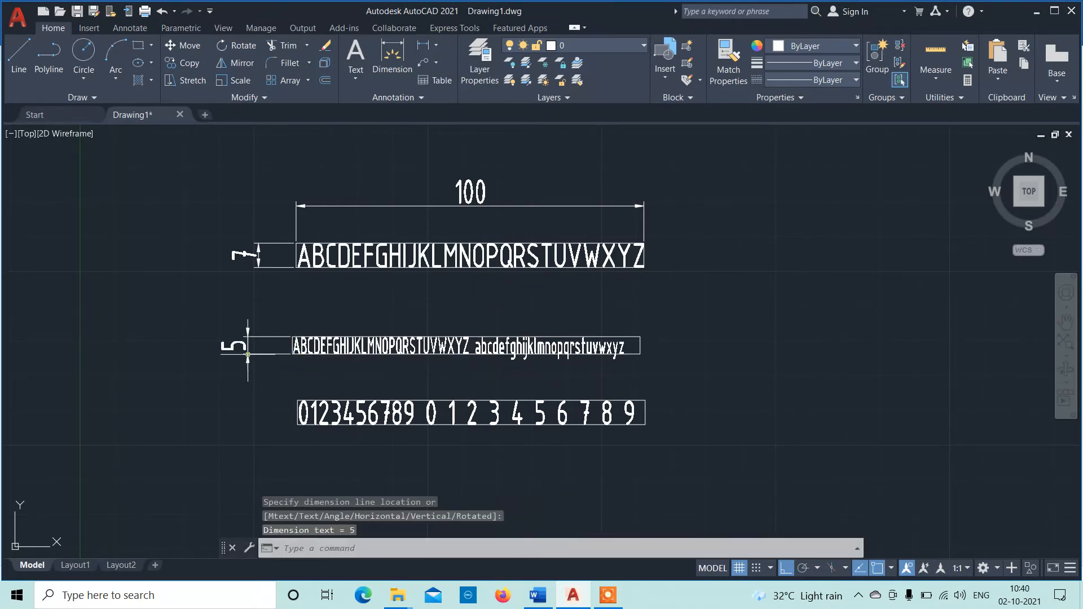
{"action": "mouse_move", "coordinate": [712, 377]}
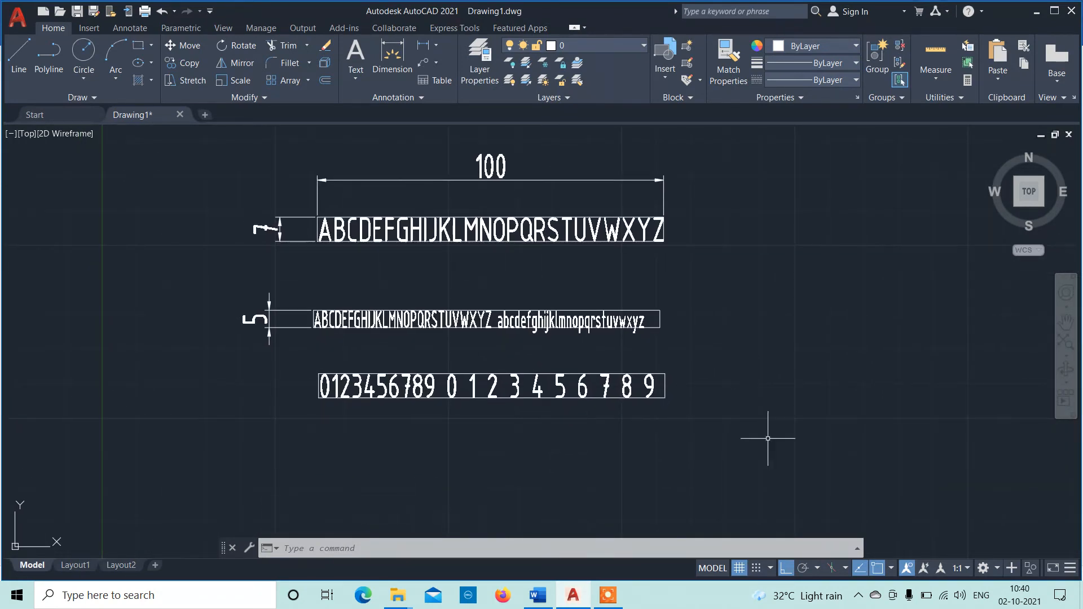
{"action": "mouse_move", "coordinate": [762, 470]}
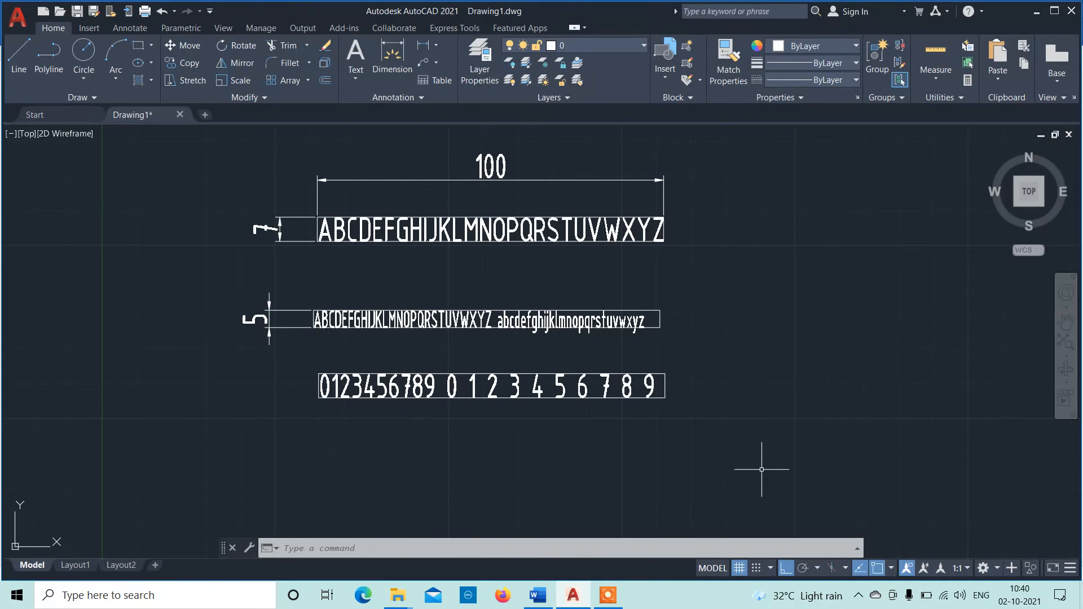
{"action": "mouse_move", "coordinate": [687, 432]}
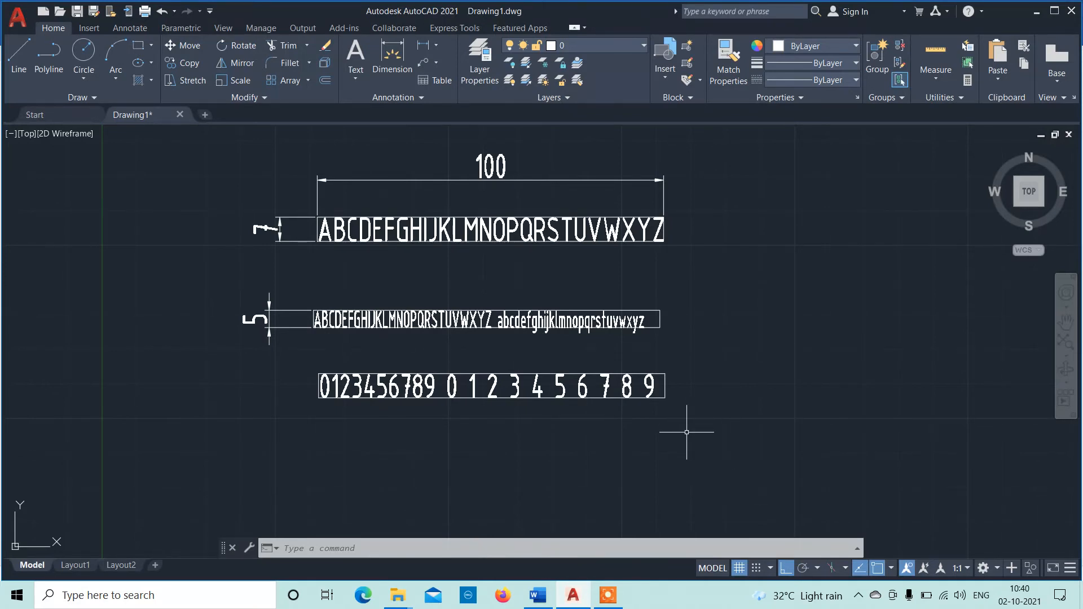
{"action": "left_click", "coordinate": [632, 549]}
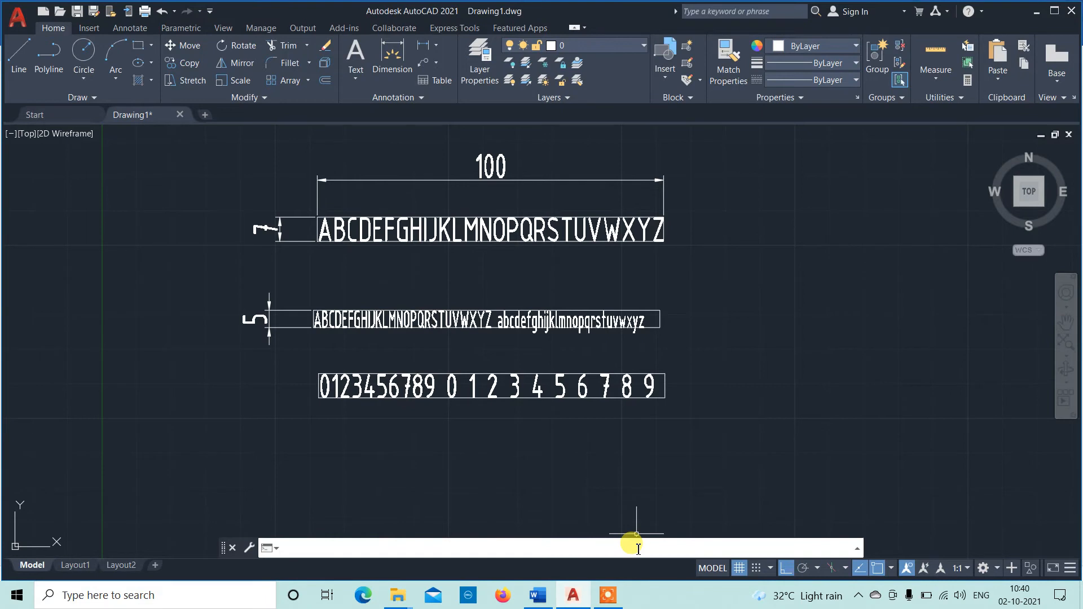
Step: Place single-line text TDBK and 20061227 at 7 mm below the digit row
{"action": "type", "text": "Te"}
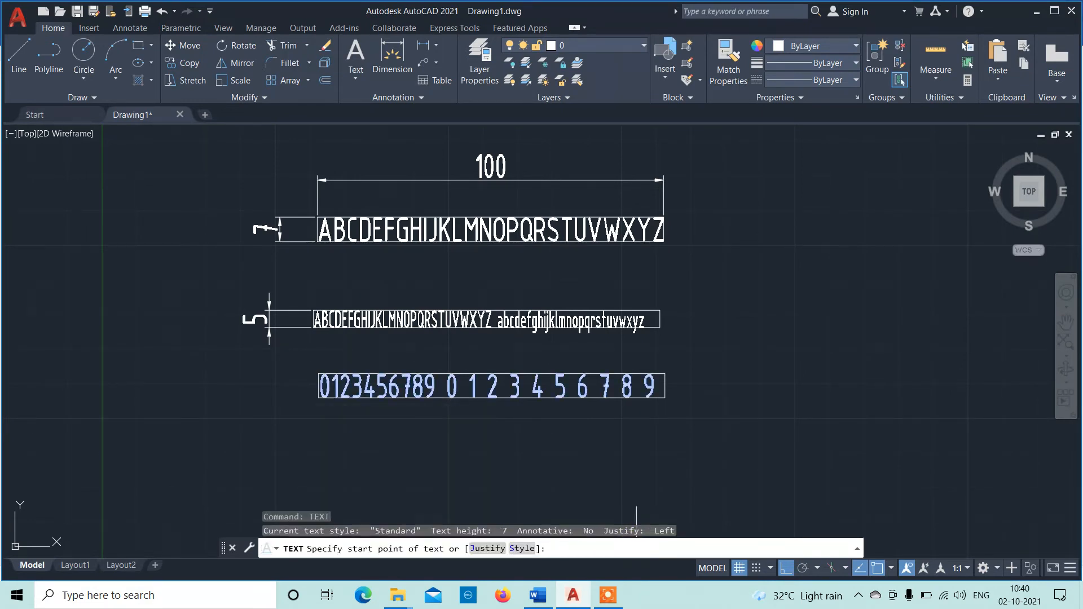
{"action": "left_click", "coordinate": [576, 455]}
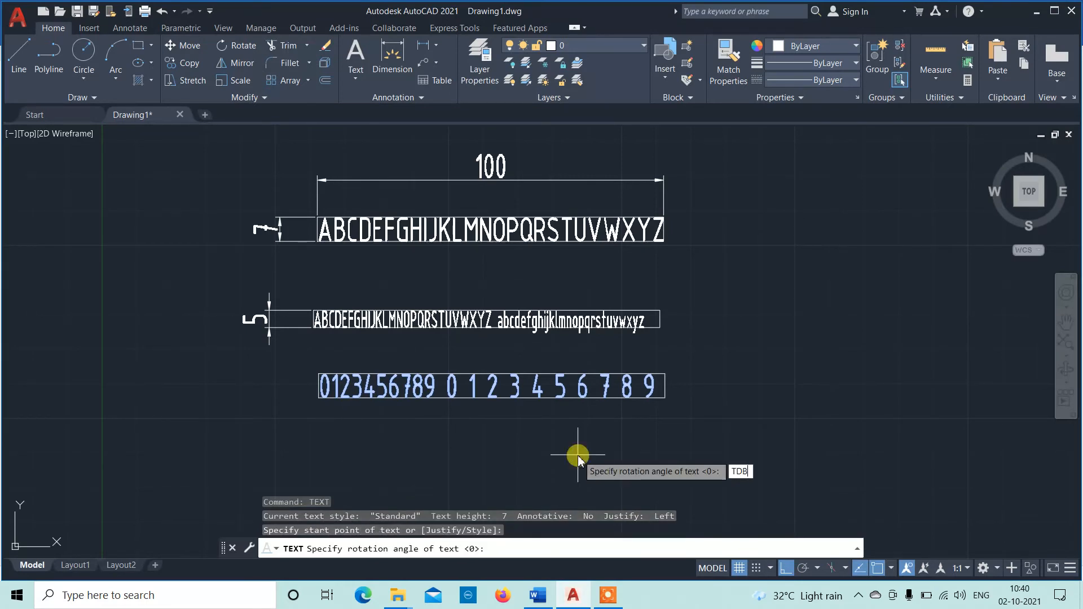
{"action": "type", "text": "K"}
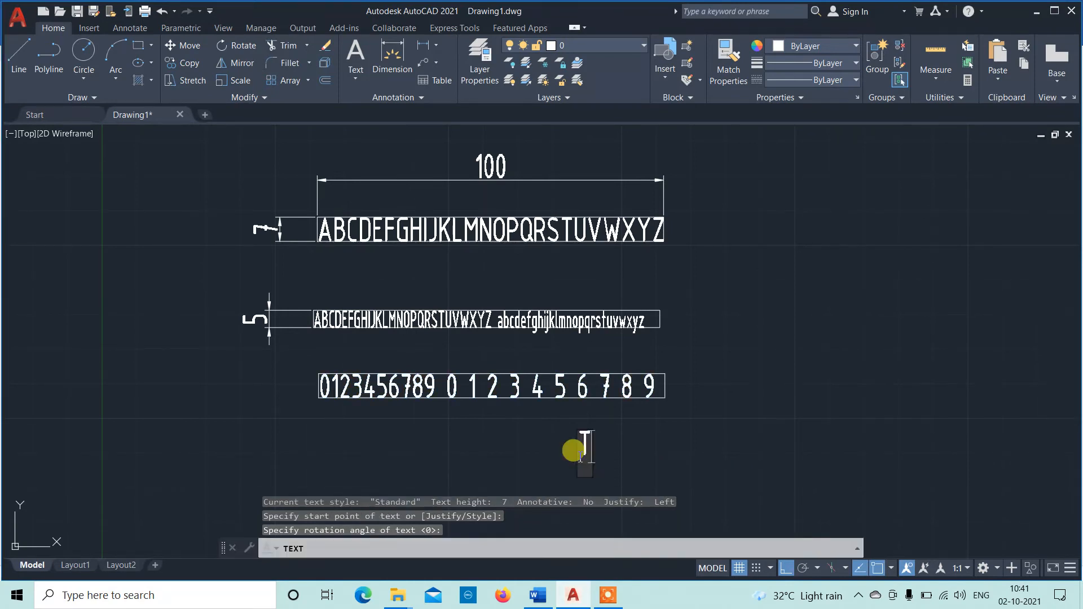
{"action": "type", "text": "TDBK"}
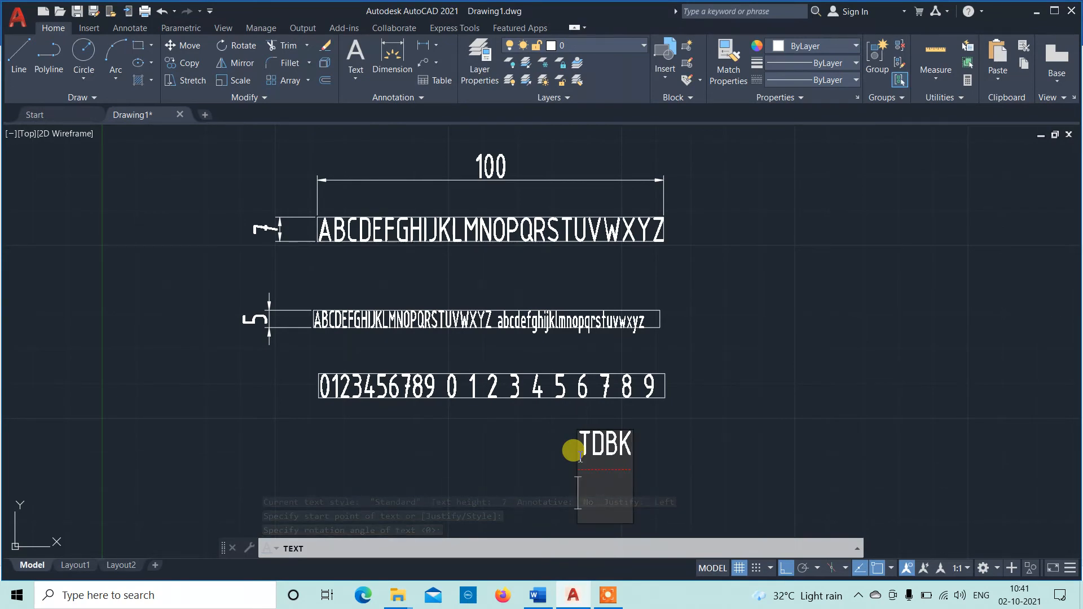
{"action": "type", "text": "20061227"}
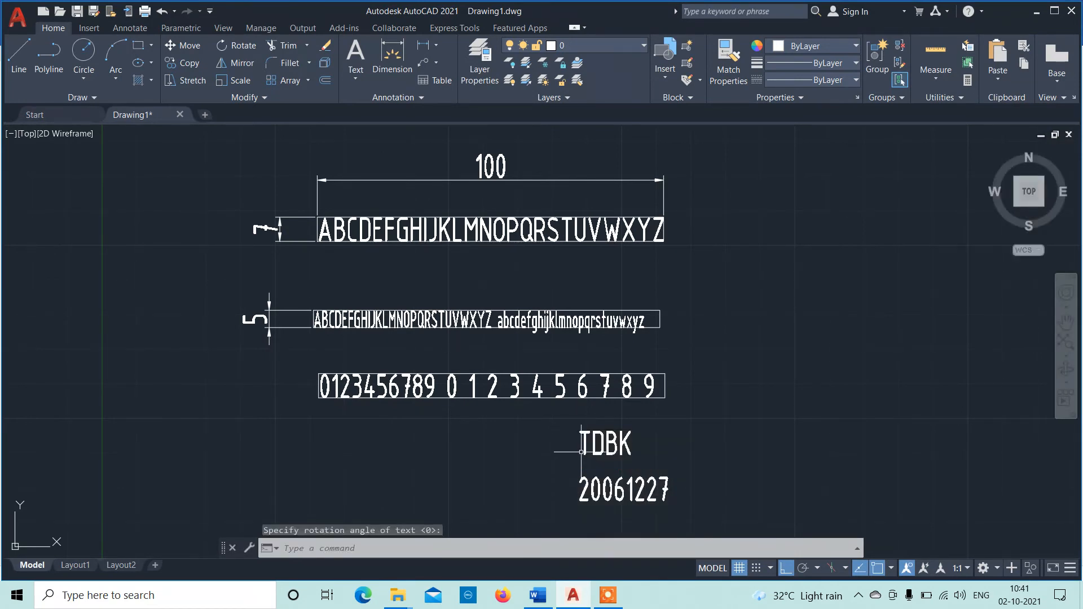
{"action": "mouse_move", "coordinate": [677, 488]}
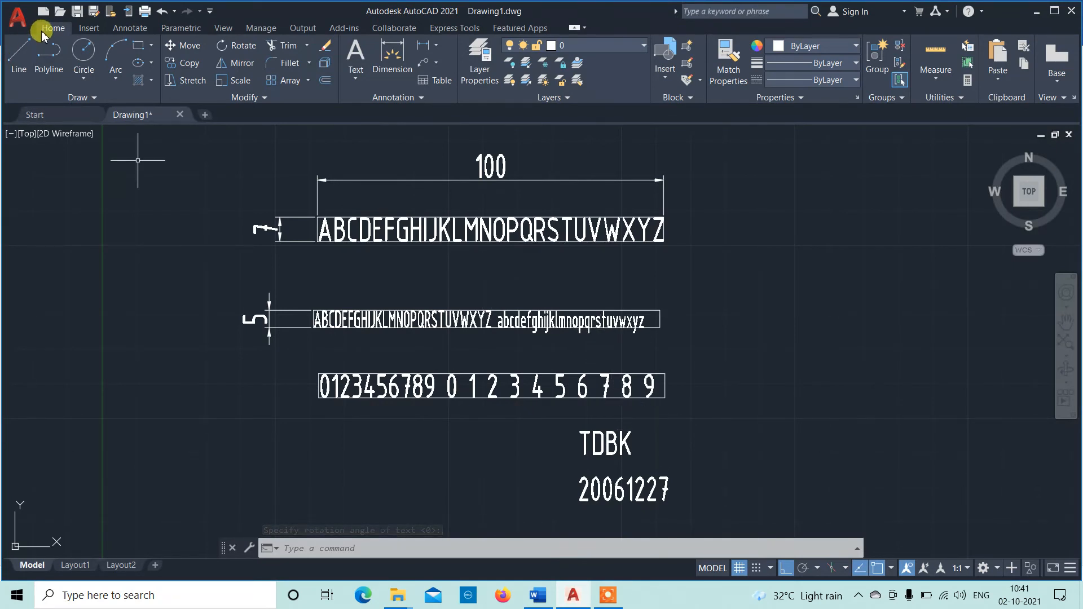
Step: Start Plot from the application menu with the AutoCAD PDF (High Quality Print) plotter
{"action": "left_click", "coordinate": [17, 17]}
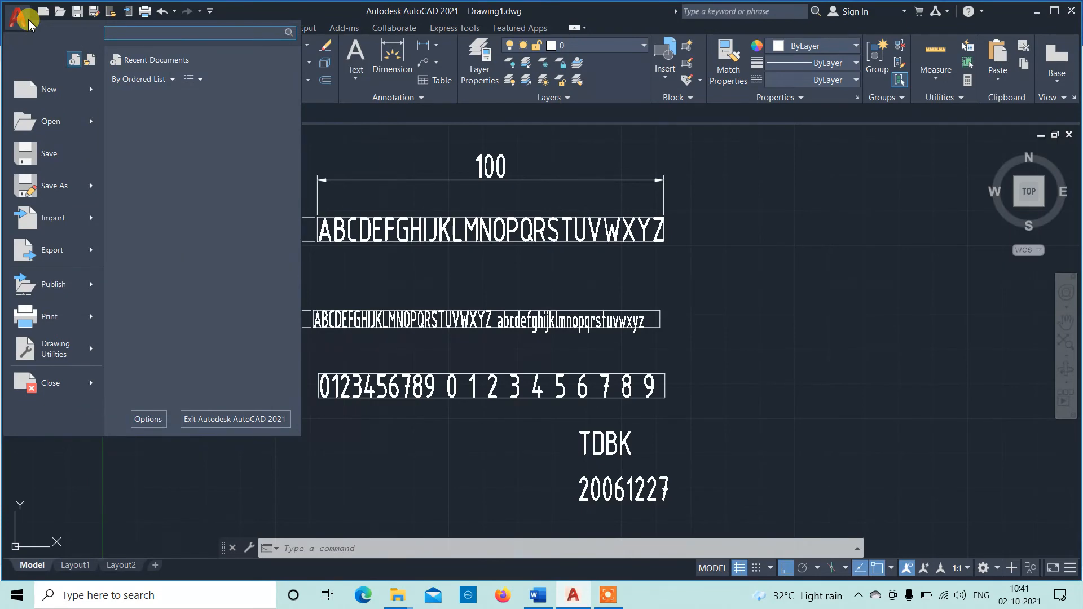
{"action": "mouse_move", "coordinate": [62, 322]}
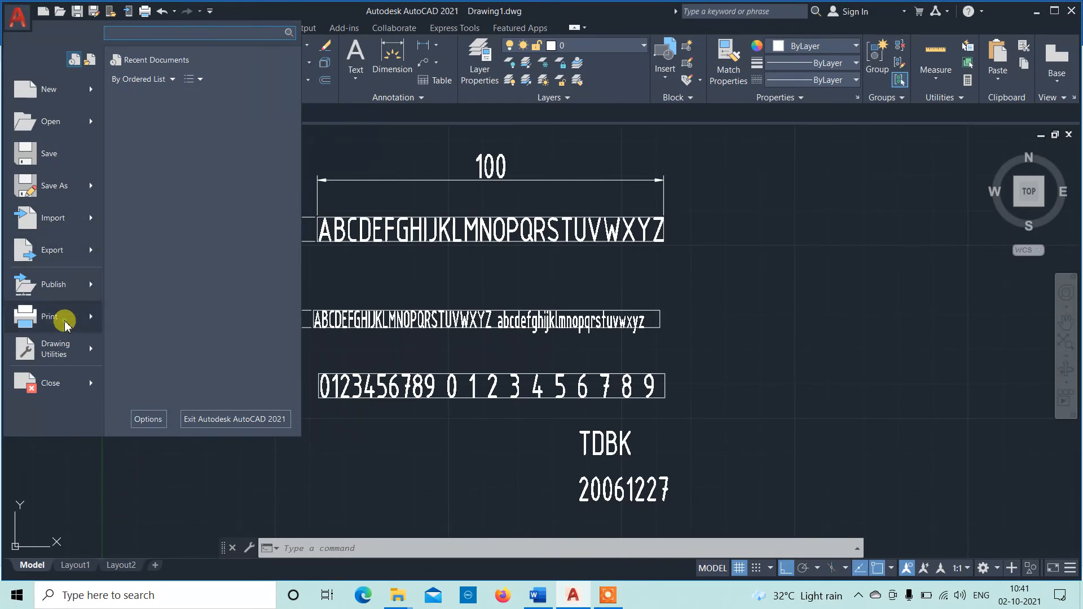
{"action": "left_click", "coordinate": [48, 316]}
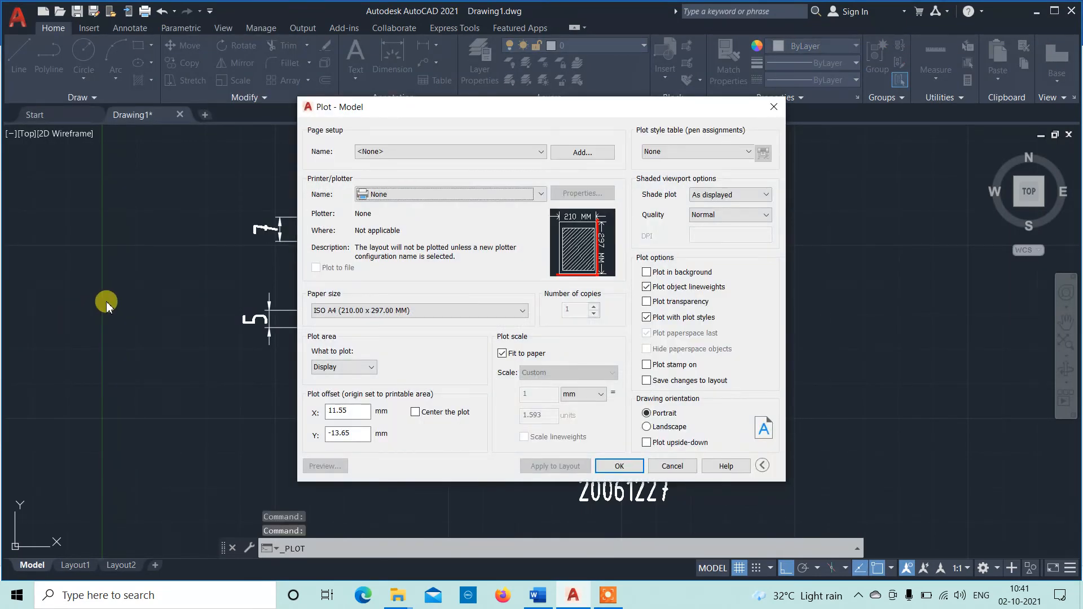
{"action": "mouse_move", "coordinate": [433, 207]}
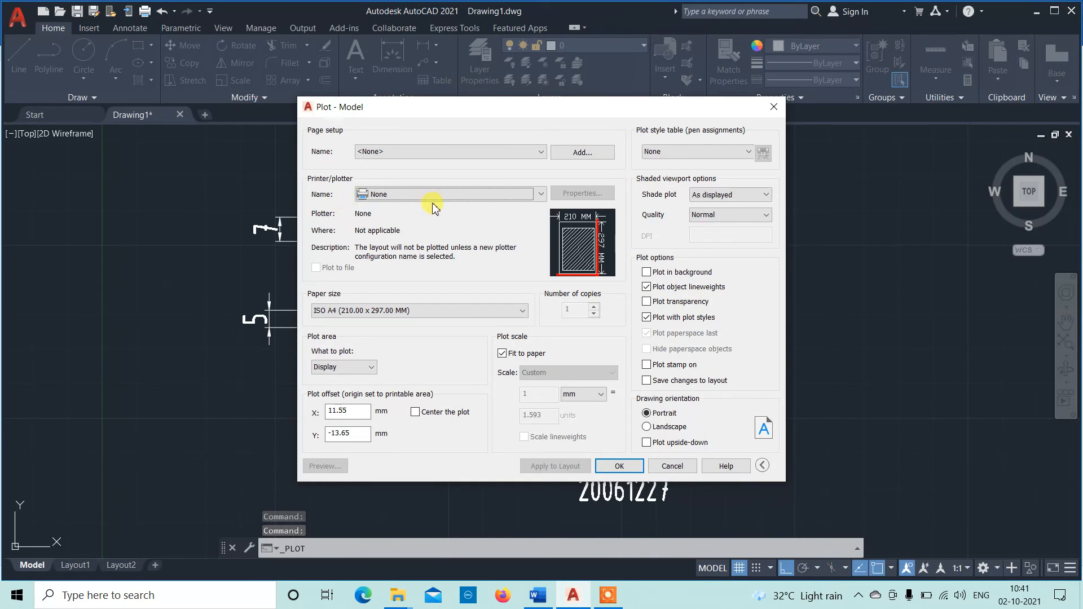
{"action": "left_click", "coordinate": [540, 194]}
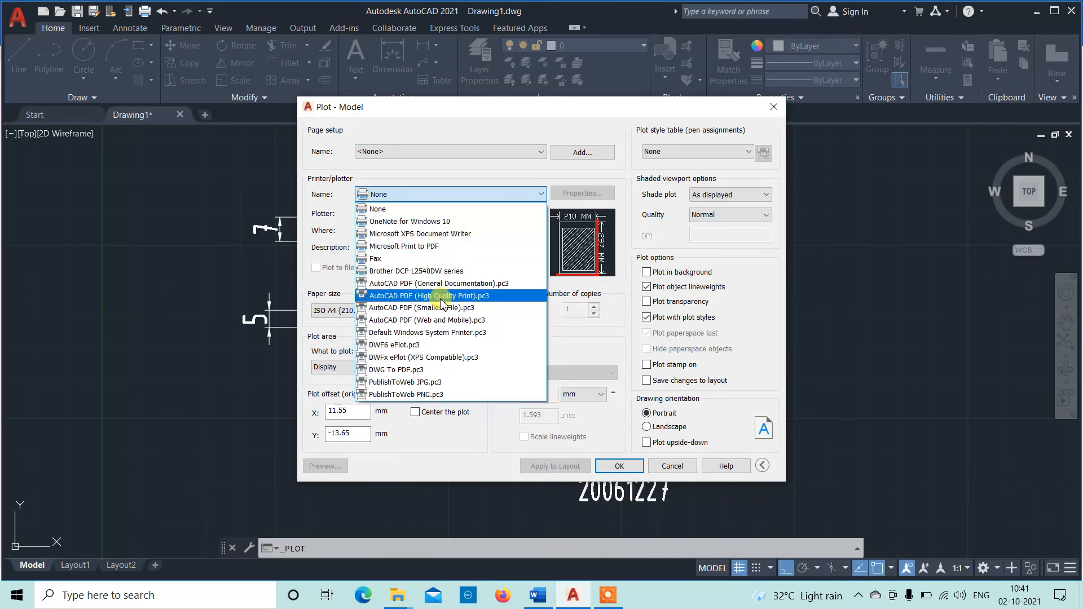
{"action": "left_click", "coordinate": [420, 295]}
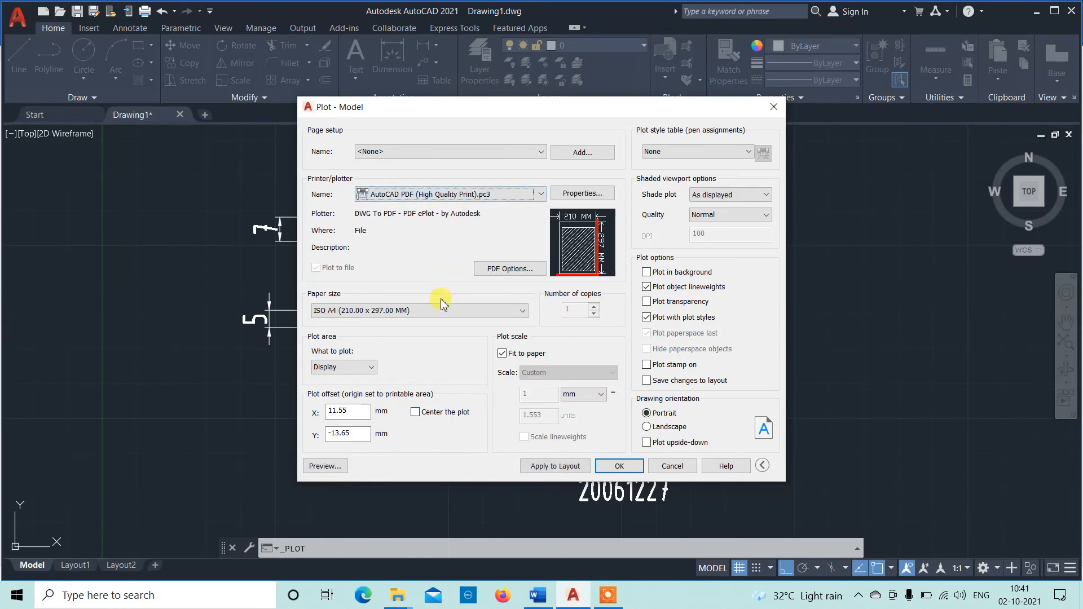
{"action": "mouse_move", "coordinate": [386, 310]}
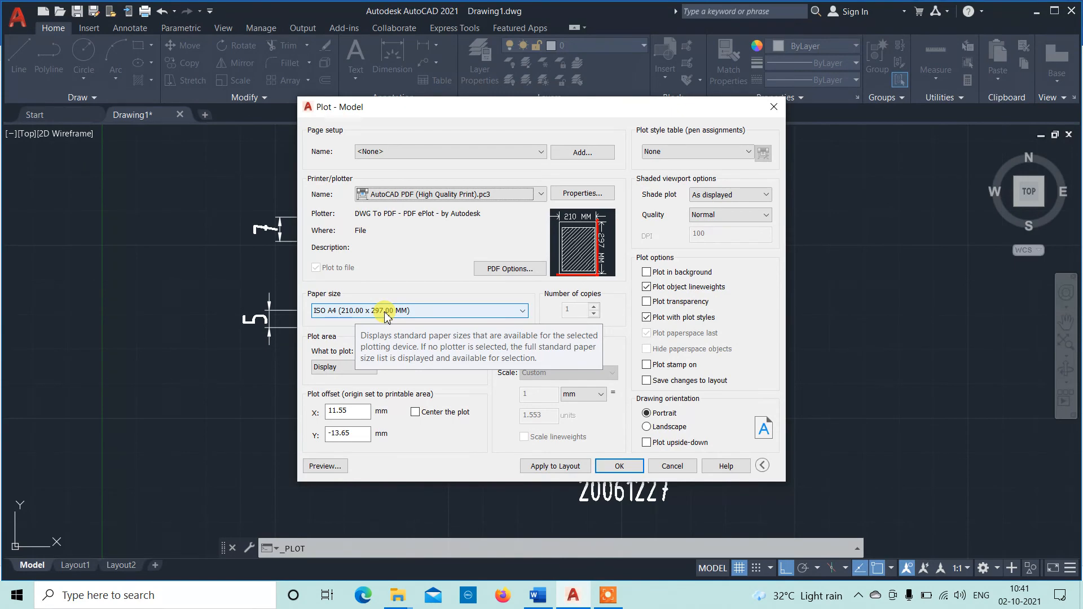
Step: Set paper size to ISO A4 portrait and plot area to Window
{"action": "left_click", "coordinate": [522, 311]}
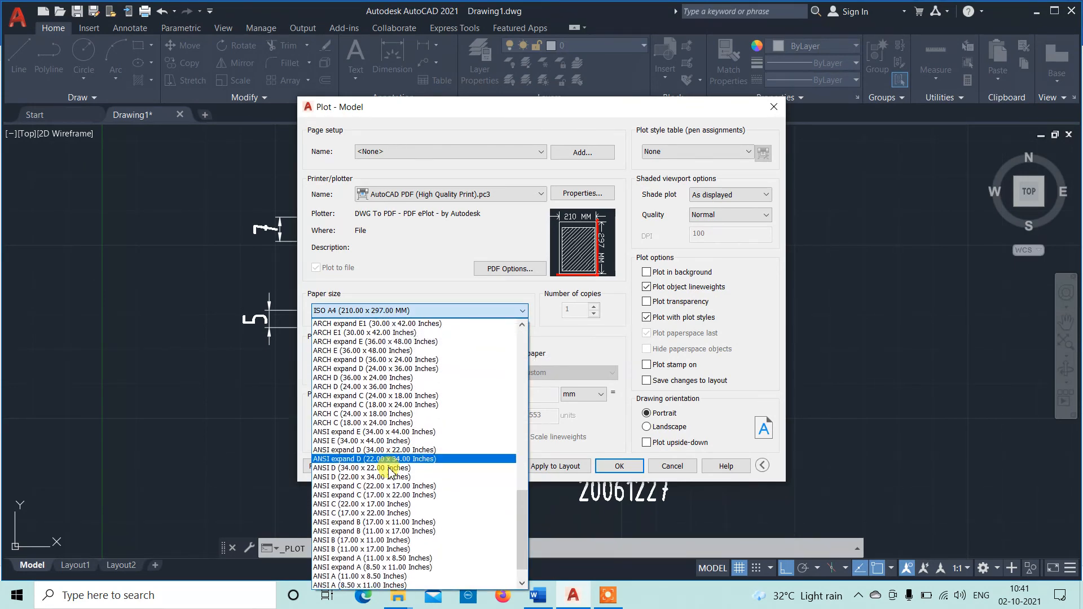
{"action": "scroll", "scroll_direction": "up", "scroll_amount": 3}
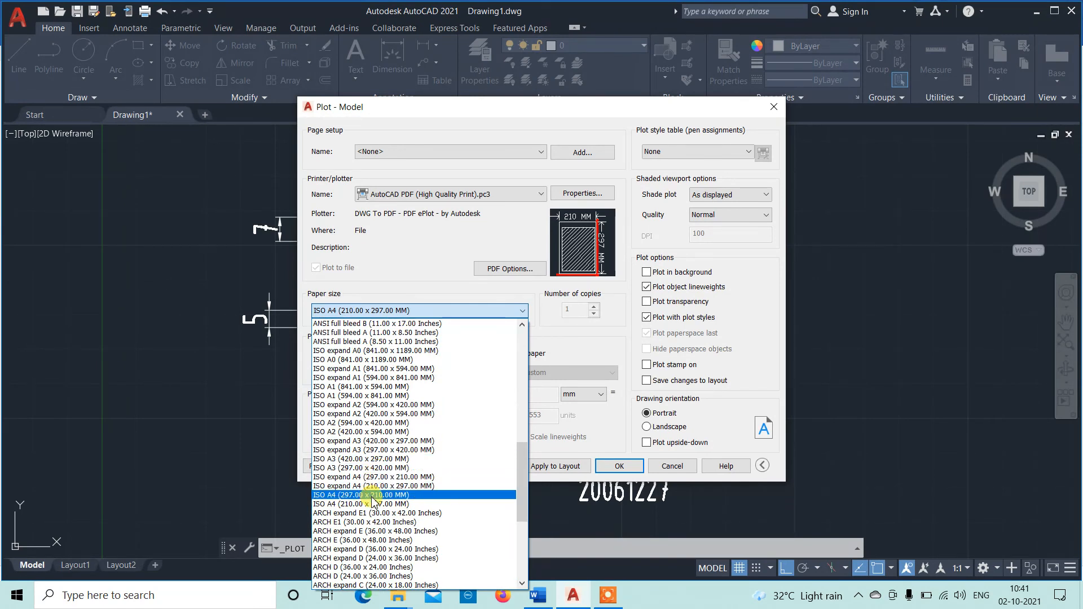
{"action": "left_click", "coordinate": [363, 503]}
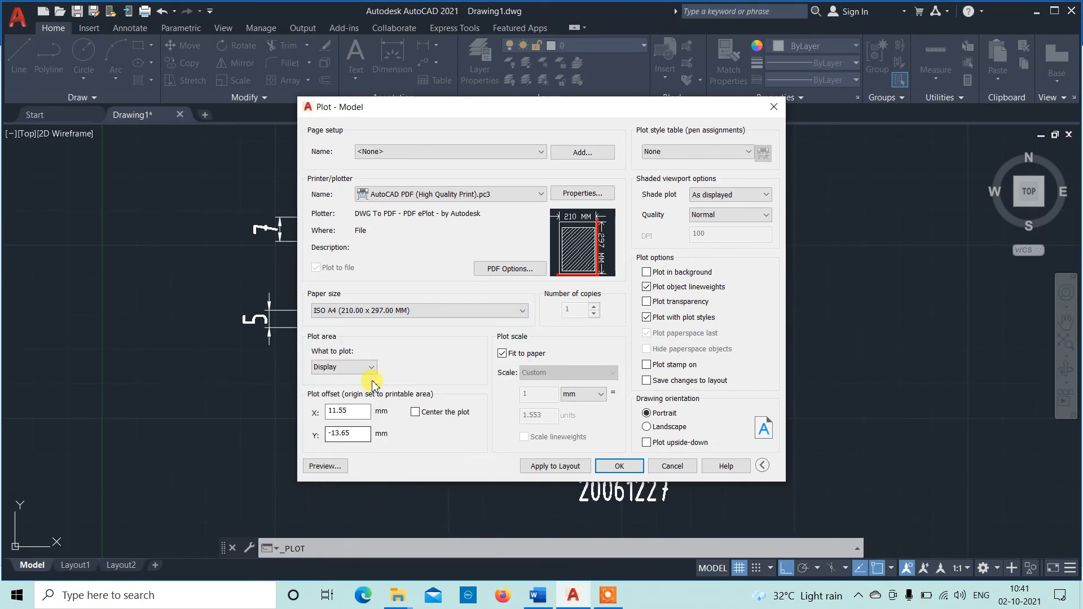
{"action": "left_click", "coordinate": [371, 366]}
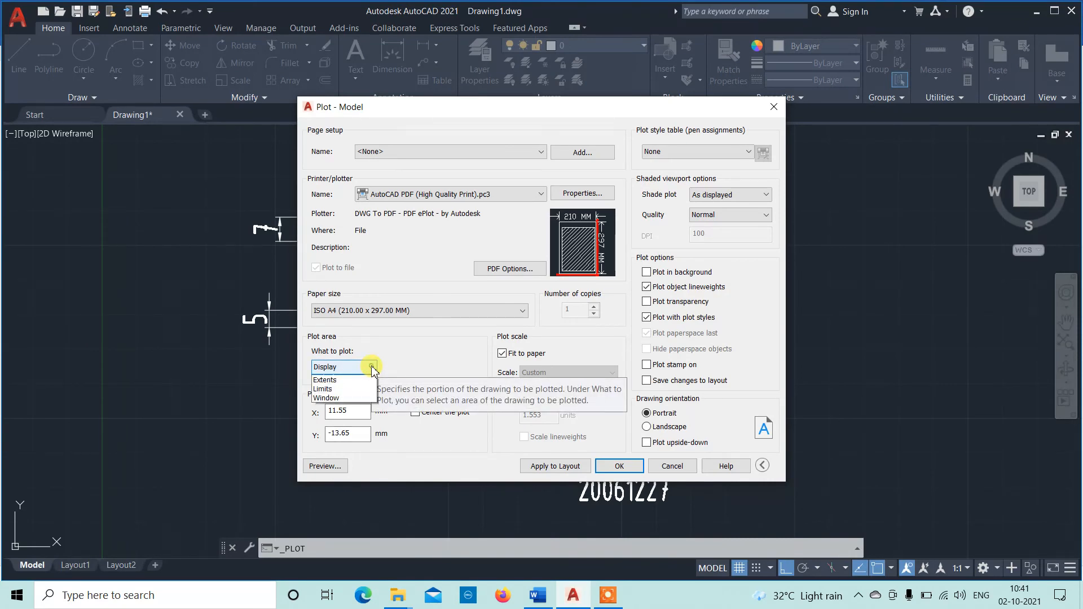
{"action": "mouse_move", "coordinate": [346, 407]}
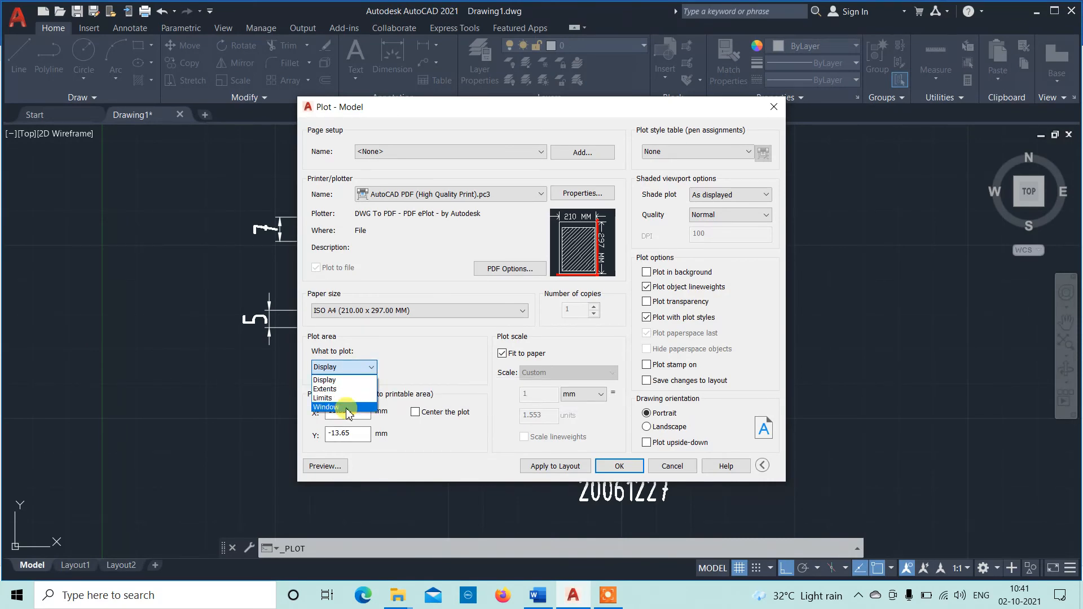
{"action": "left_click", "coordinate": [325, 407]}
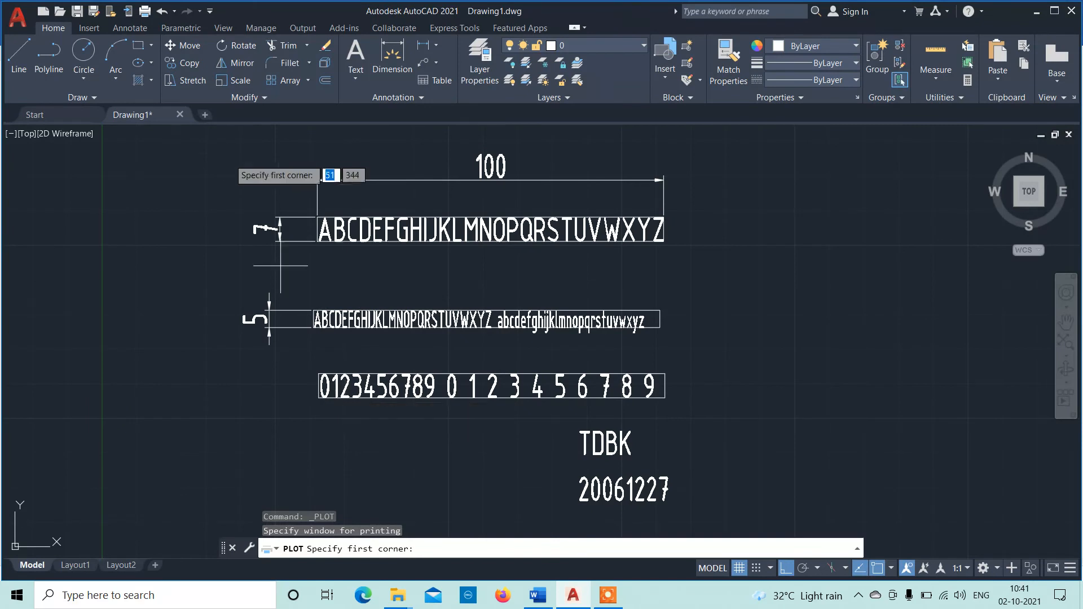
Step: Window the lettering as the plot area, centre the plot and confirm with OK
{"action": "left_click", "coordinate": [192, 138]}
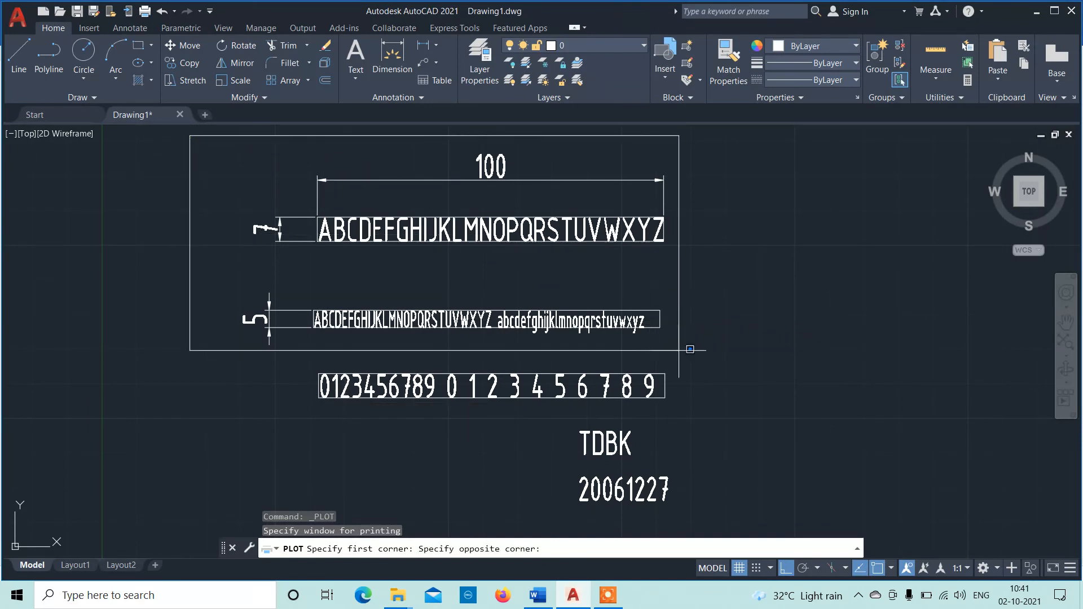
{"action": "mouse_move", "coordinate": [736, 503]}
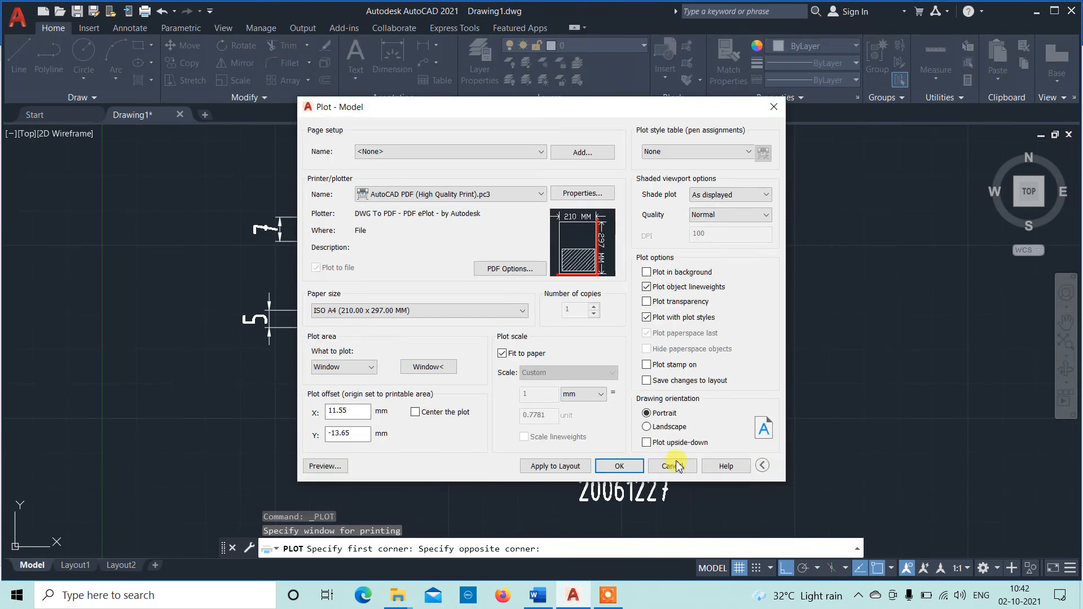
{"action": "left_click", "coordinate": [415, 412]}
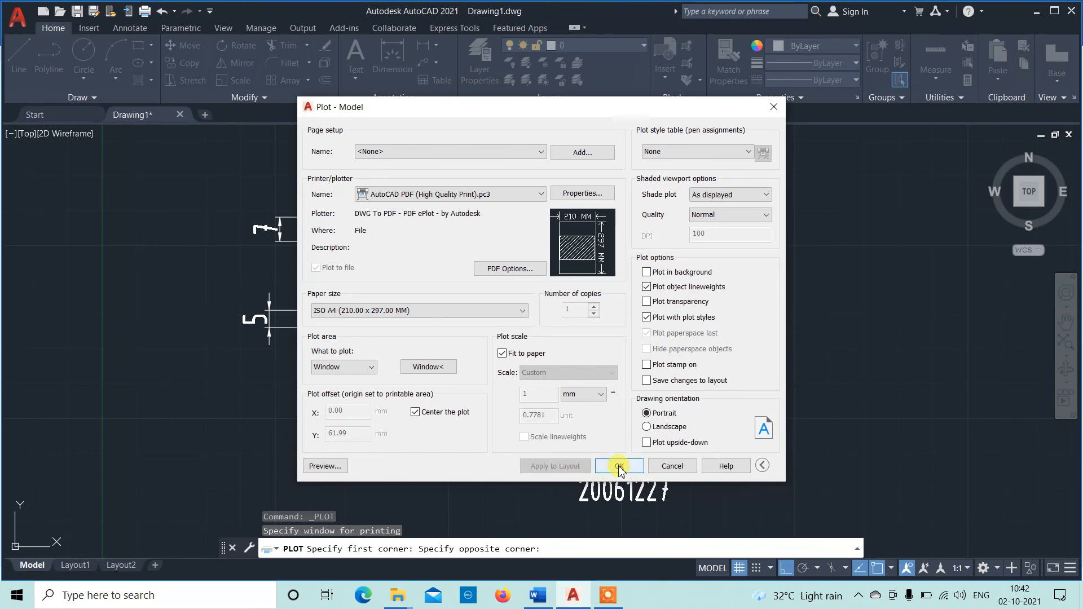
{"action": "left_click", "coordinate": [619, 466]}
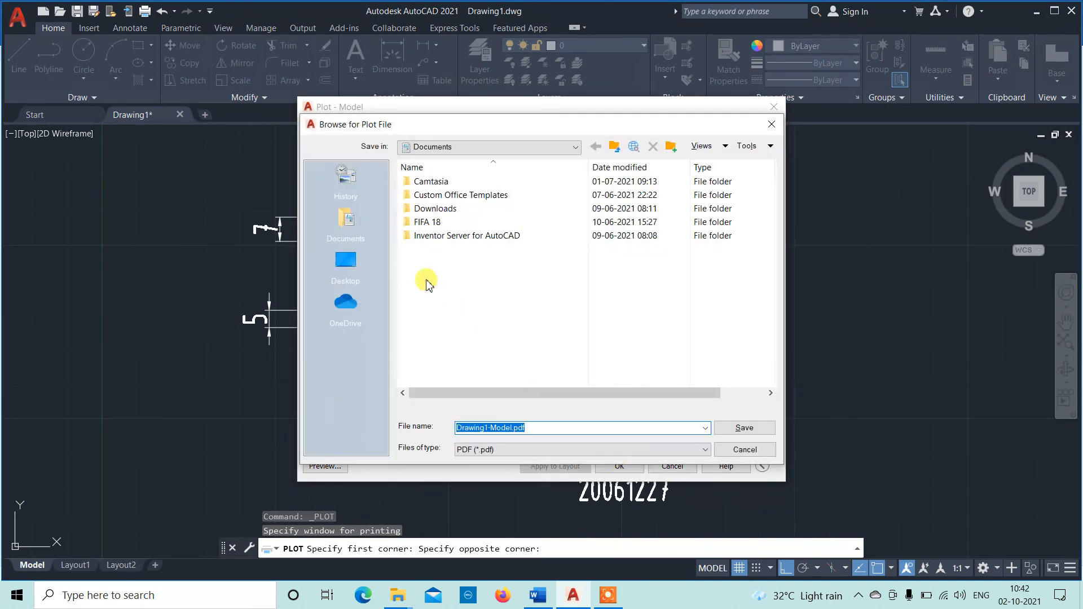
Step: Save the plot as Drawing1-Model.pdf on the Desktop, overwriting the existing file
{"action": "left_click", "coordinate": [345, 261]}
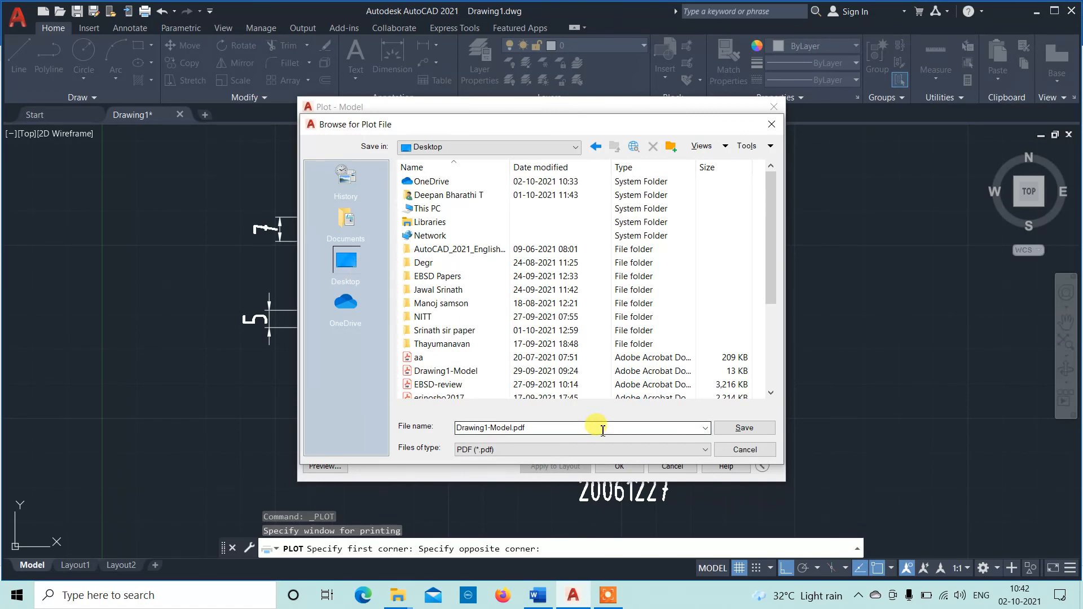
{"action": "mouse_move", "coordinate": [821, 443]}
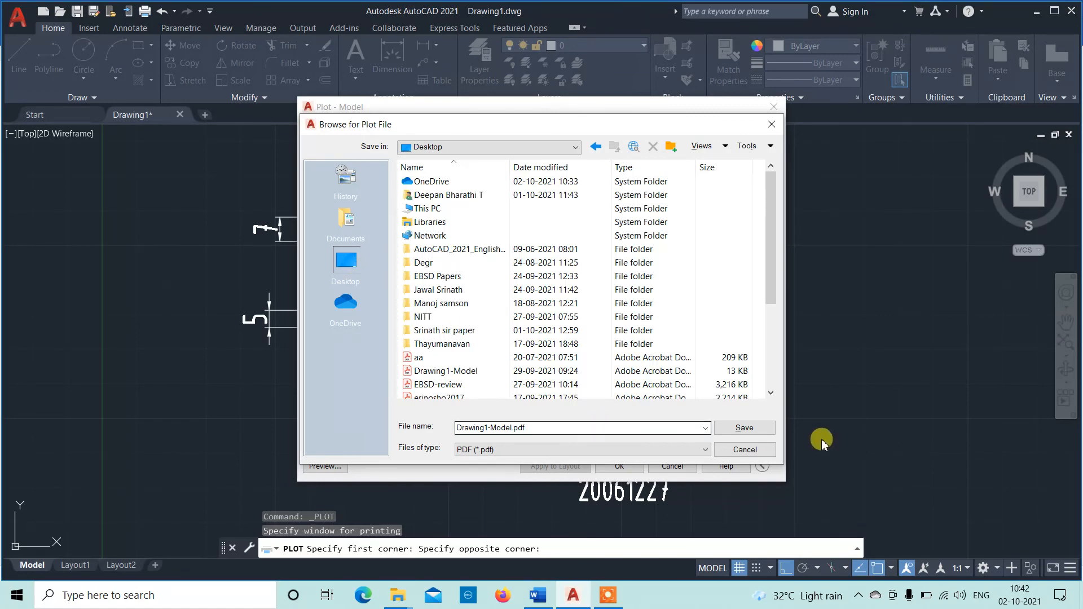
{"action": "left_click", "coordinate": [745, 428]}
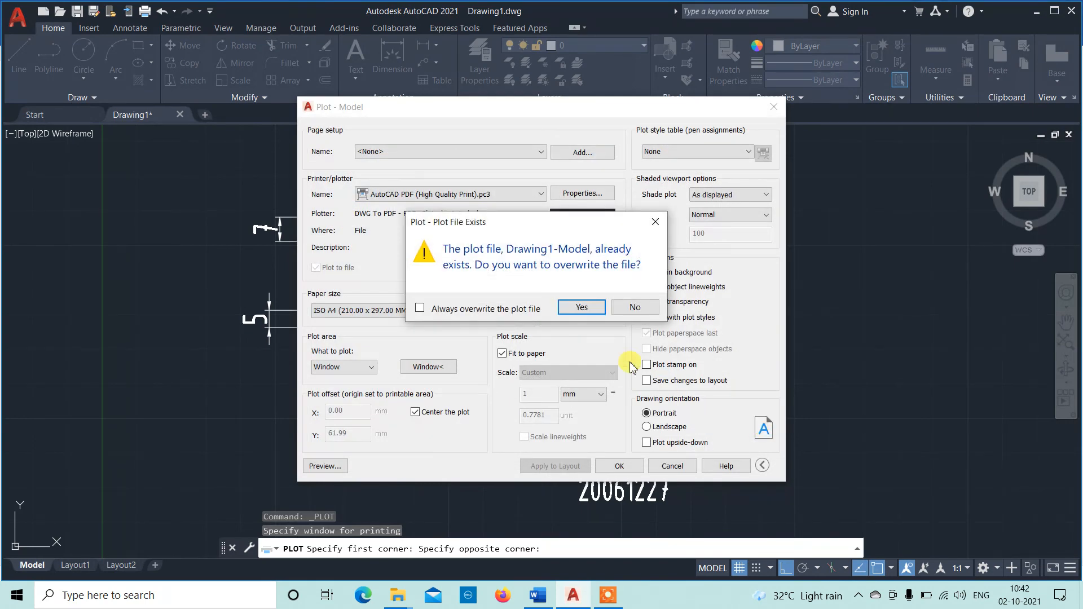
{"action": "left_click", "coordinate": [580, 307]}
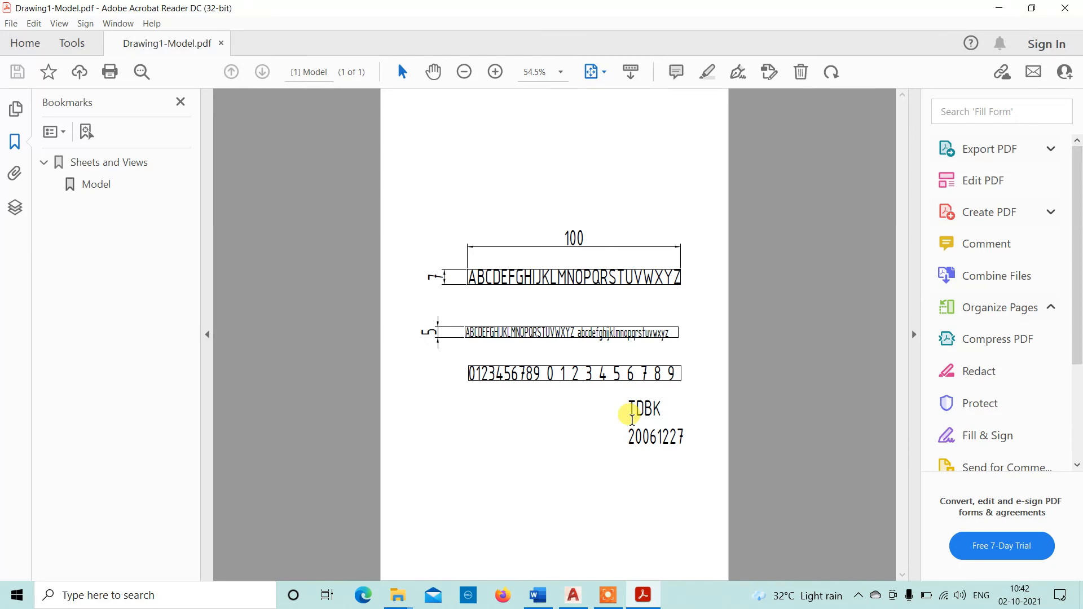
Step: Review the plotted Drawing1-Model.pdf in Acrobat Reader showing all rows, dimensions, TDBK and 20061227
{"action": "left_click", "coordinate": [997, 307]}
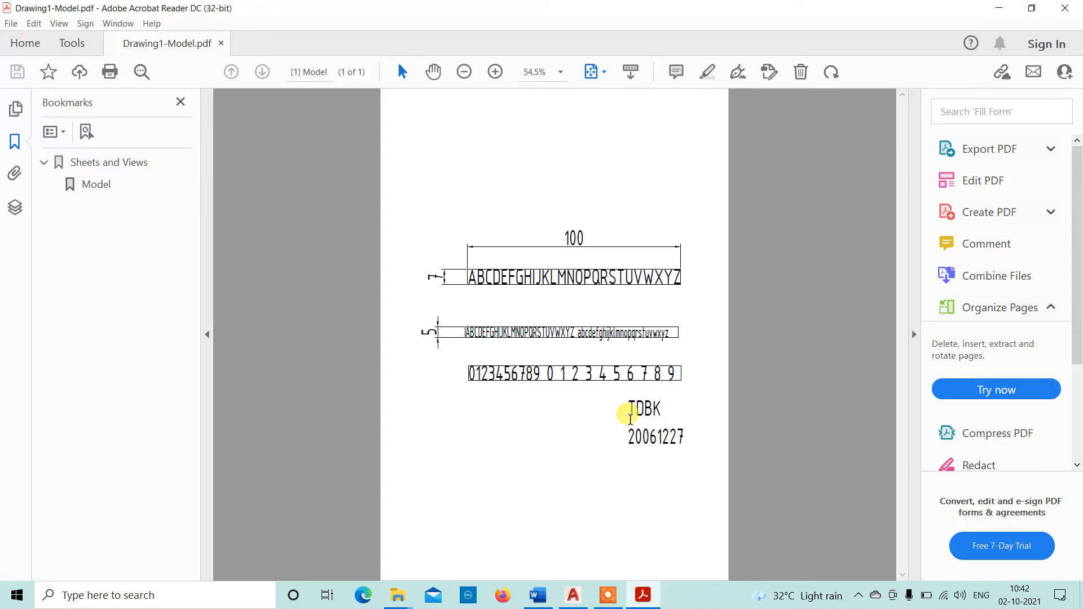
{"action": "mouse_move", "coordinate": [600, 418]}
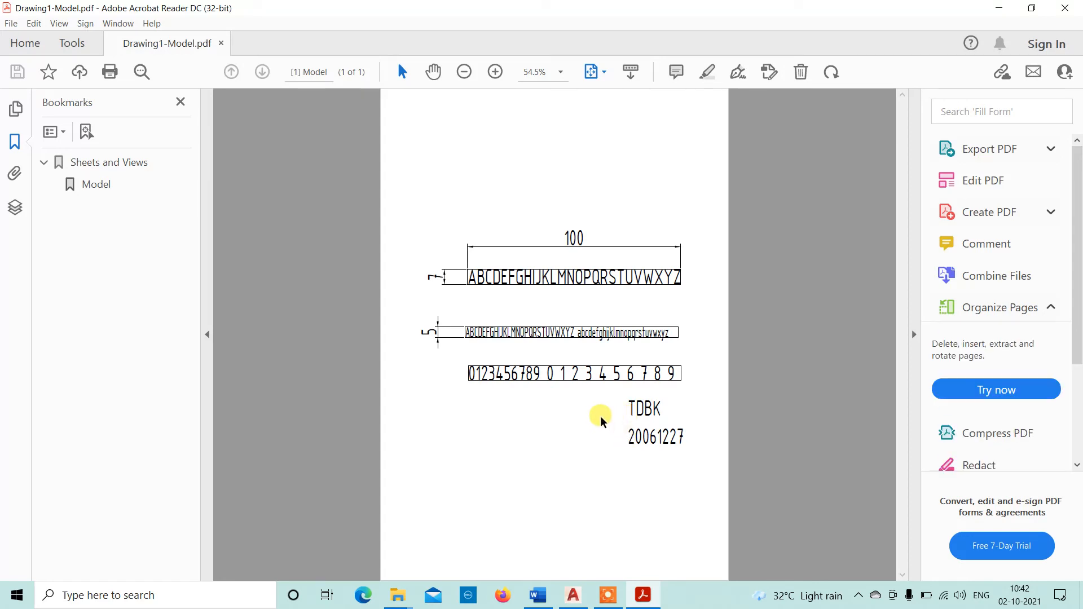